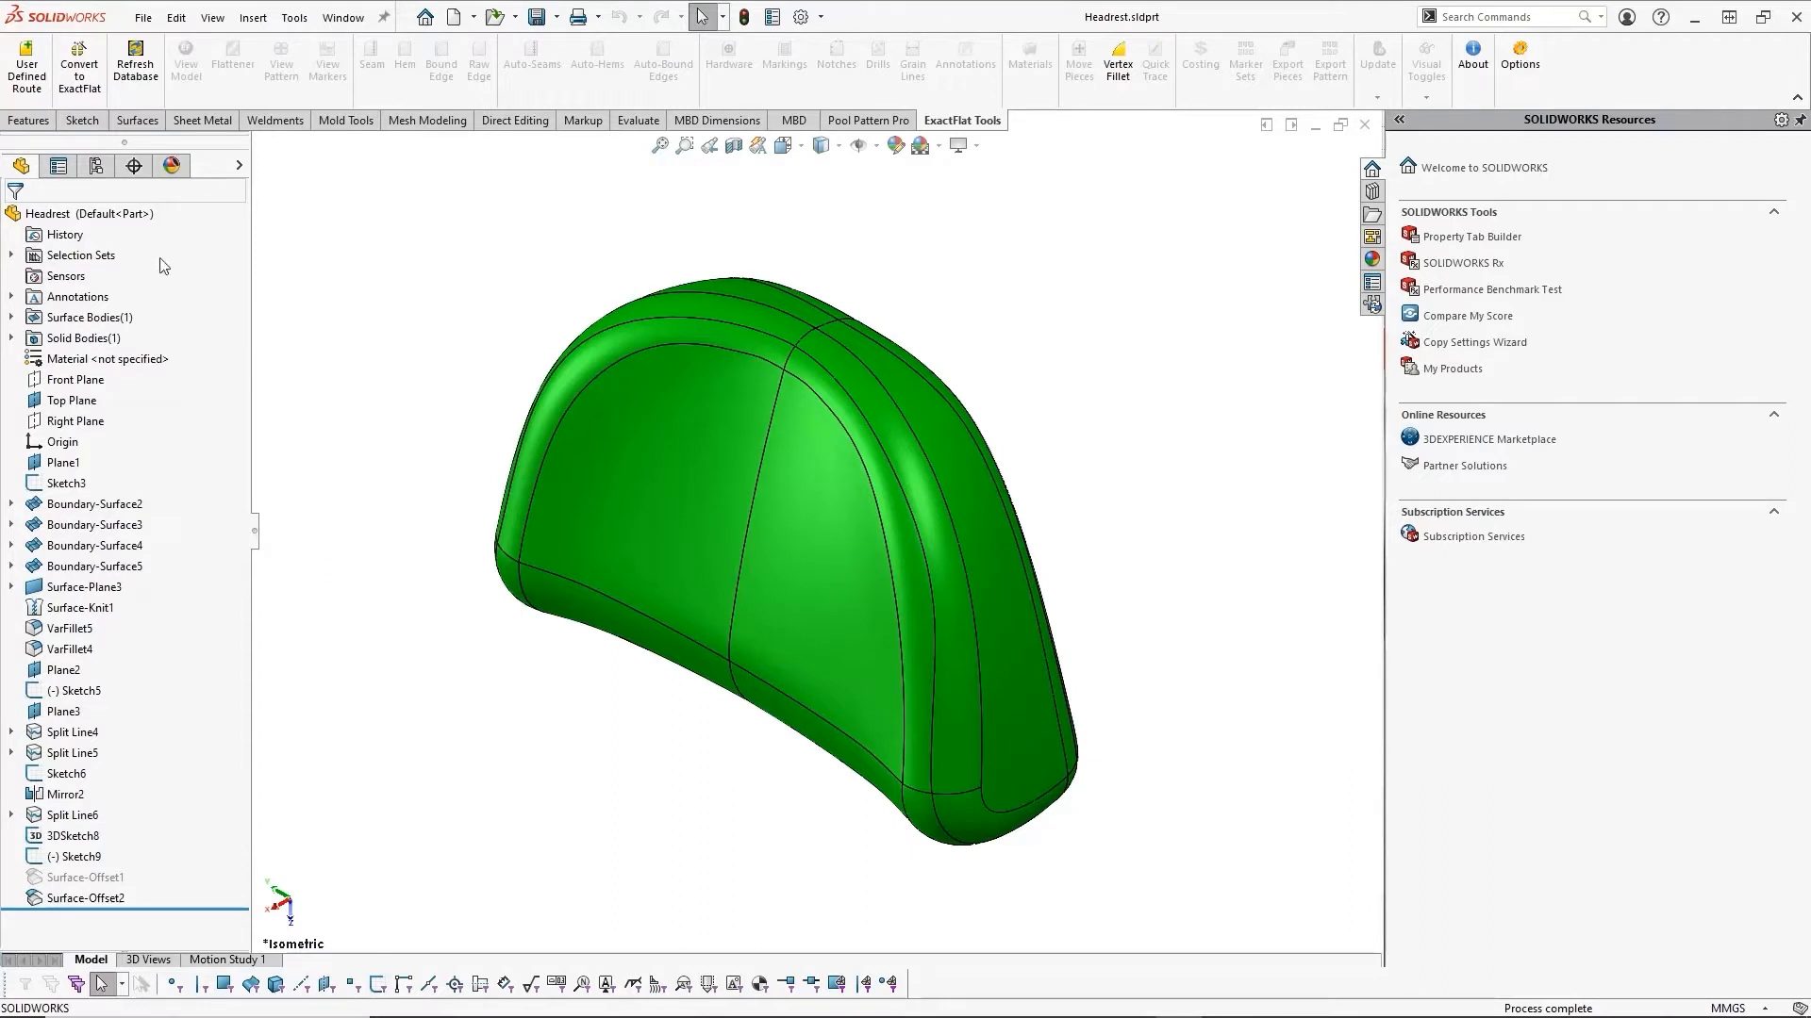
{"action": "mouse_move", "coordinate": [25, 58]}
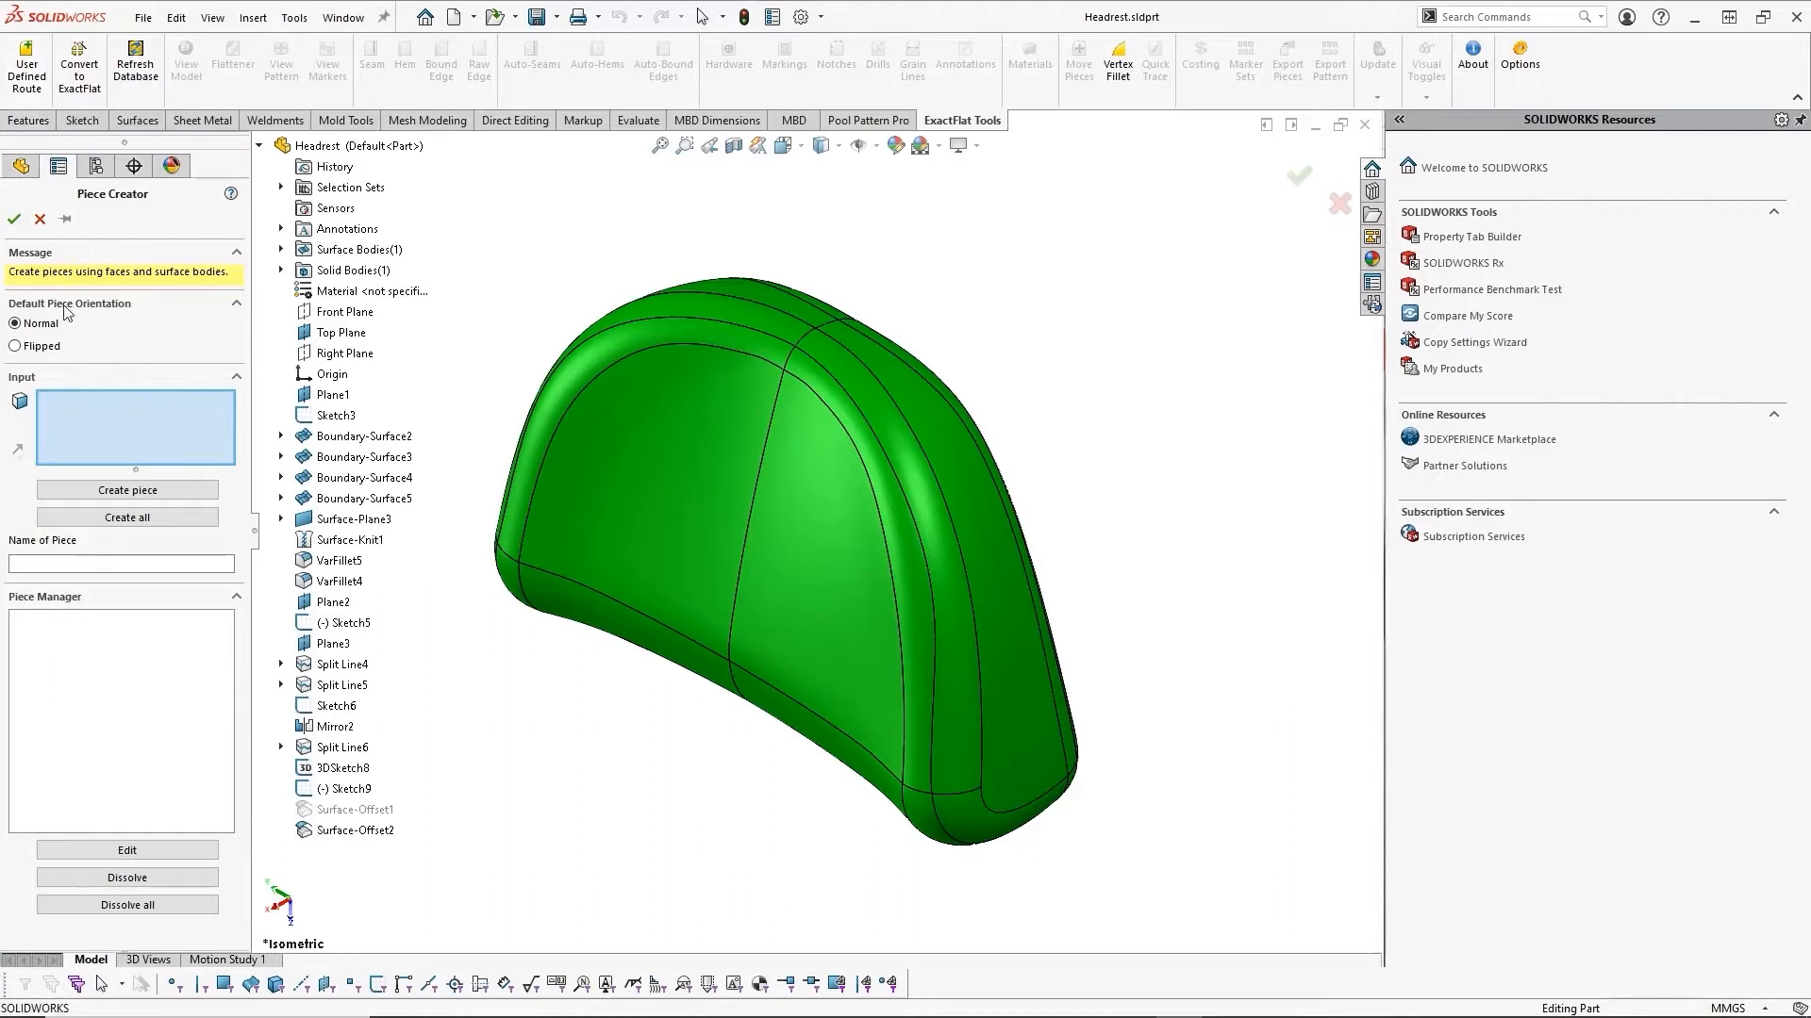
{"action": "mouse_move", "coordinate": [55, 372]}
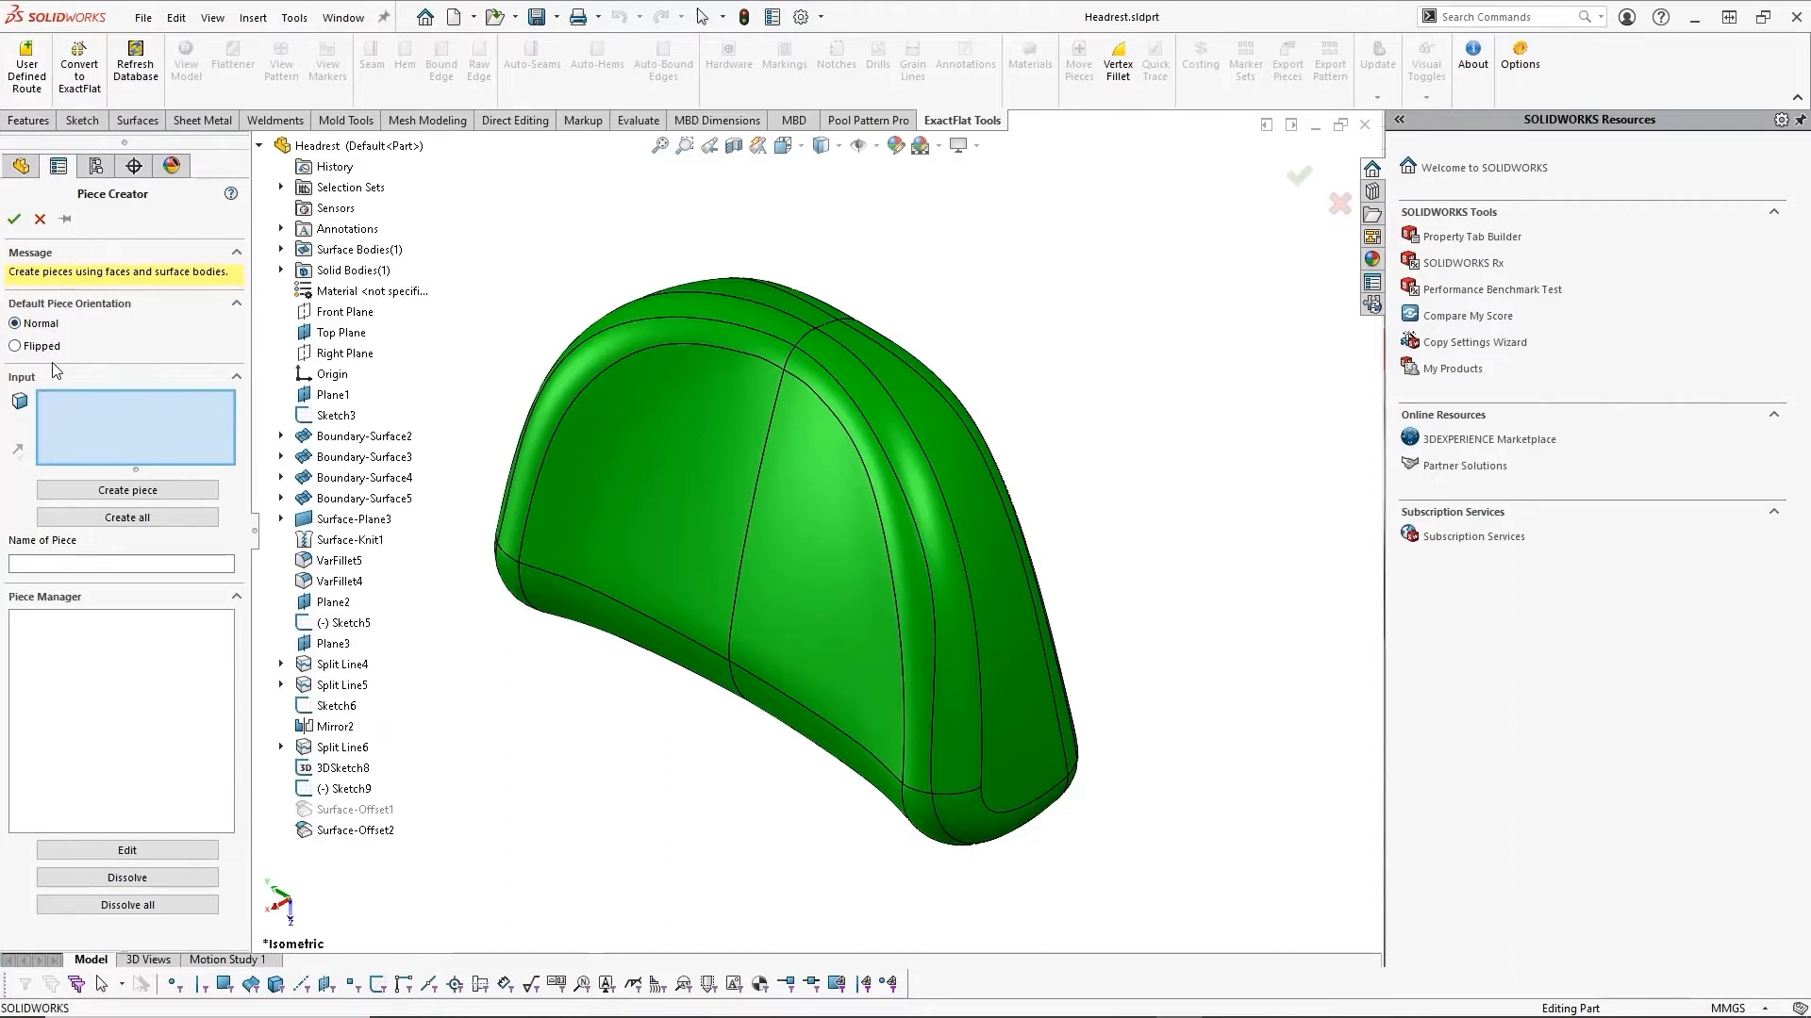
{"action": "mouse_move", "coordinate": [802, 495]}
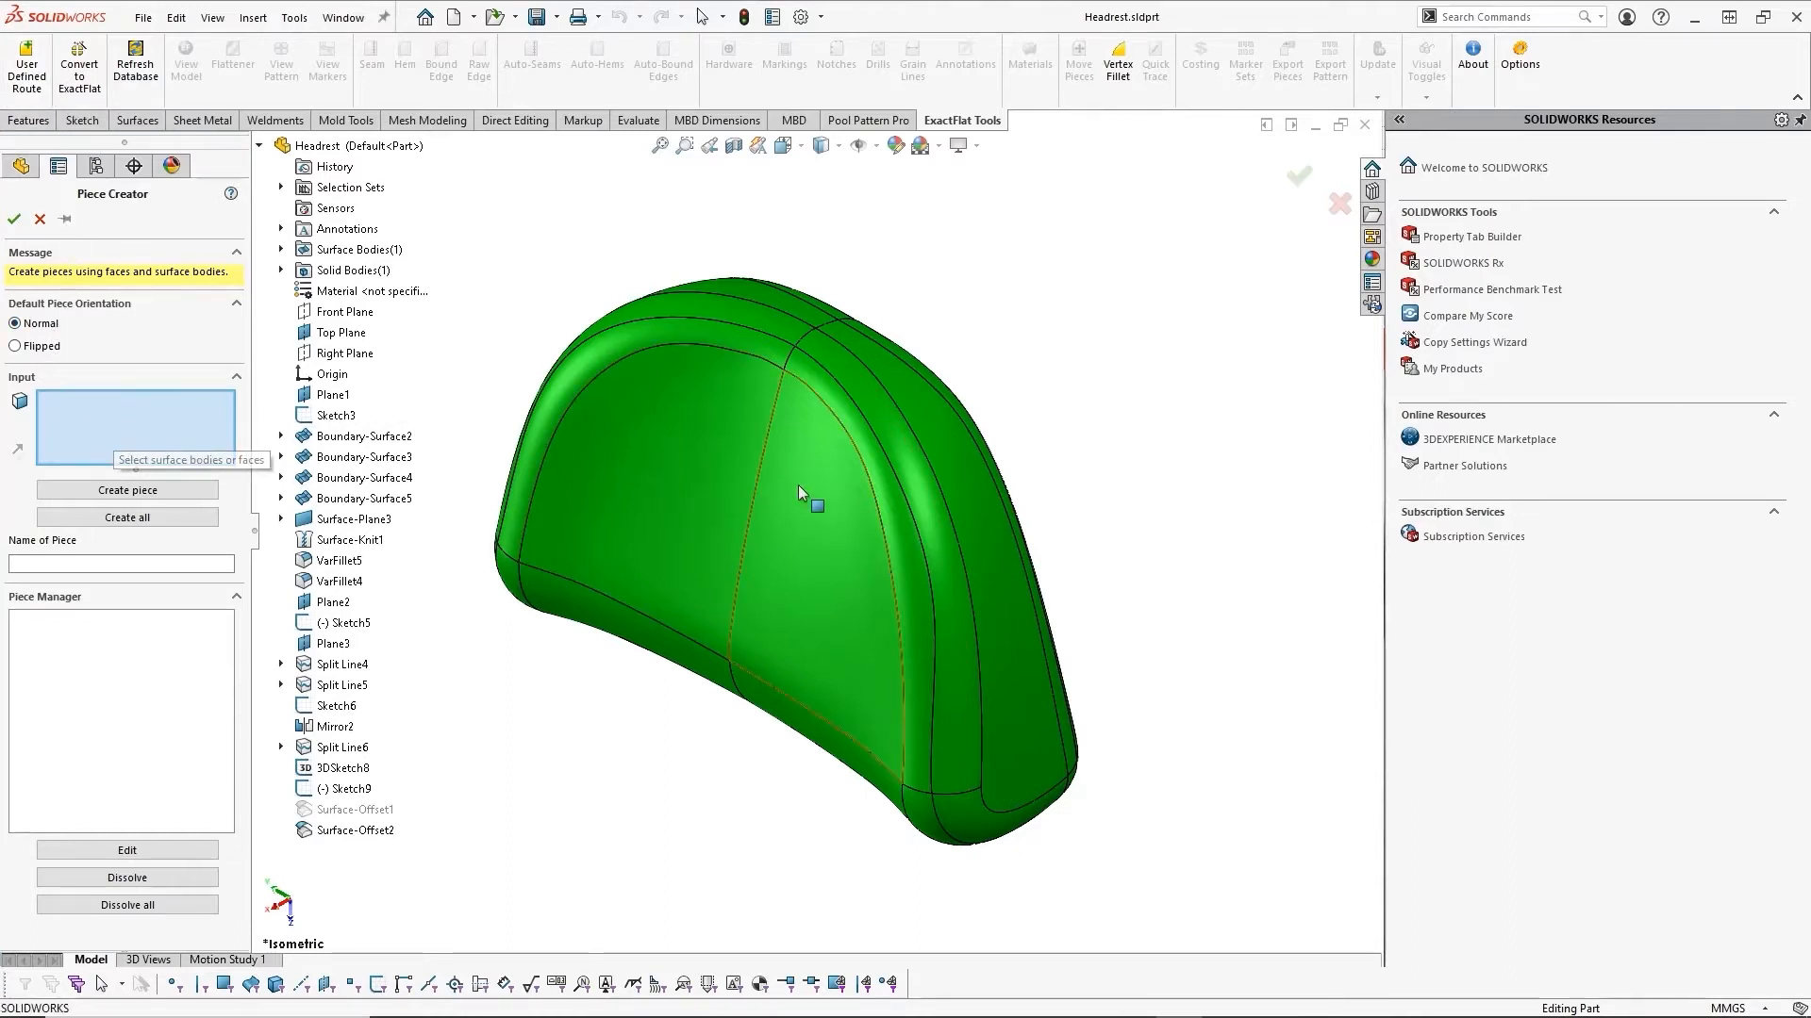
{"action": "mouse_move", "coordinate": [952, 549]}
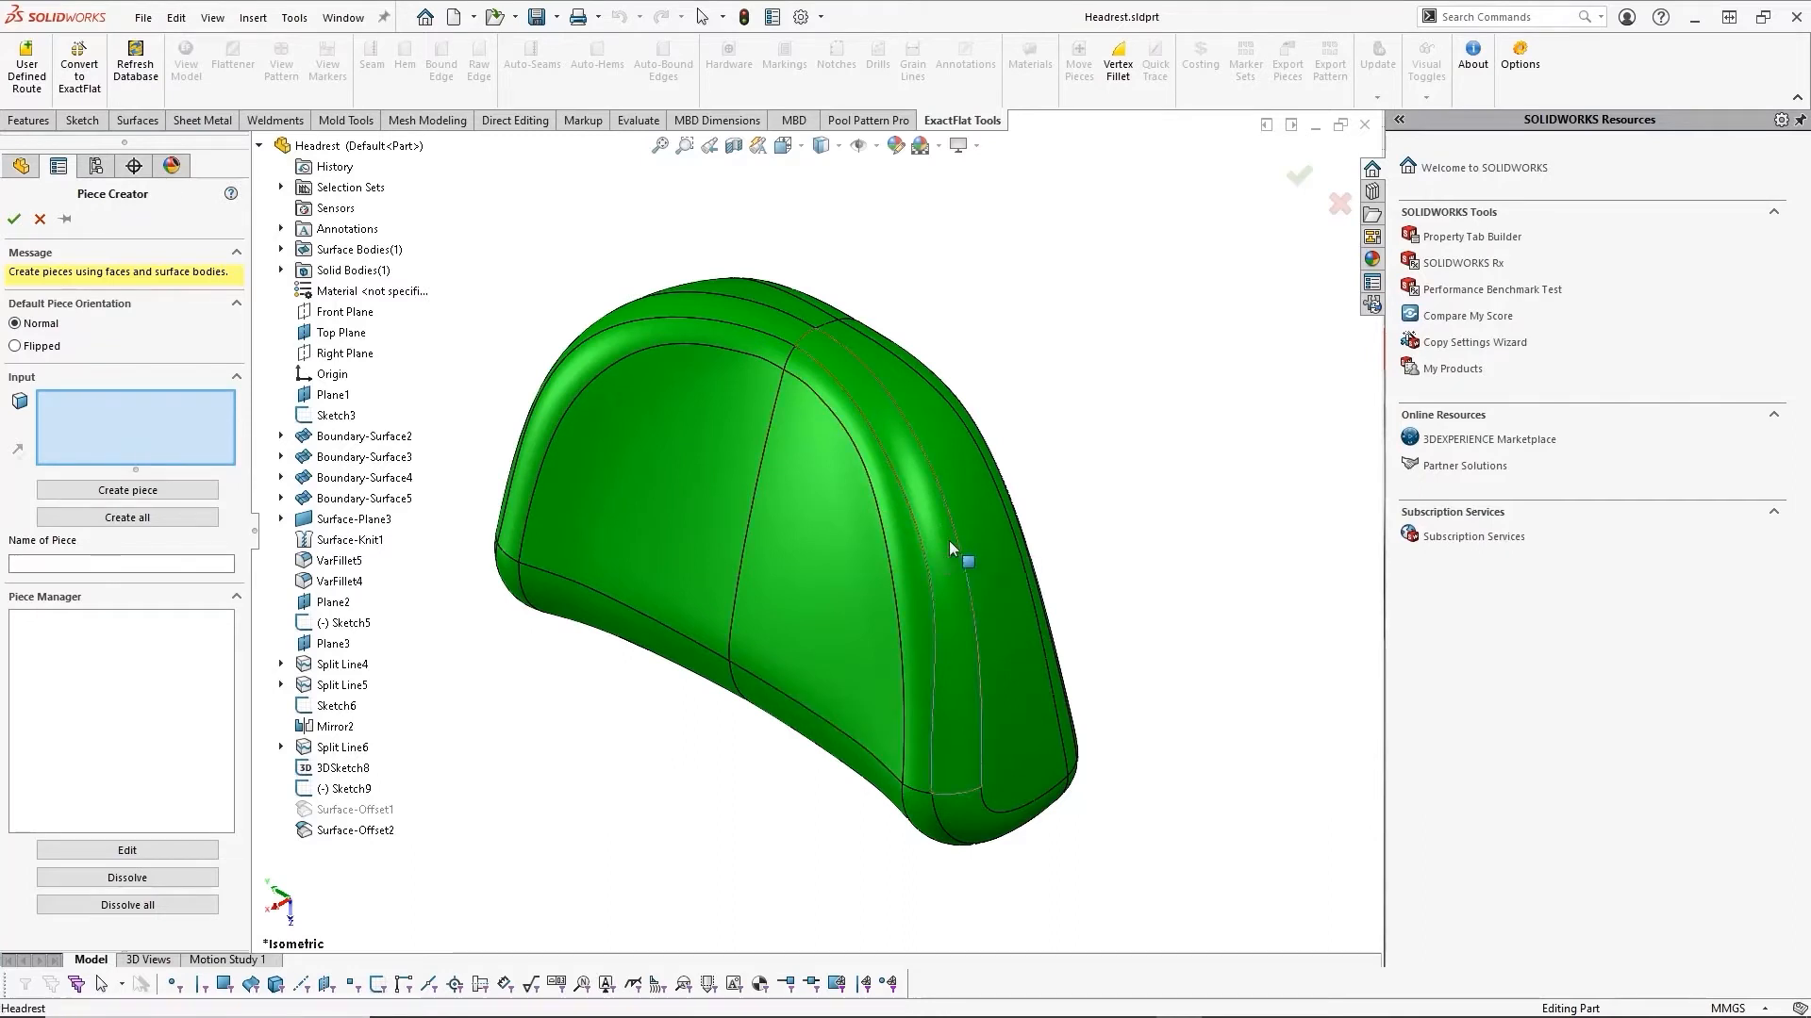
Step: Clear the picked headrest face from the piece input and use the top selection set instead
{"action": "left_click", "coordinate": [969, 554]}
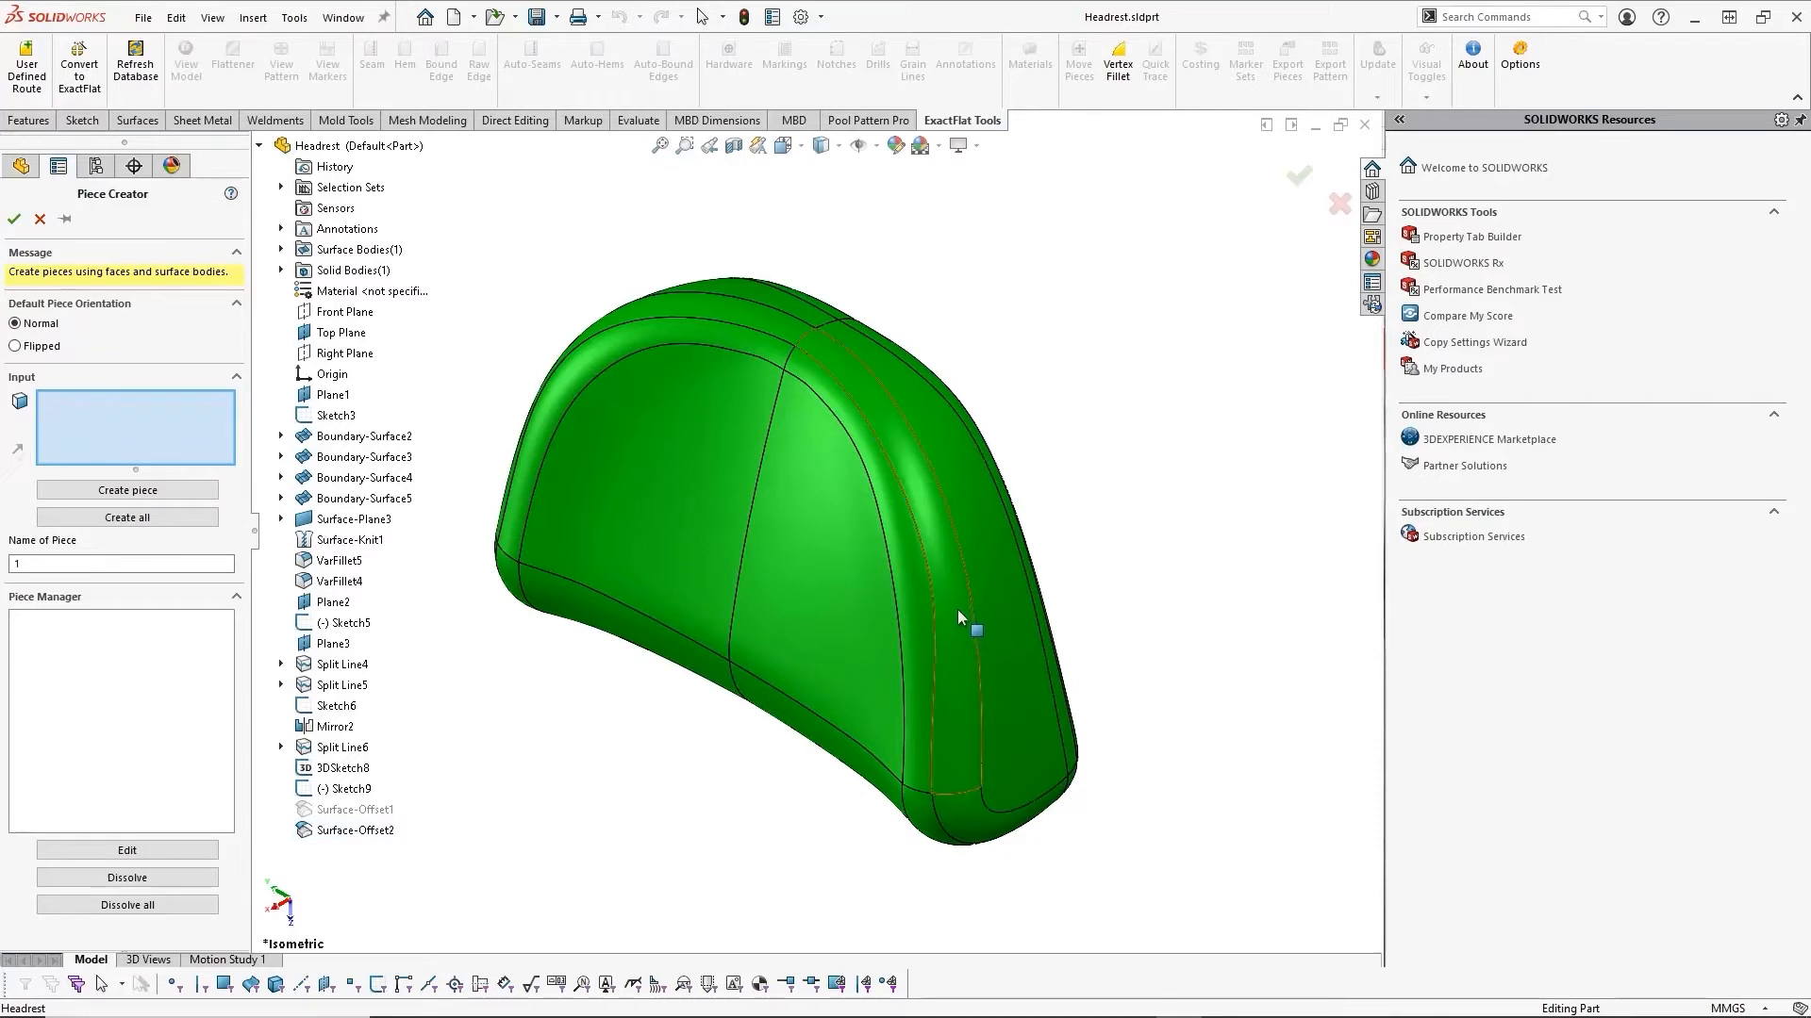
{"action": "mouse_move", "coordinate": [462, 209]}
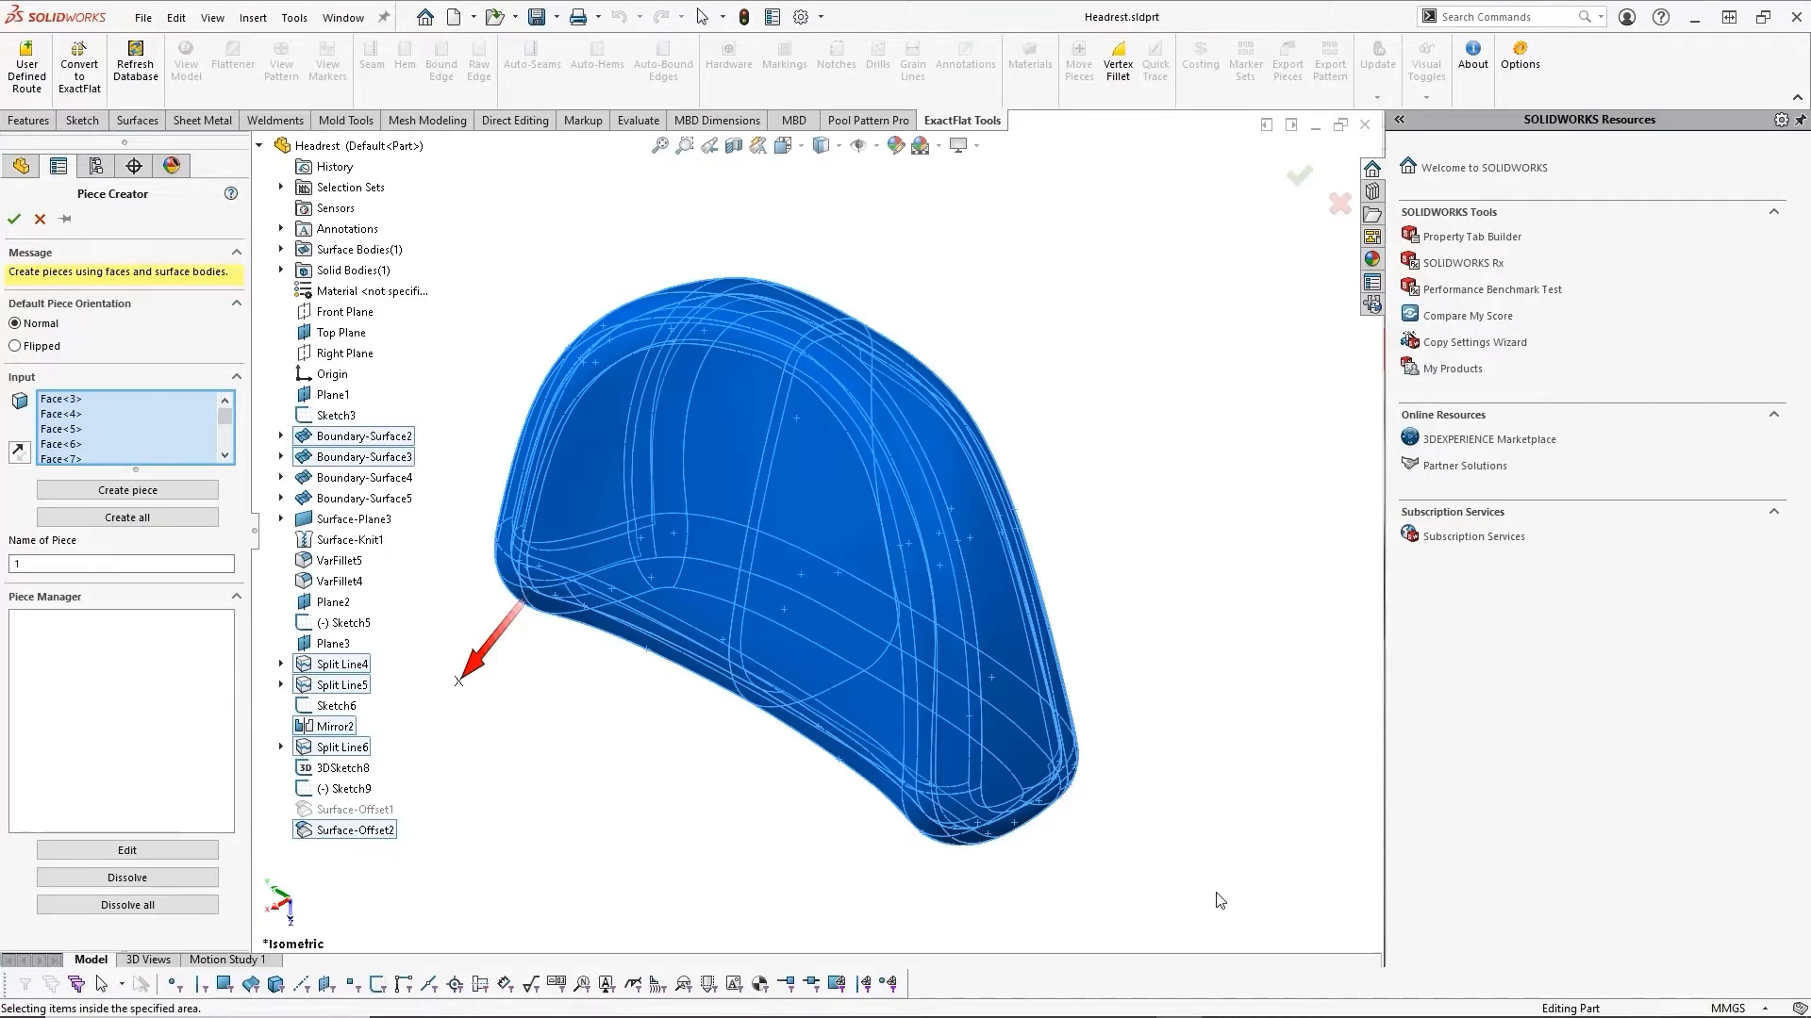
{"action": "mouse_move", "coordinate": [115, 436]}
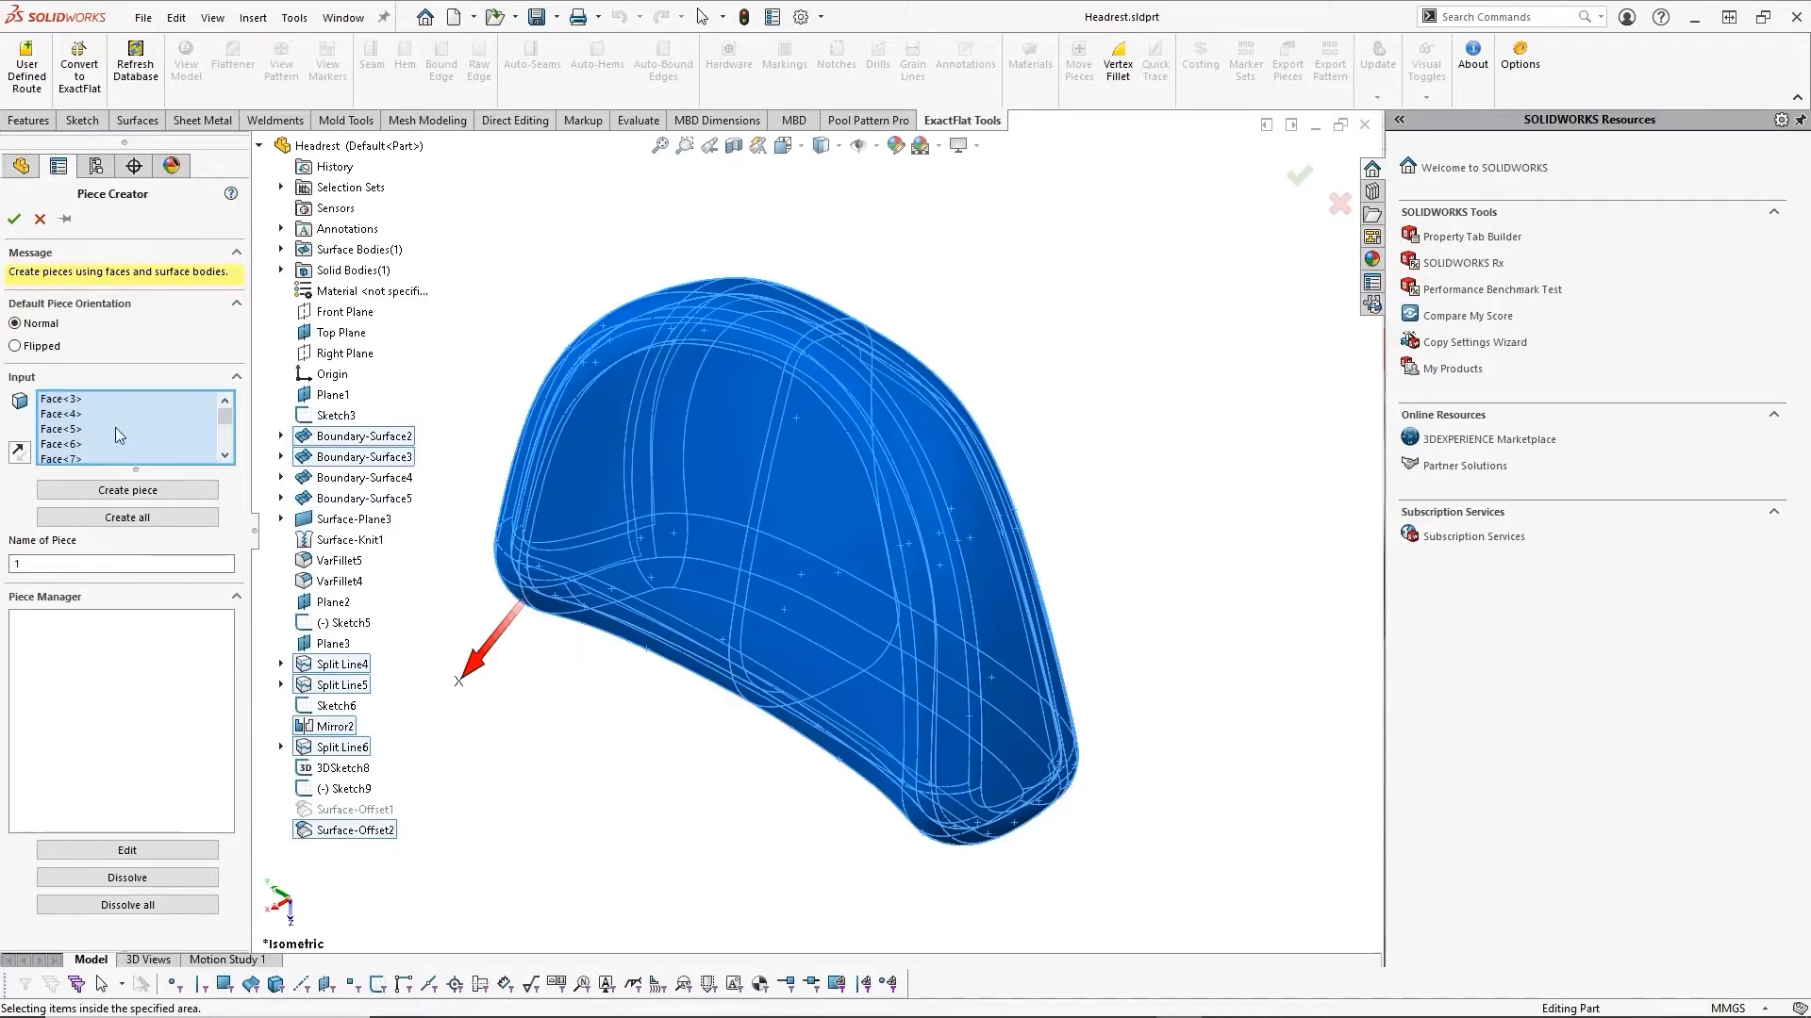
{"action": "right_click", "coordinate": [70, 445]}
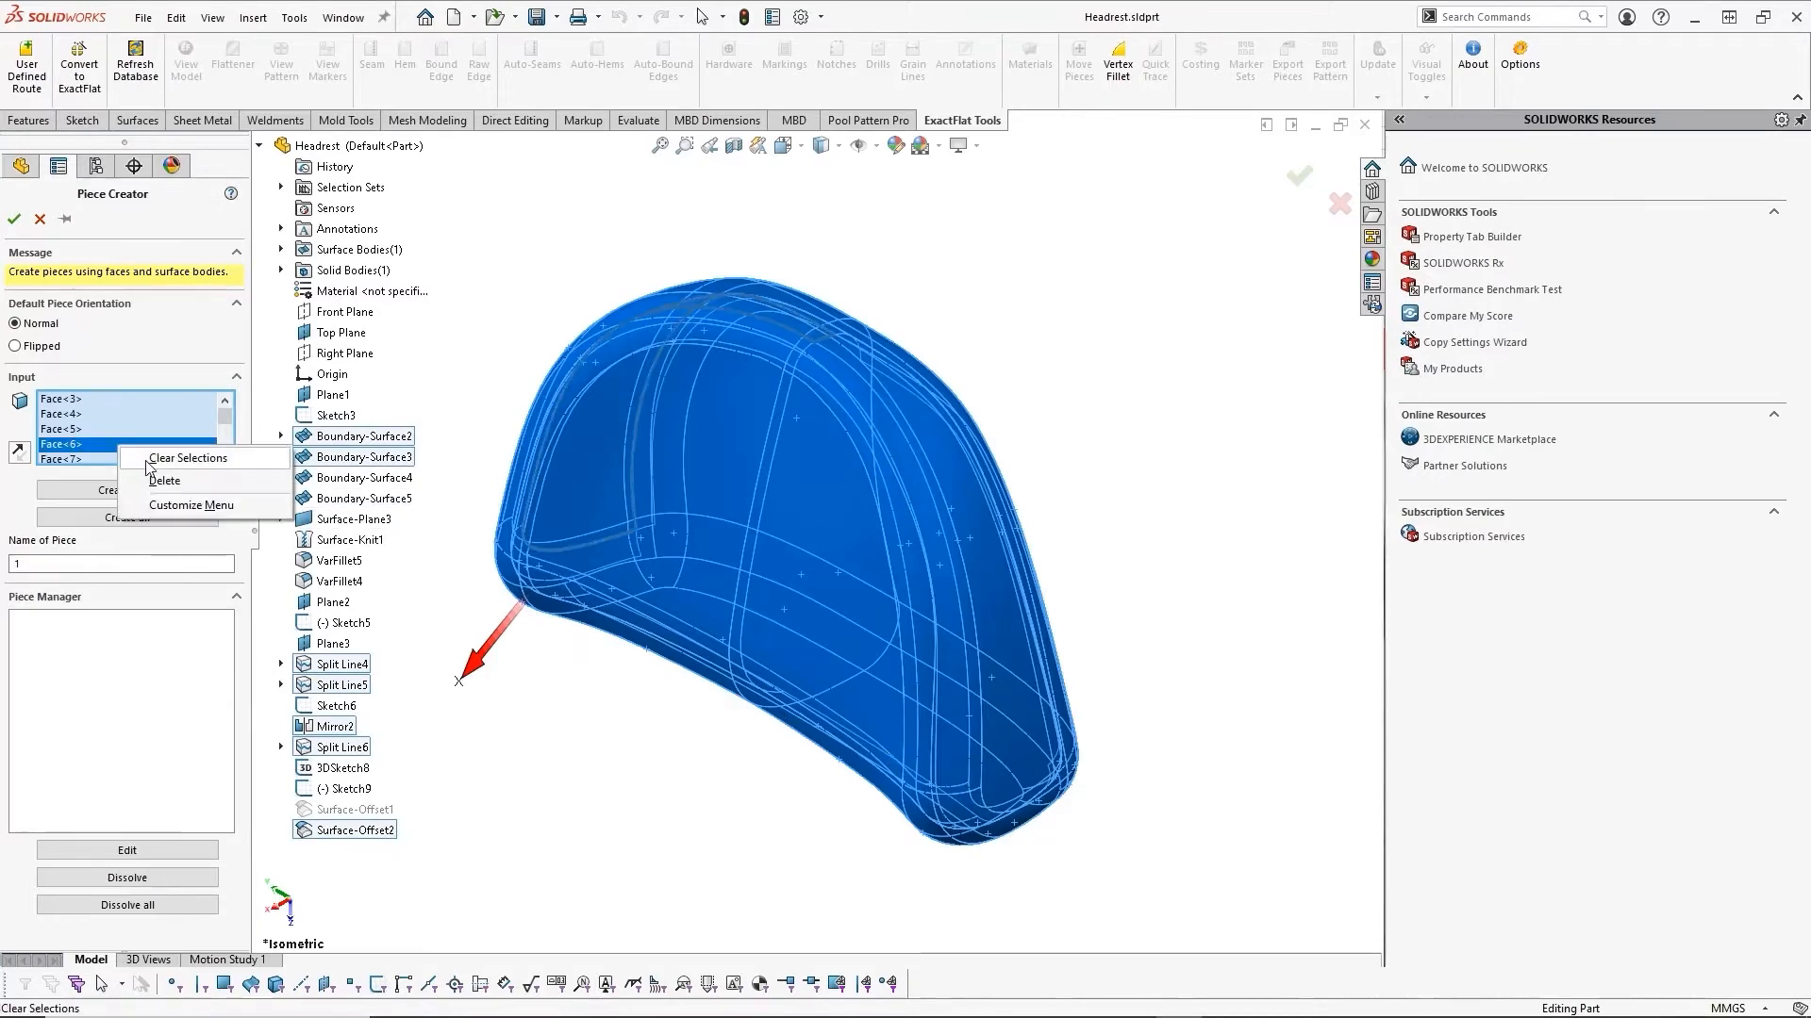
{"action": "left_click", "coordinate": [188, 458]}
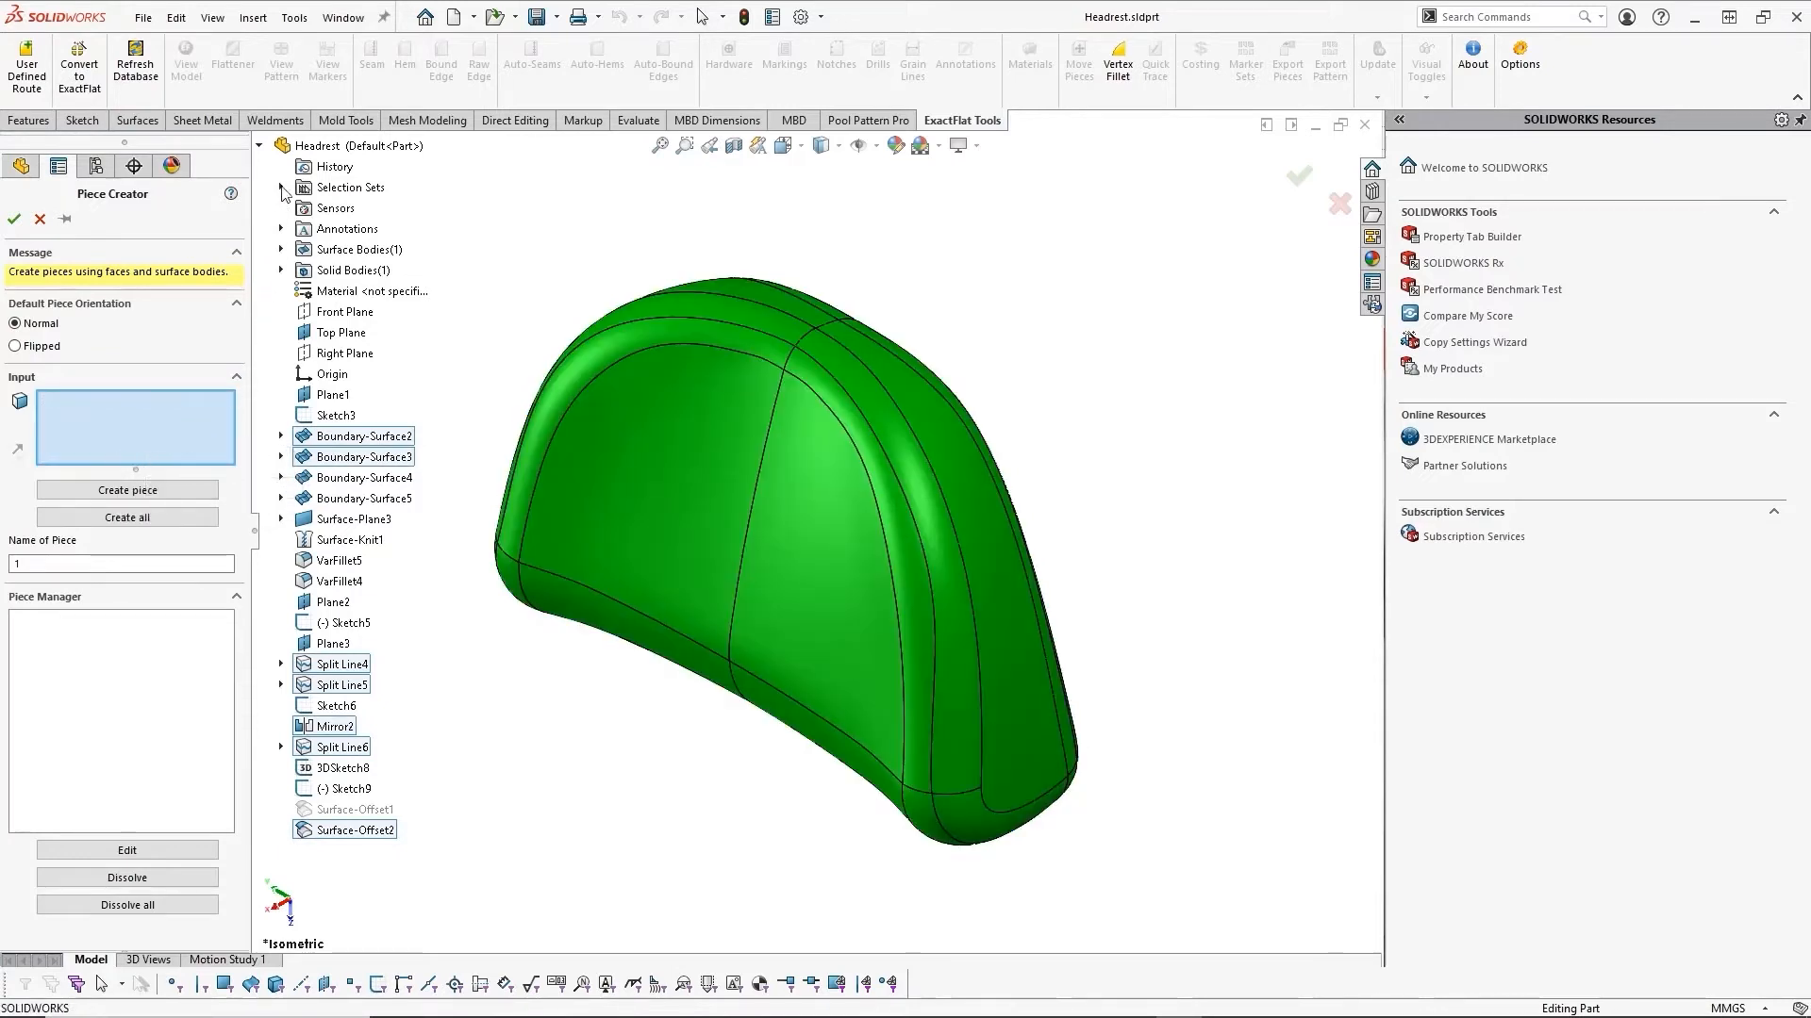
{"action": "left_click", "coordinate": [281, 187]}
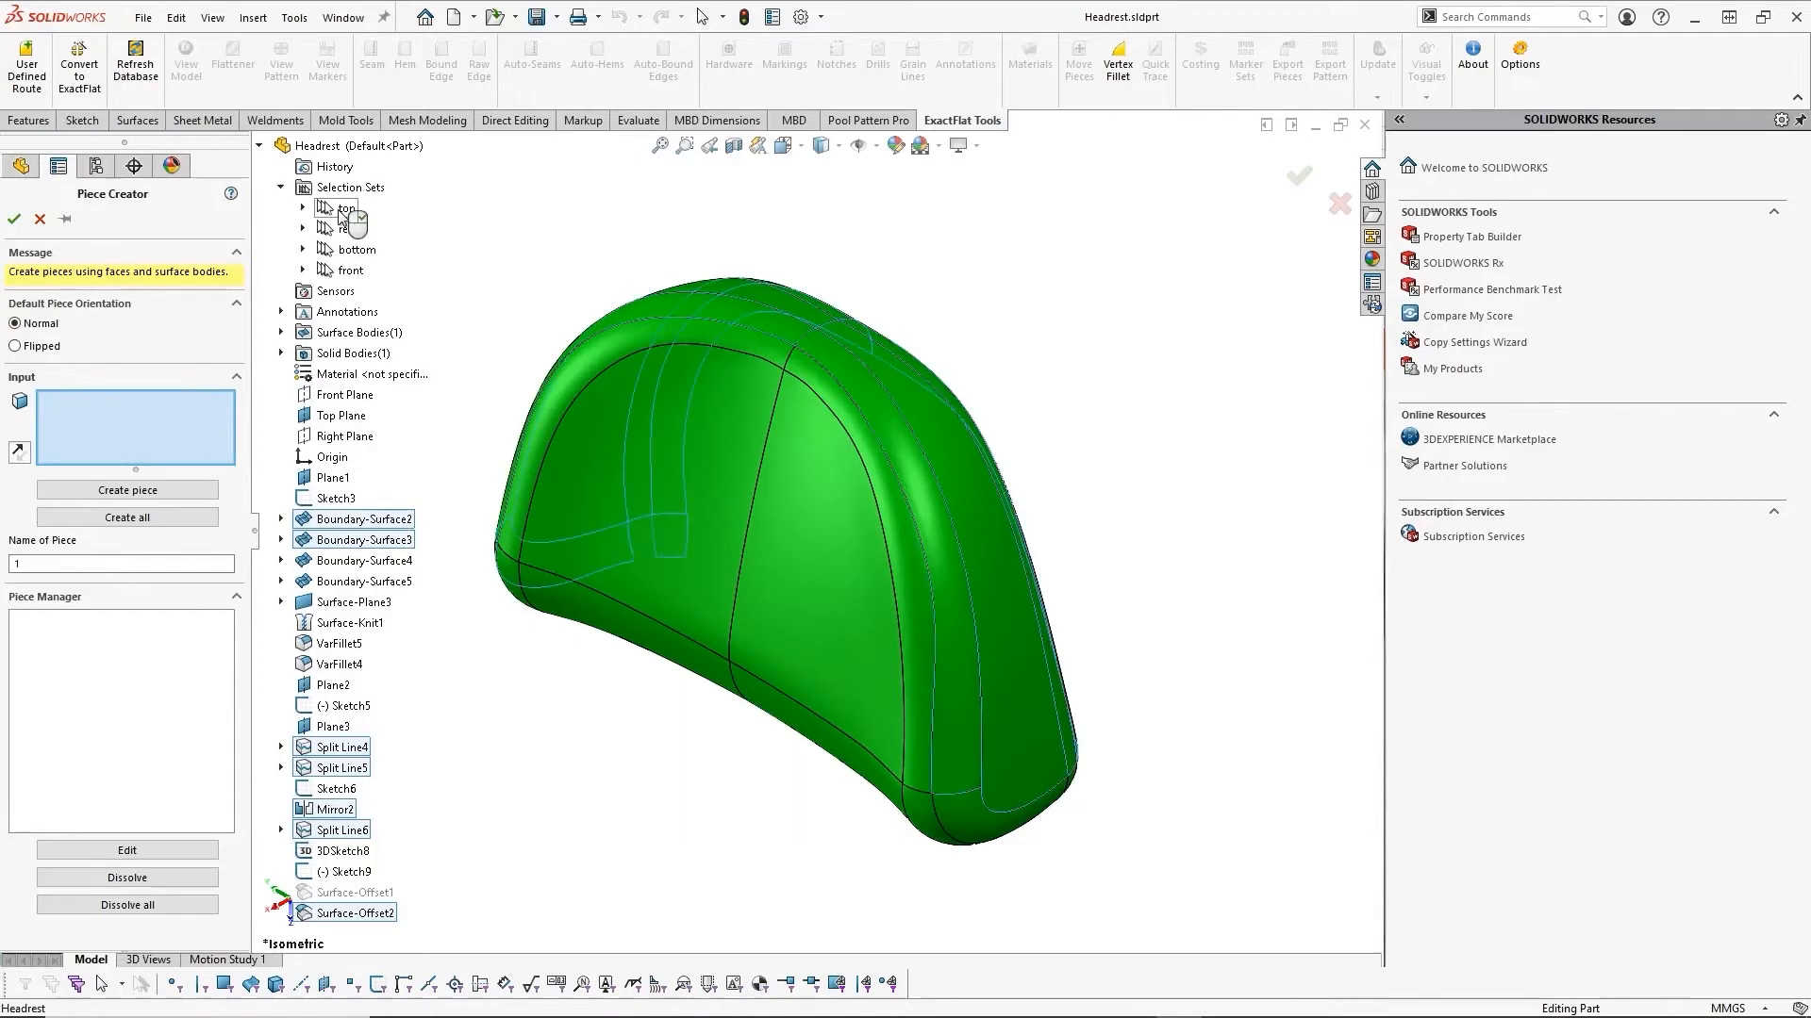
{"action": "left_click", "coordinate": [126, 490]}
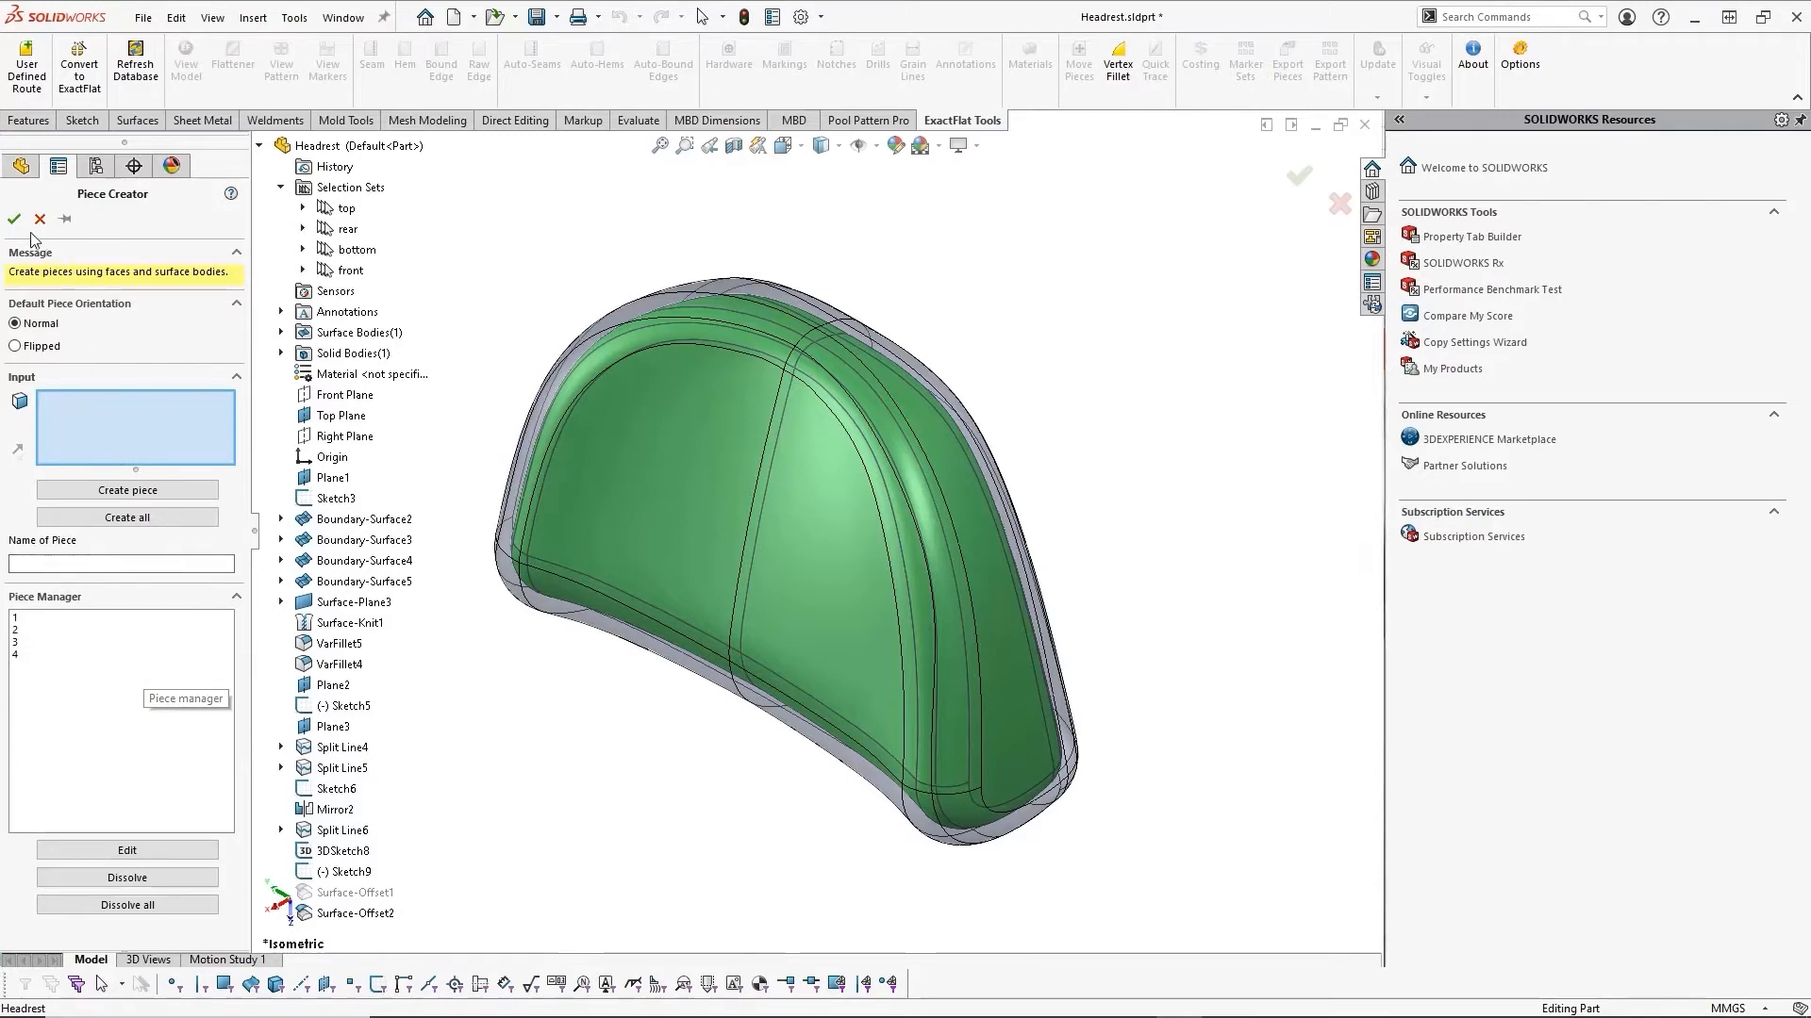
Step: Confirm the four pieces as PieceCreator1 and start Convert to ExactFlat
{"action": "left_click", "coordinate": [40, 219]}
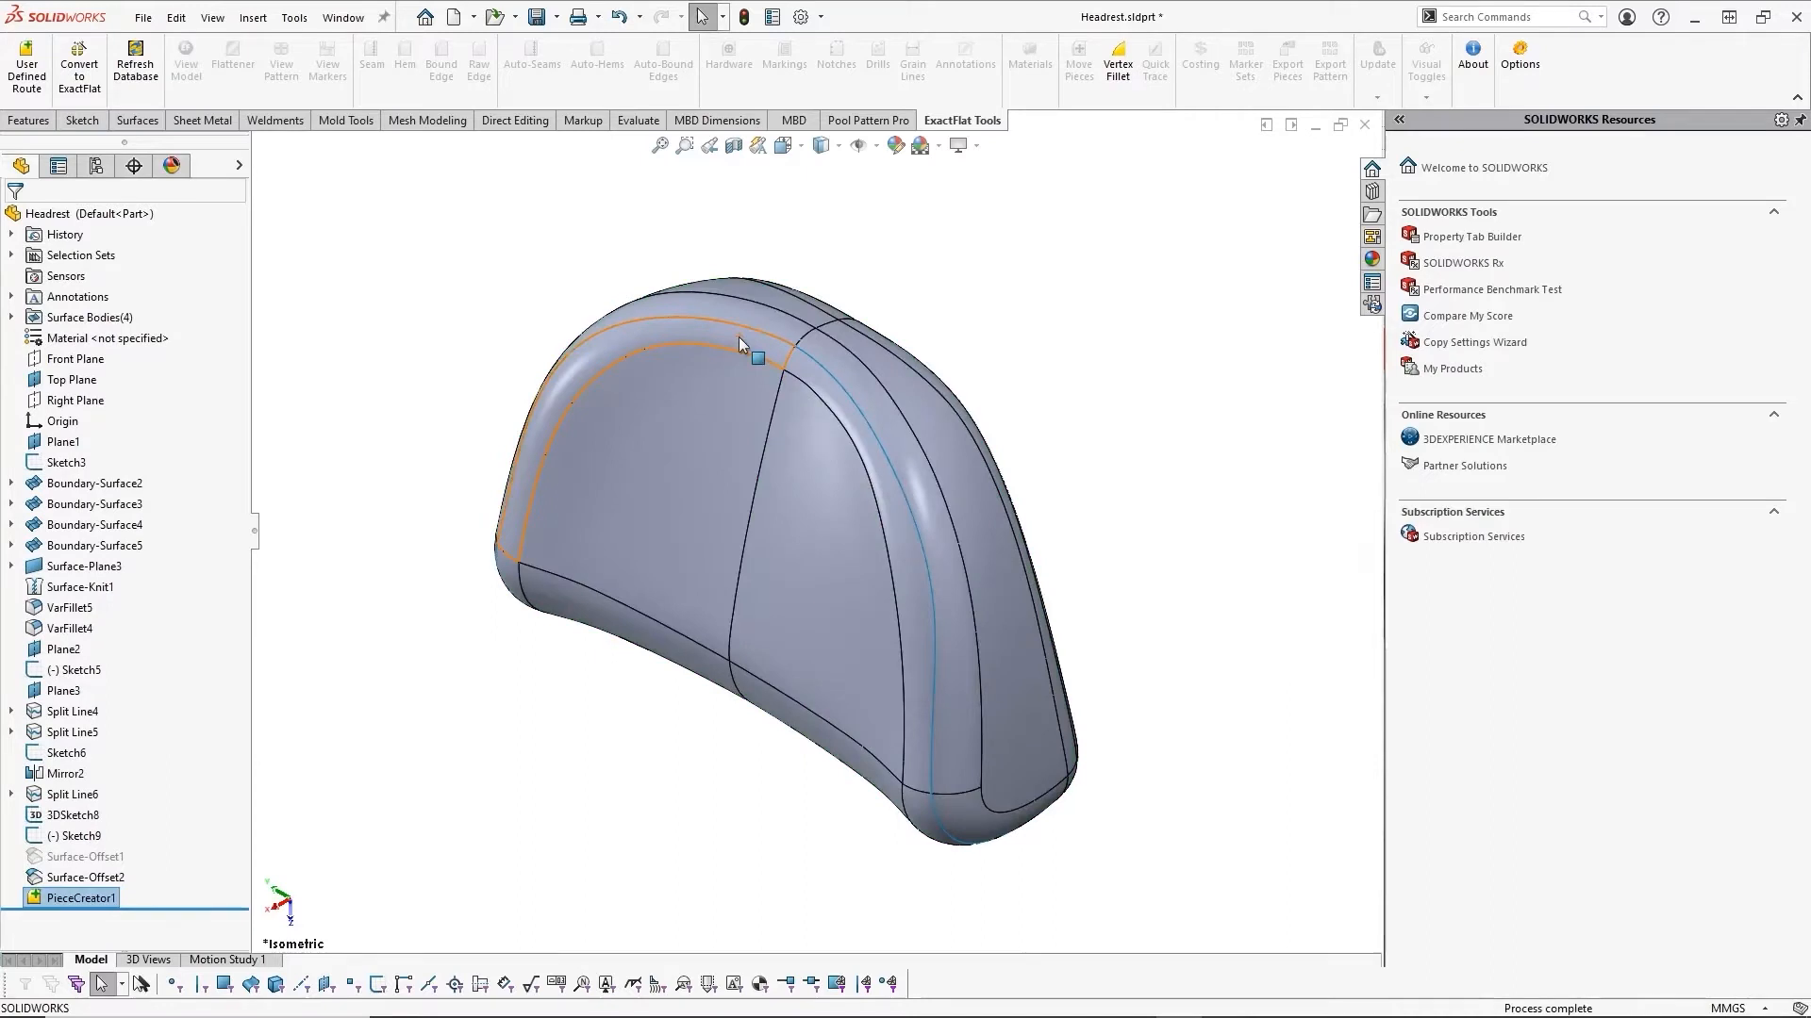
{"action": "mouse_move", "coordinate": [740, 343]}
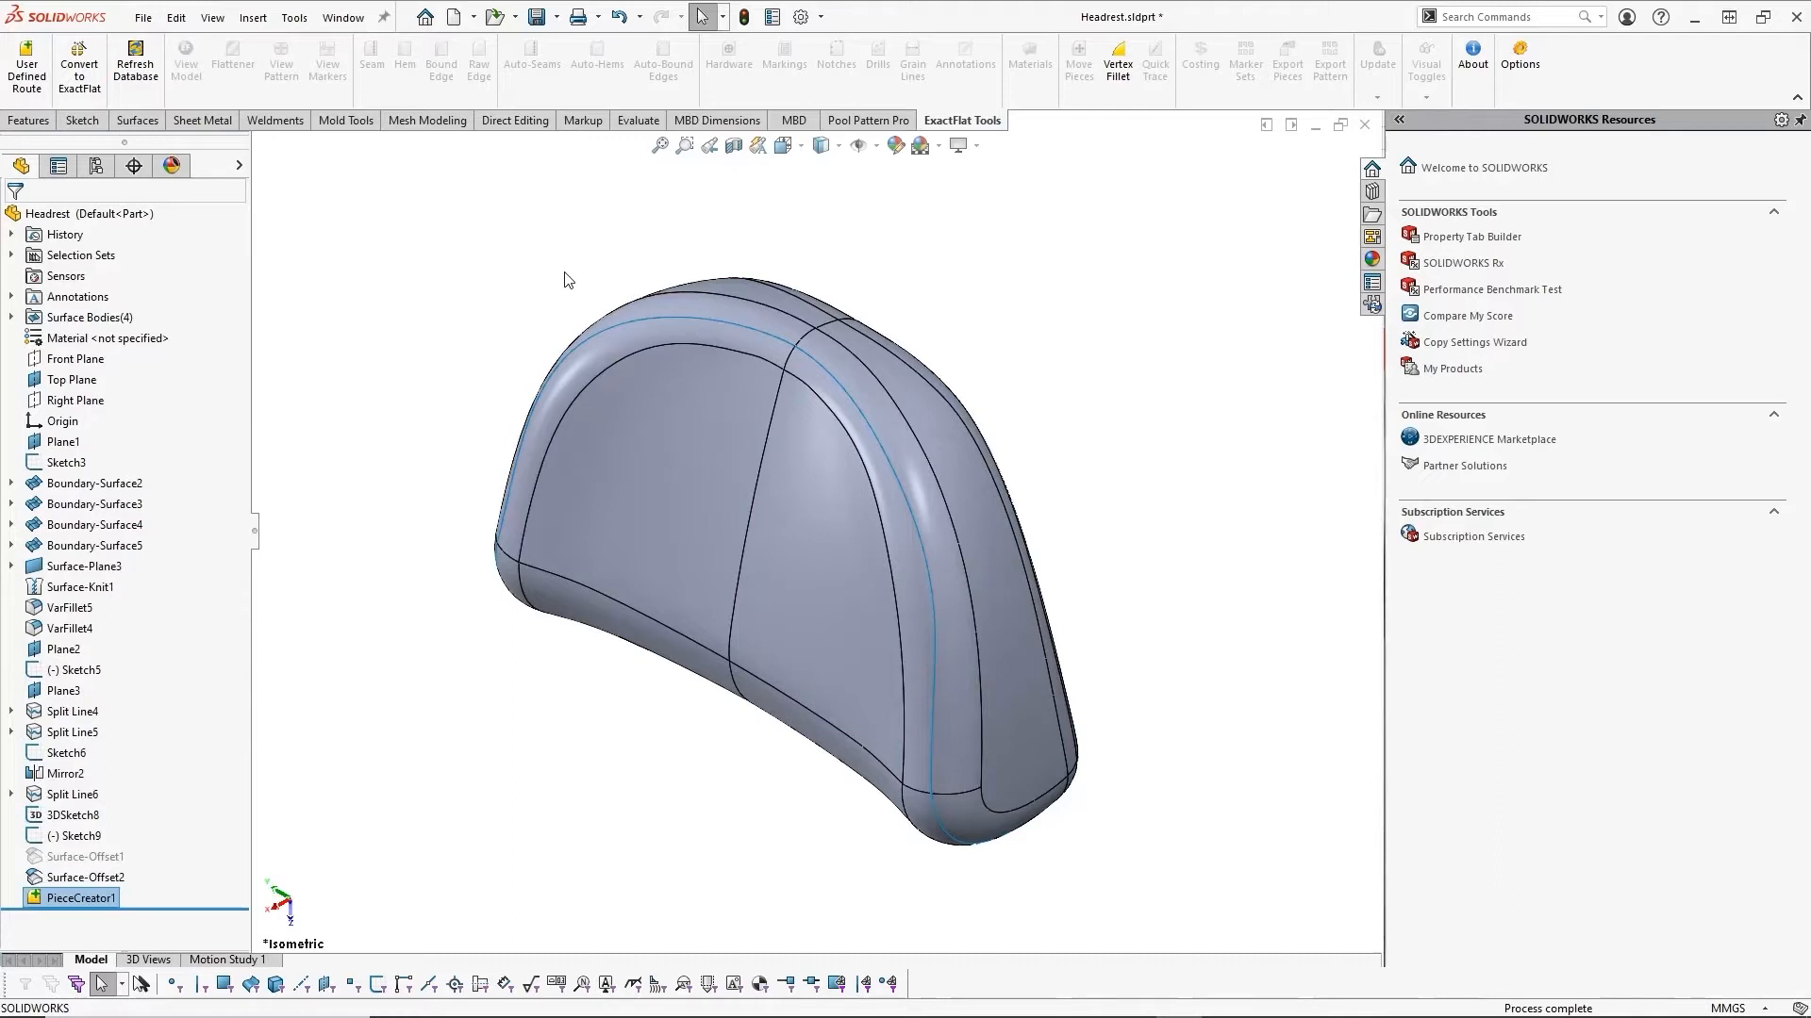
{"action": "mouse_move", "coordinate": [79, 60]}
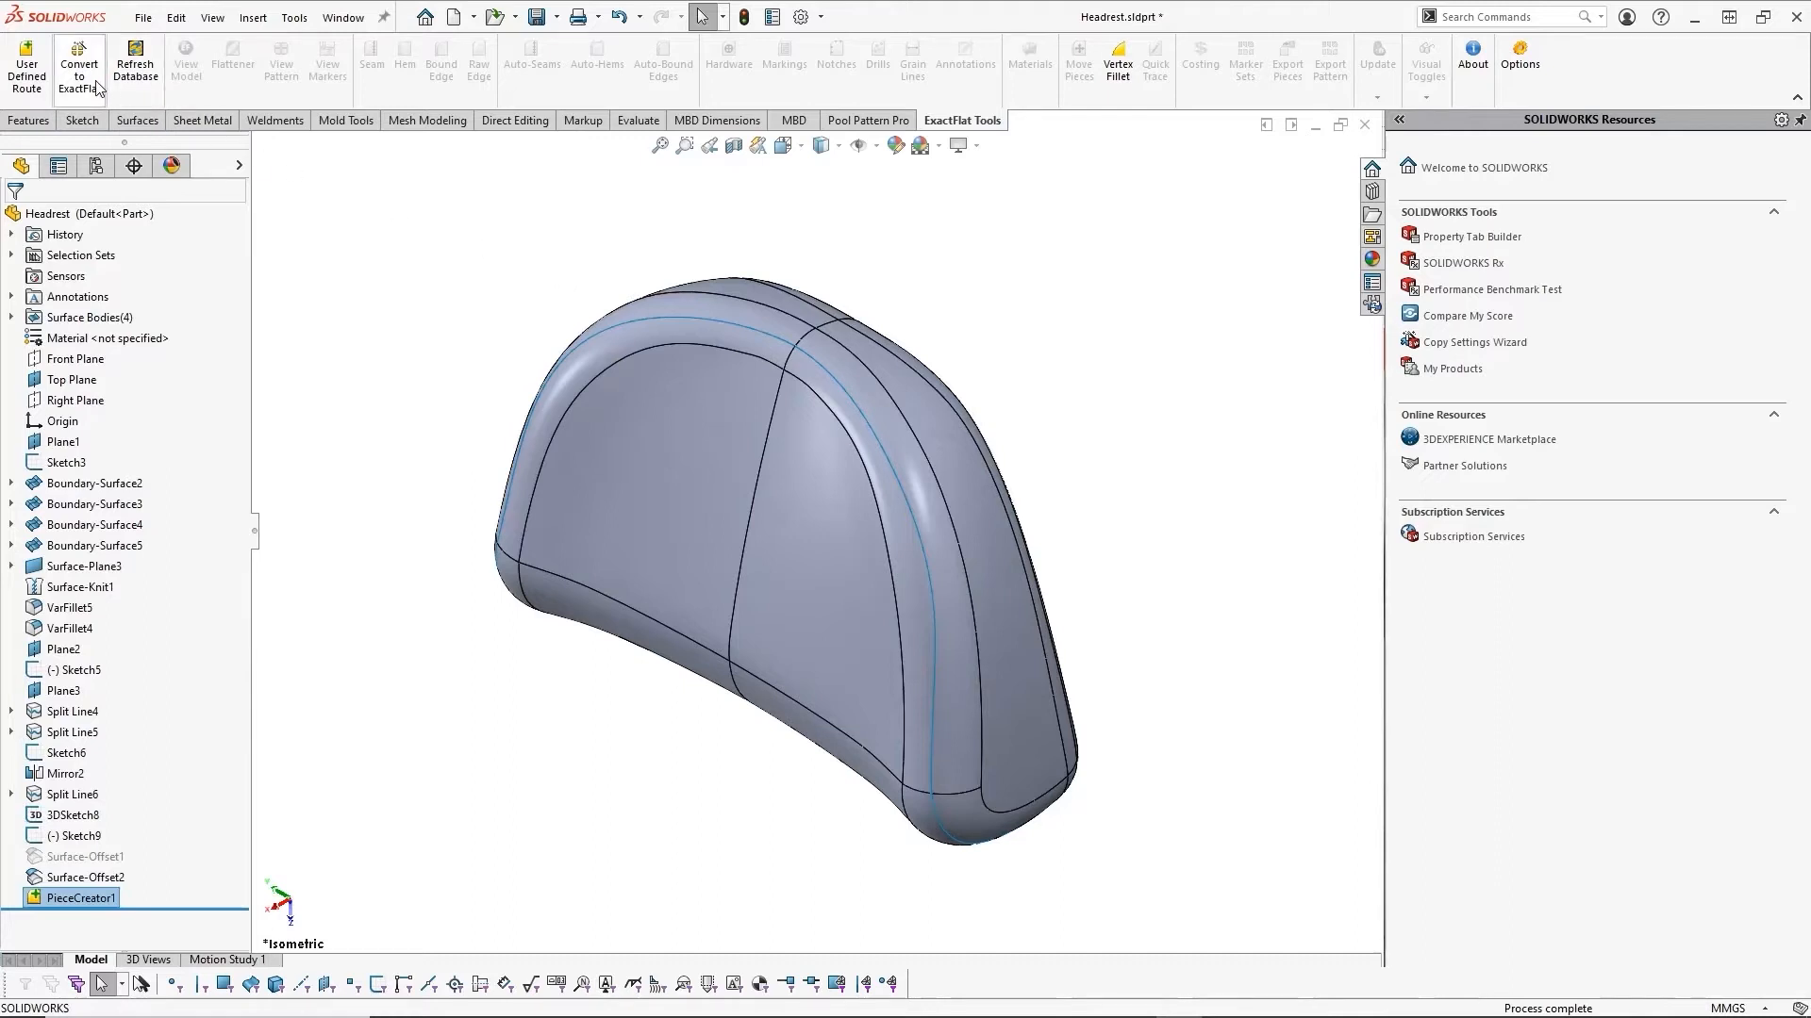
{"action": "left_click", "coordinate": [79, 59]}
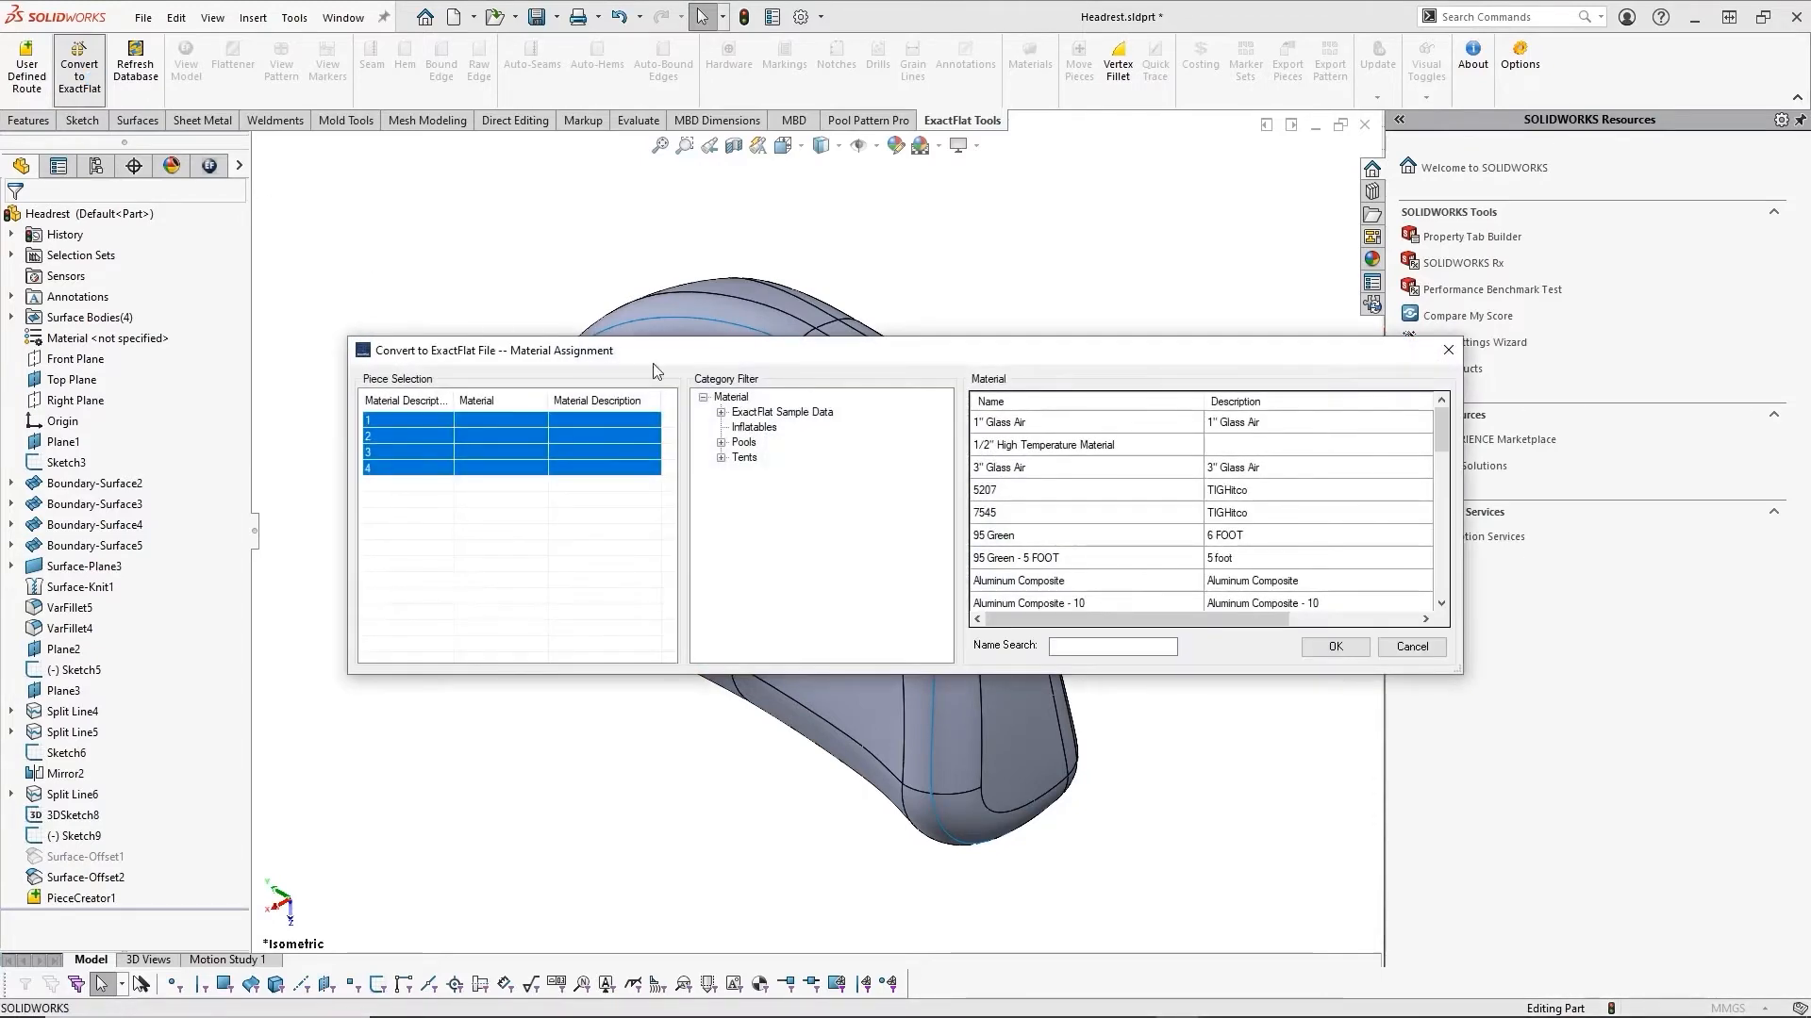
Step: Assign EF Sample - Leather from ExactFlat Sample Data > Automotive to all four pieces and convert
{"action": "left_click", "coordinate": [722, 413]}
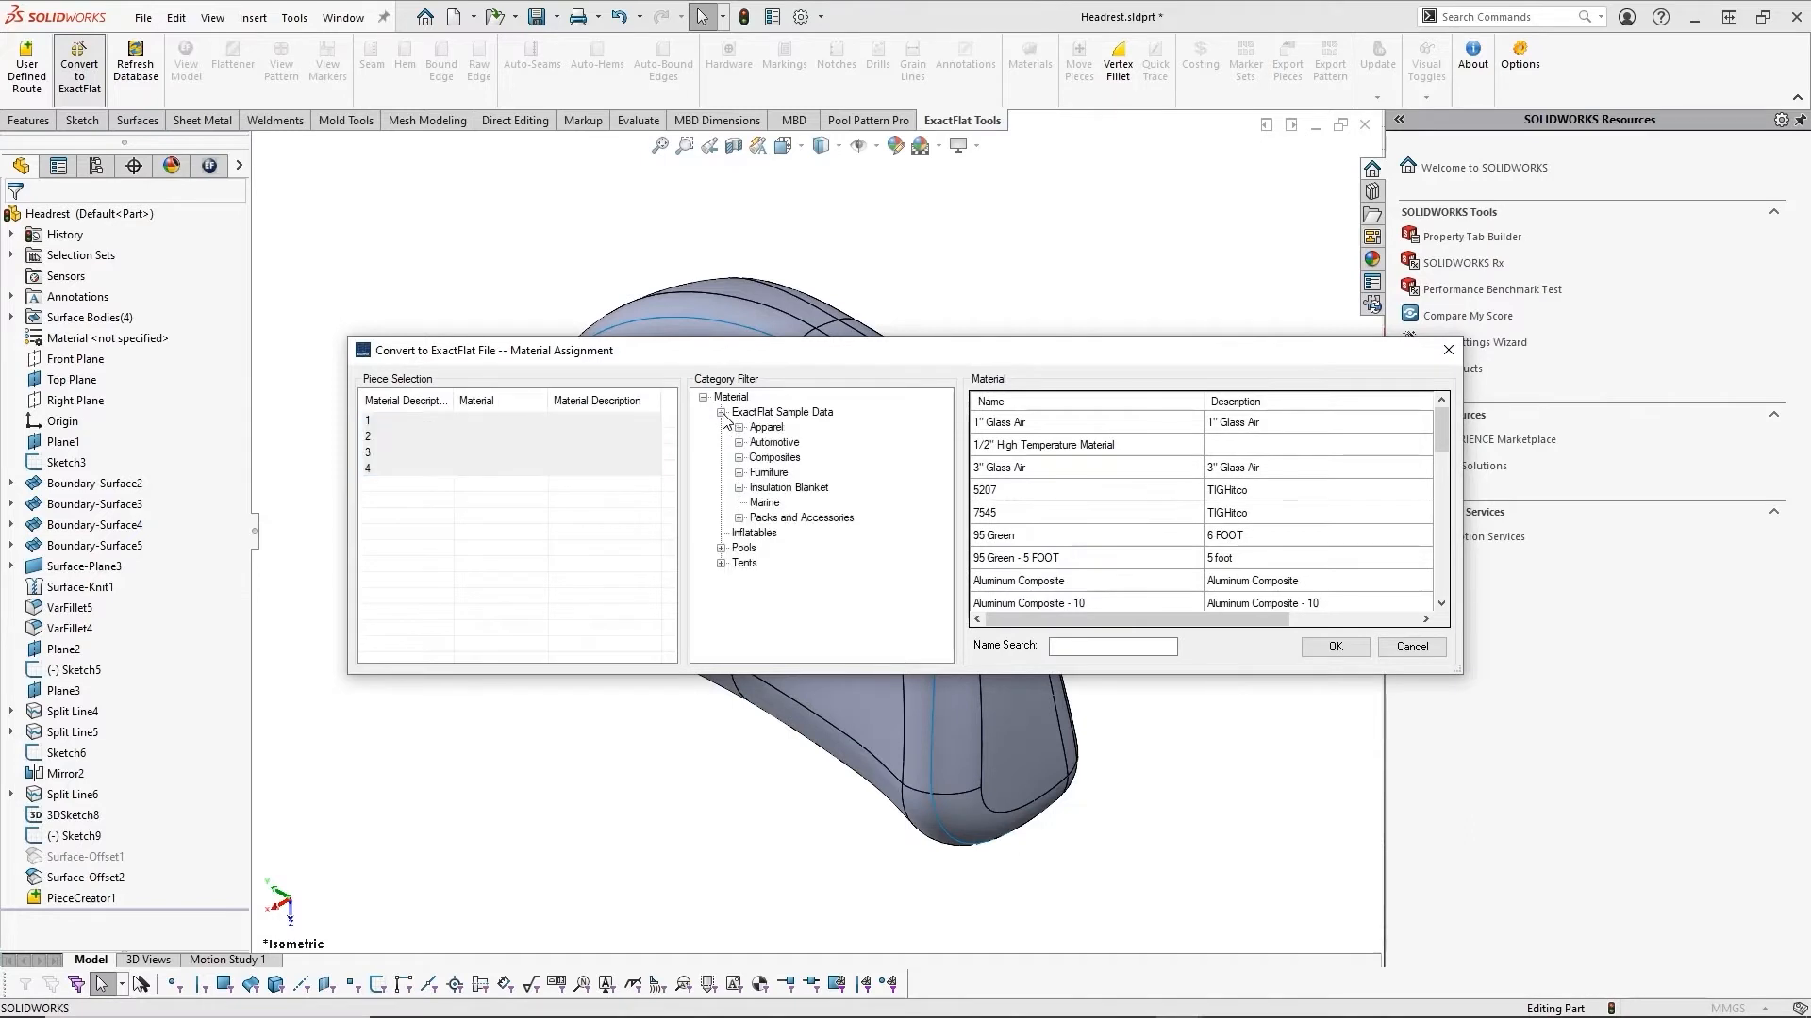
{"action": "left_click", "coordinate": [740, 442]}
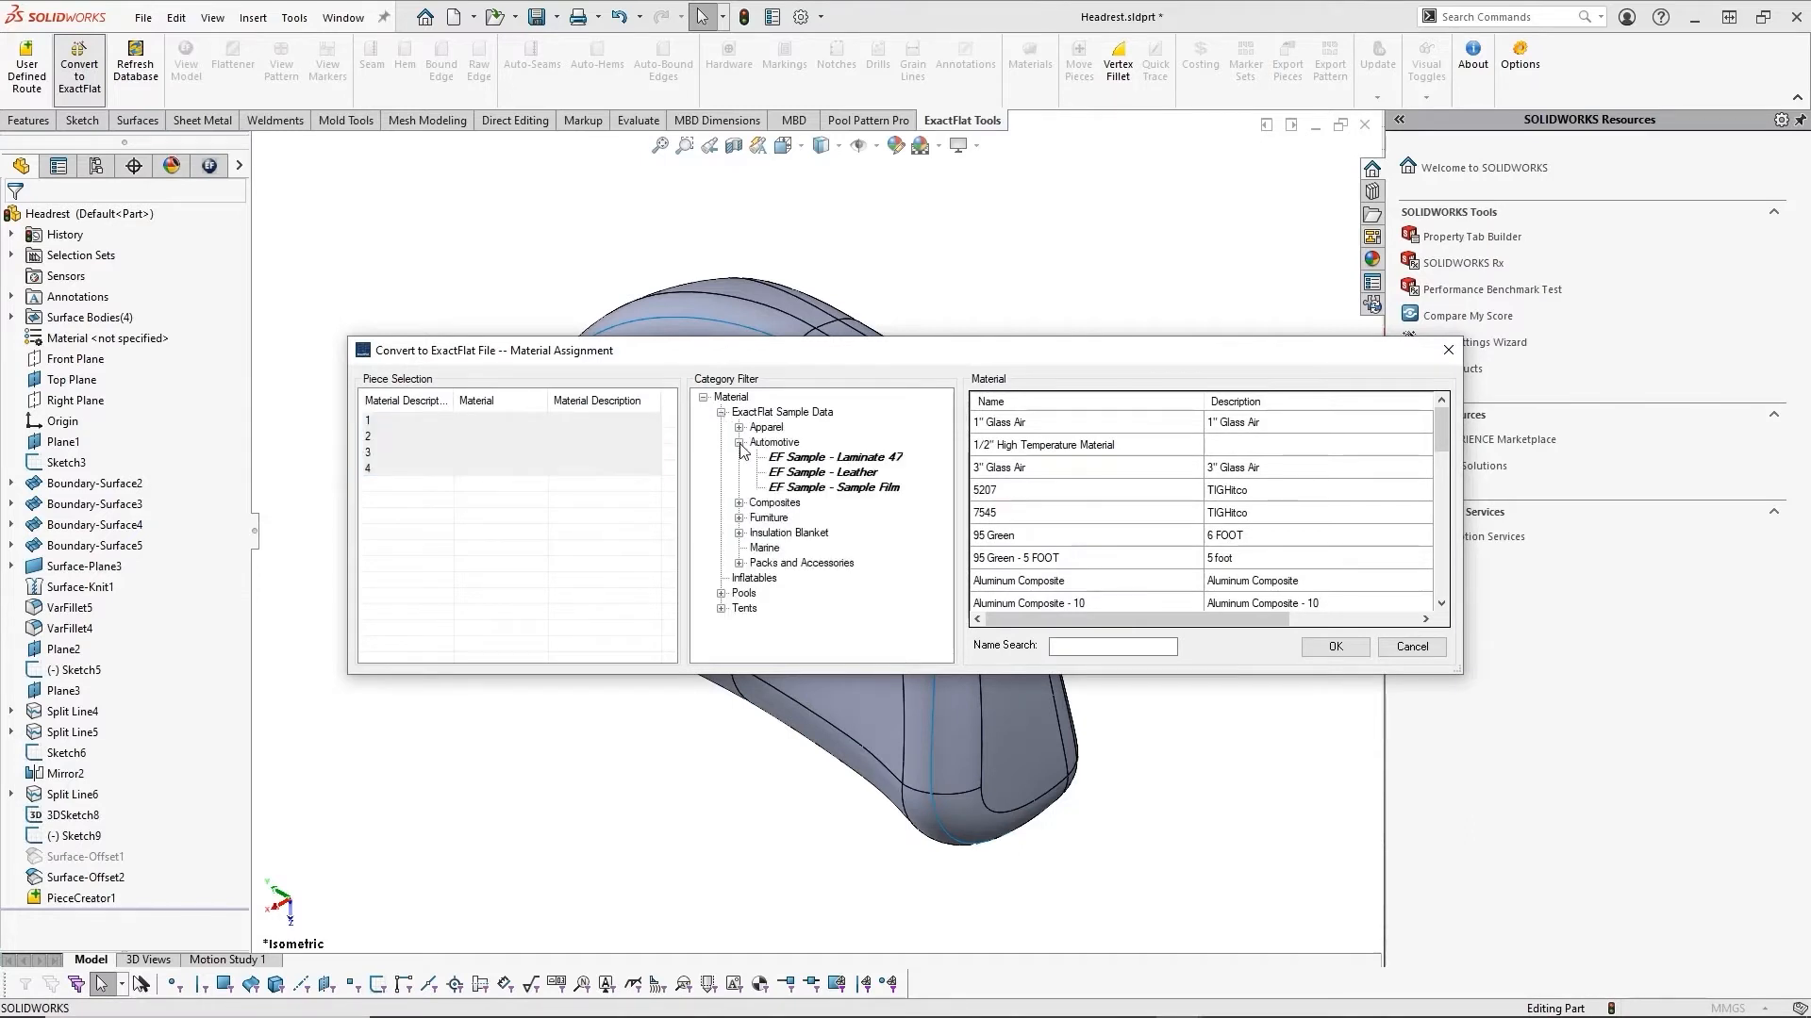
{"action": "mouse_move", "coordinate": [794, 481]}
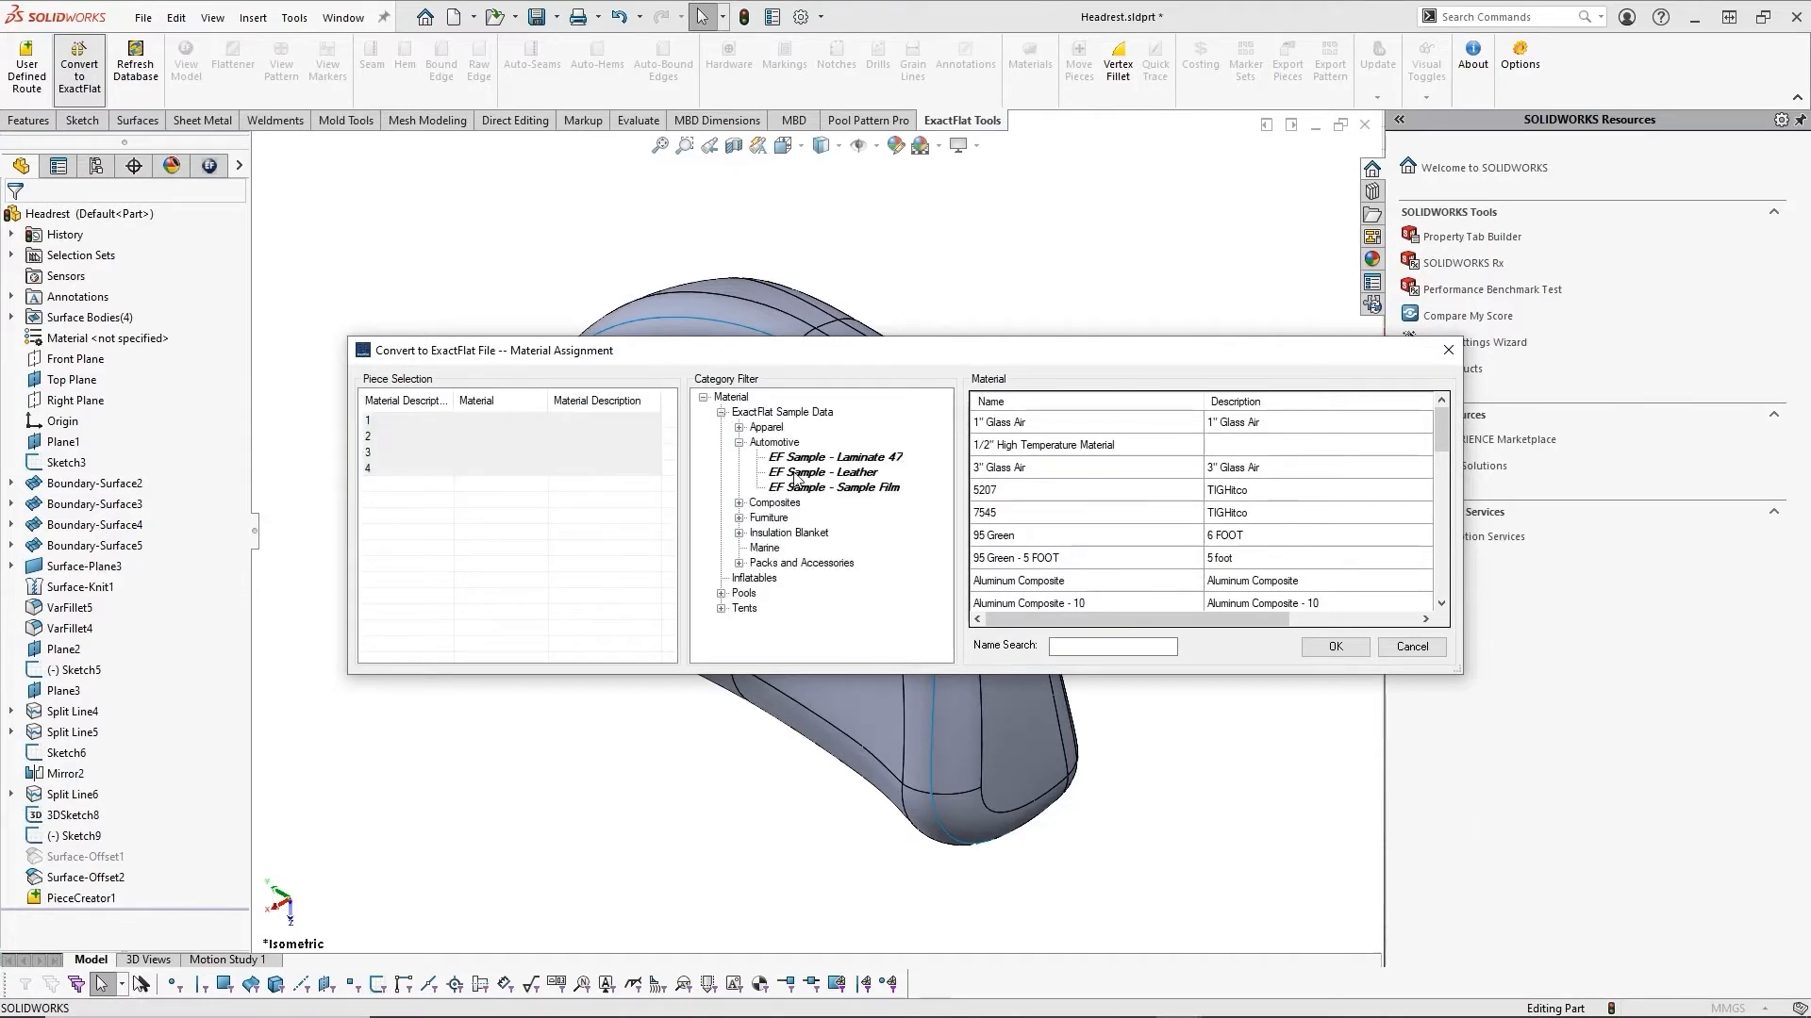
{"action": "left_click", "coordinate": [824, 472]}
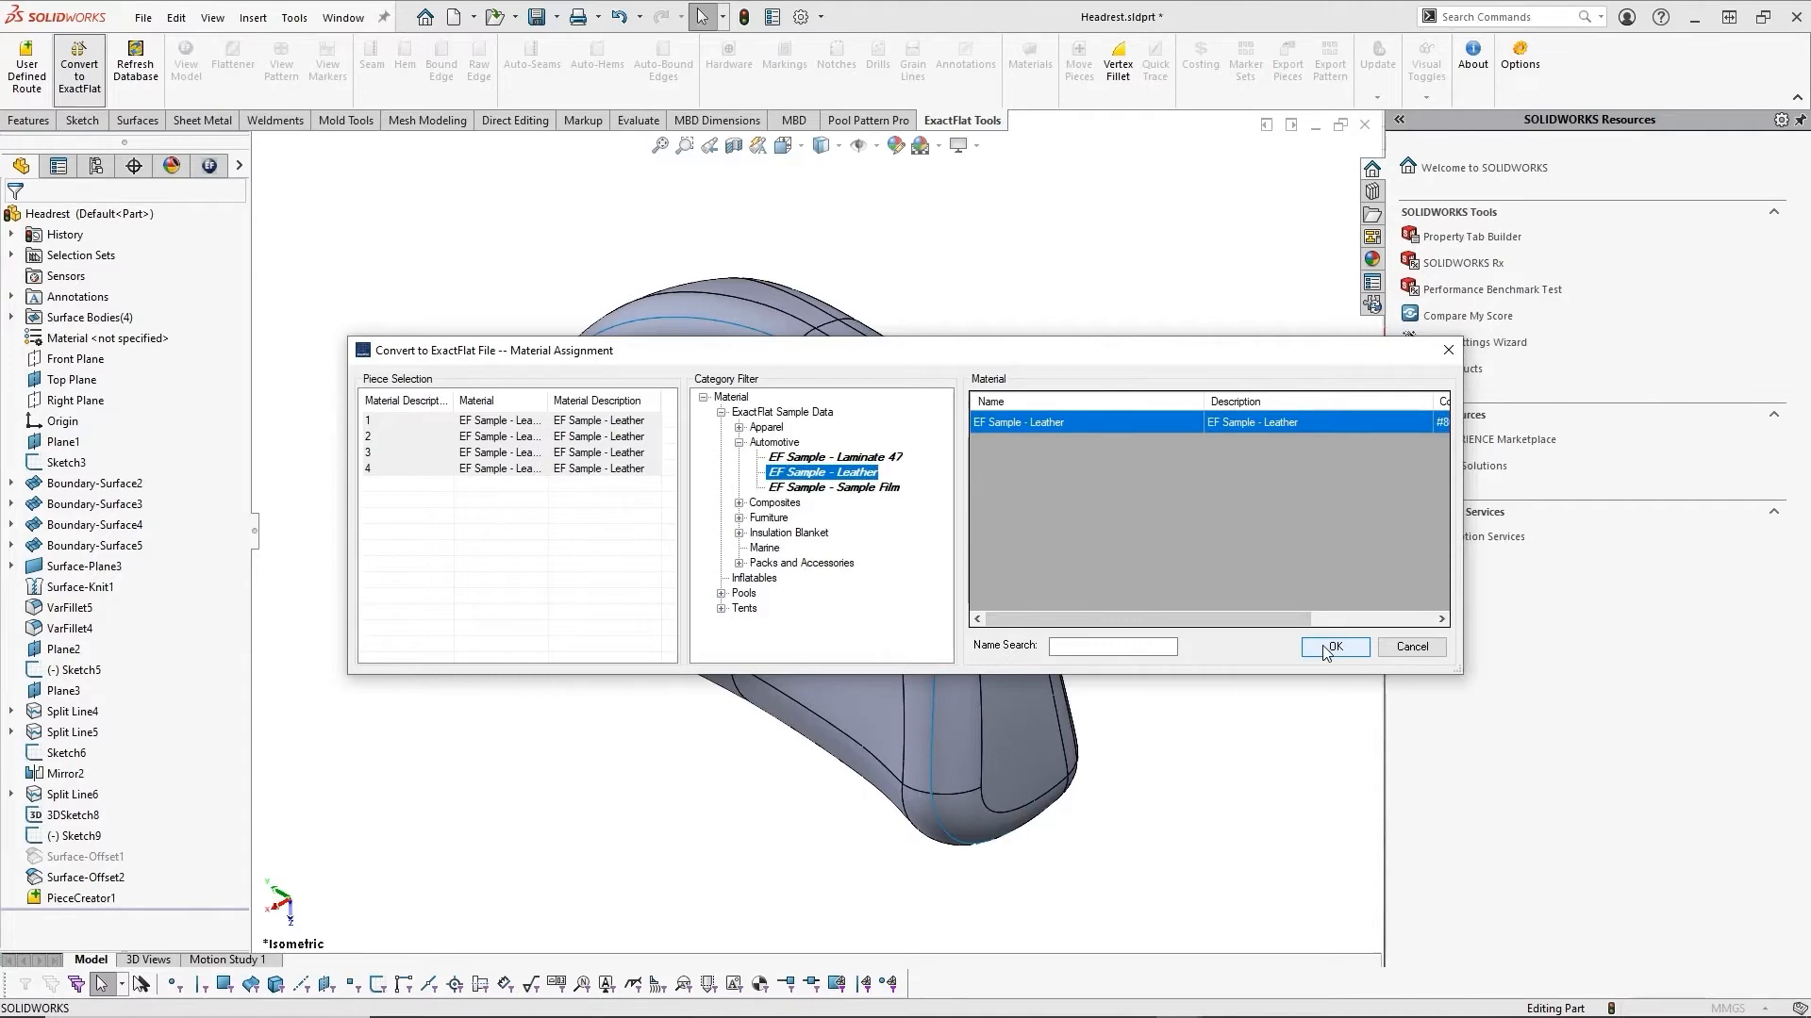
{"action": "left_click", "coordinate": [1333, 647]}
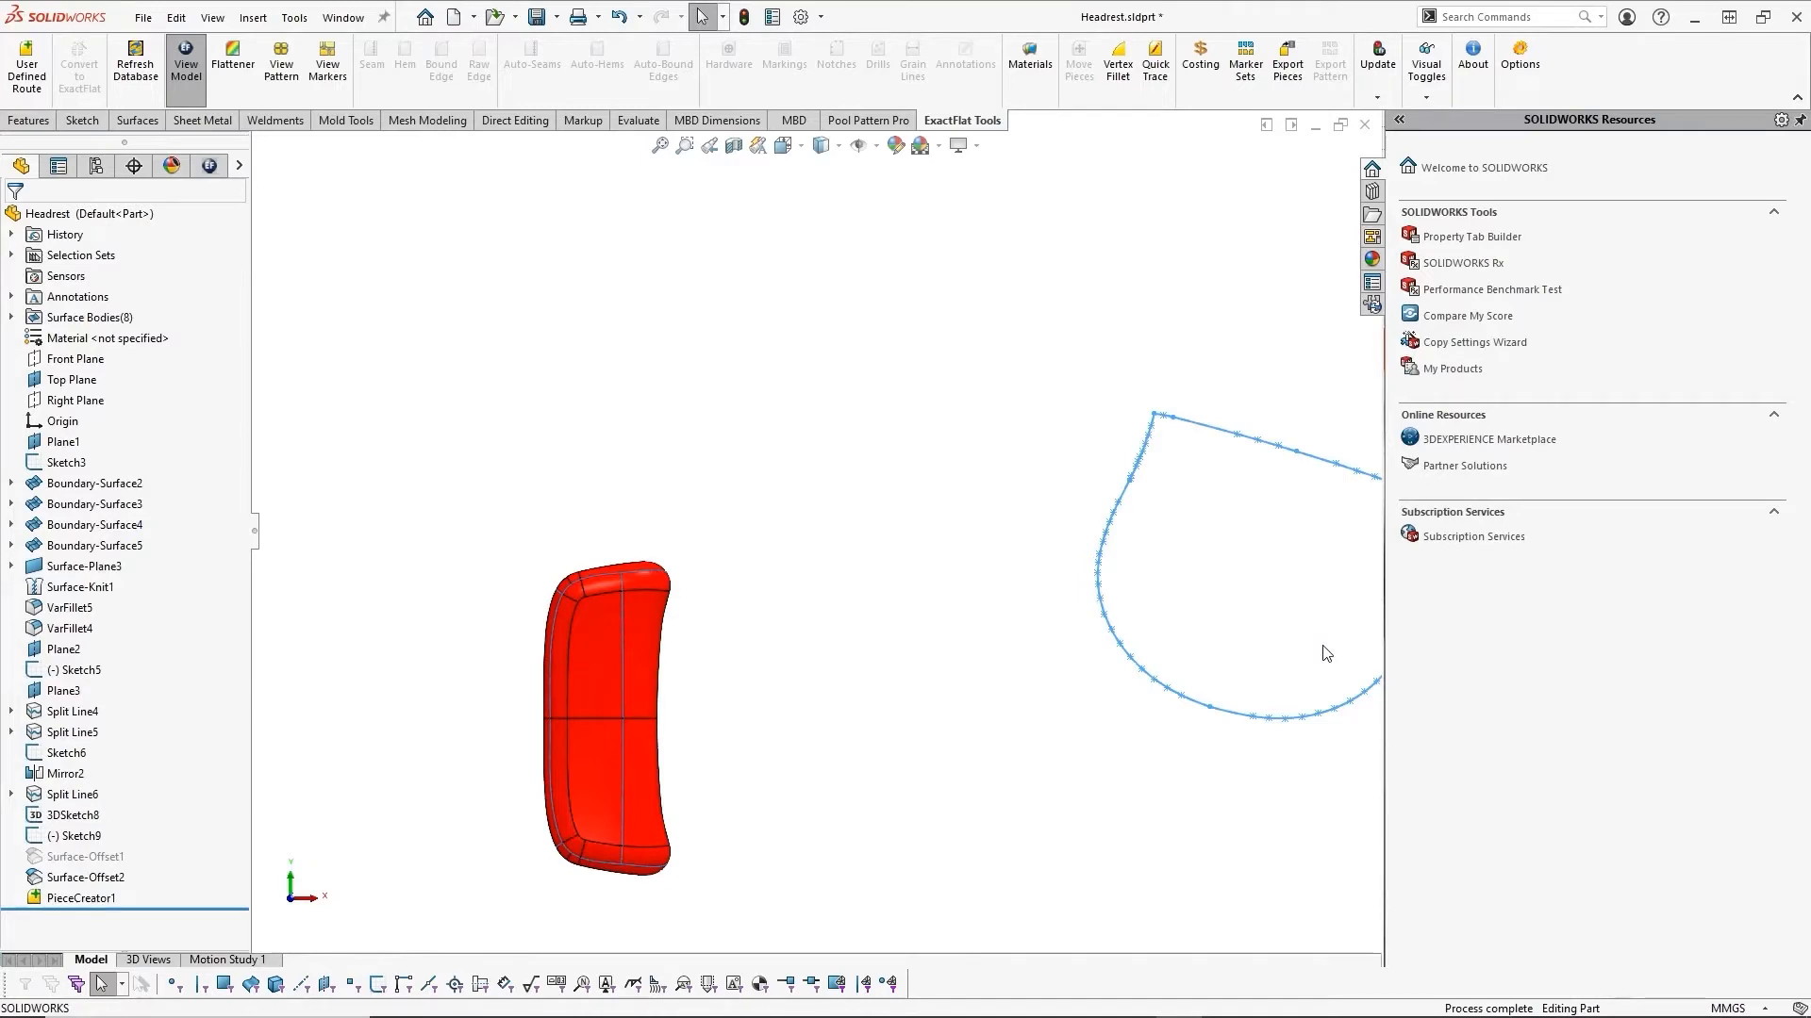
{"action": "mouse_move", "coordinate": [232, 59]}
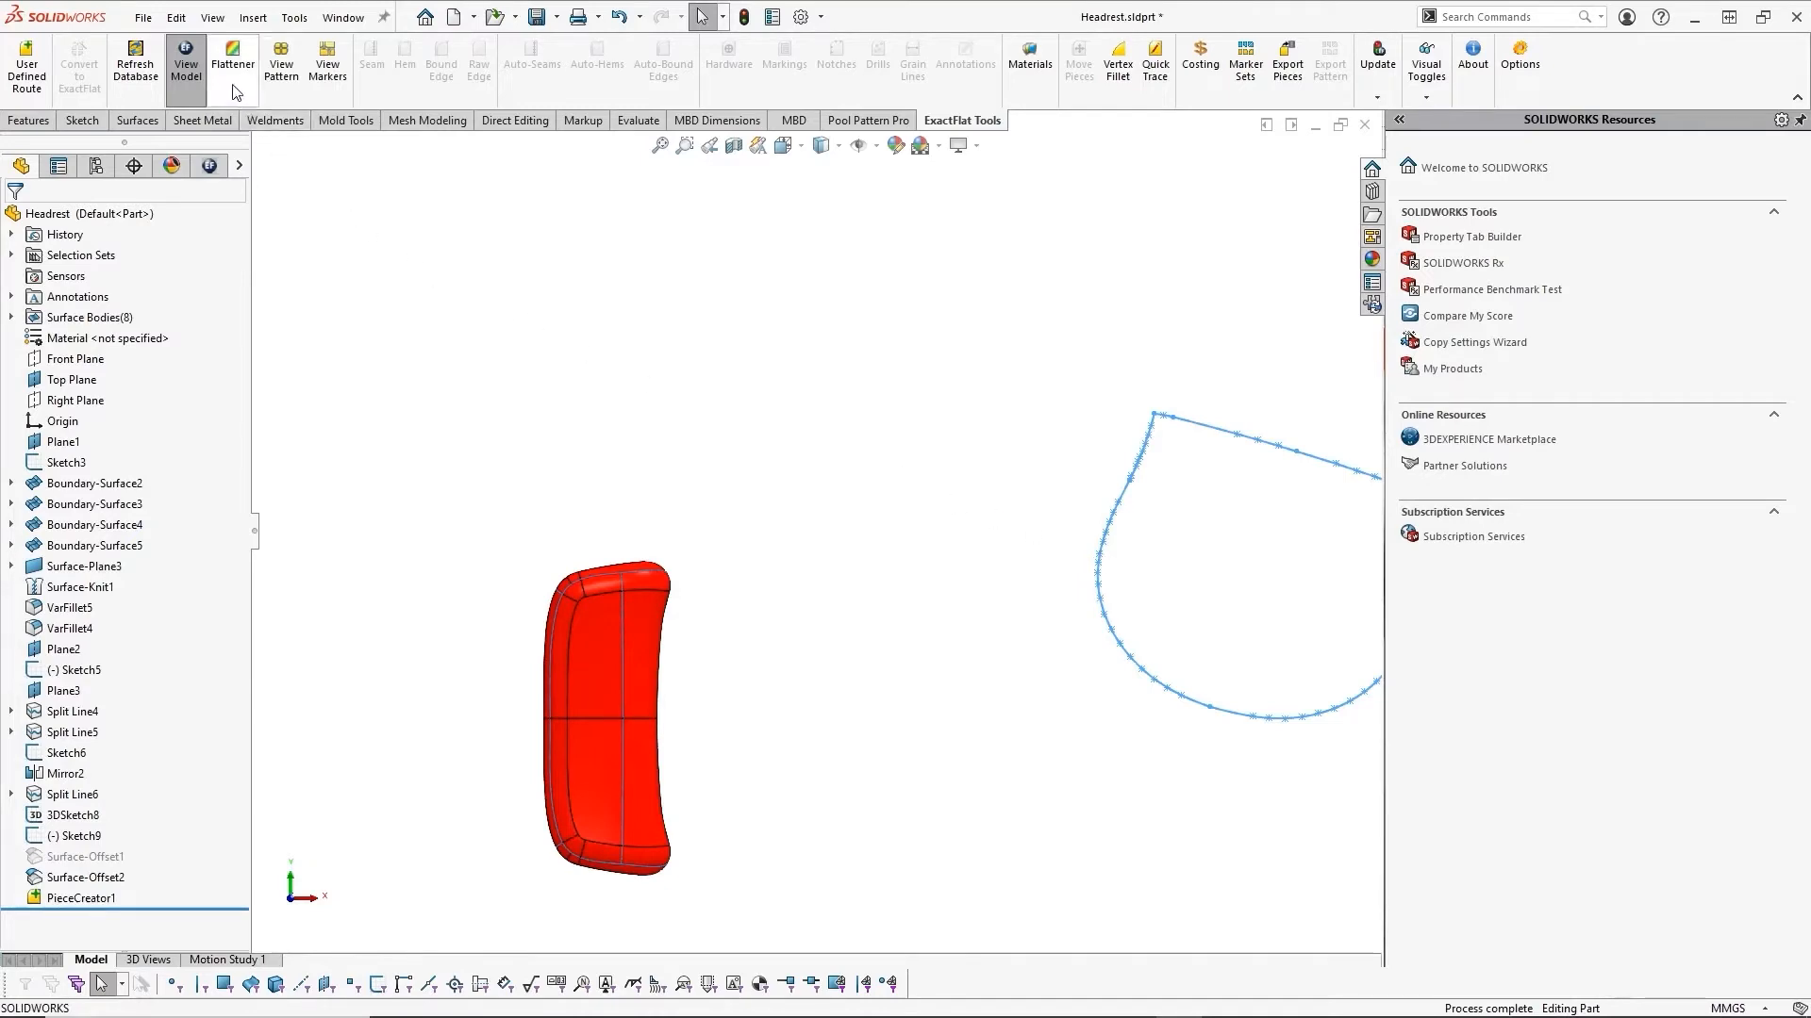
Step: Launch the ExactFlat 3D to 2D Flattener for the four leather pieces
{"action": "left_click", "coordinate": [232, 59]}
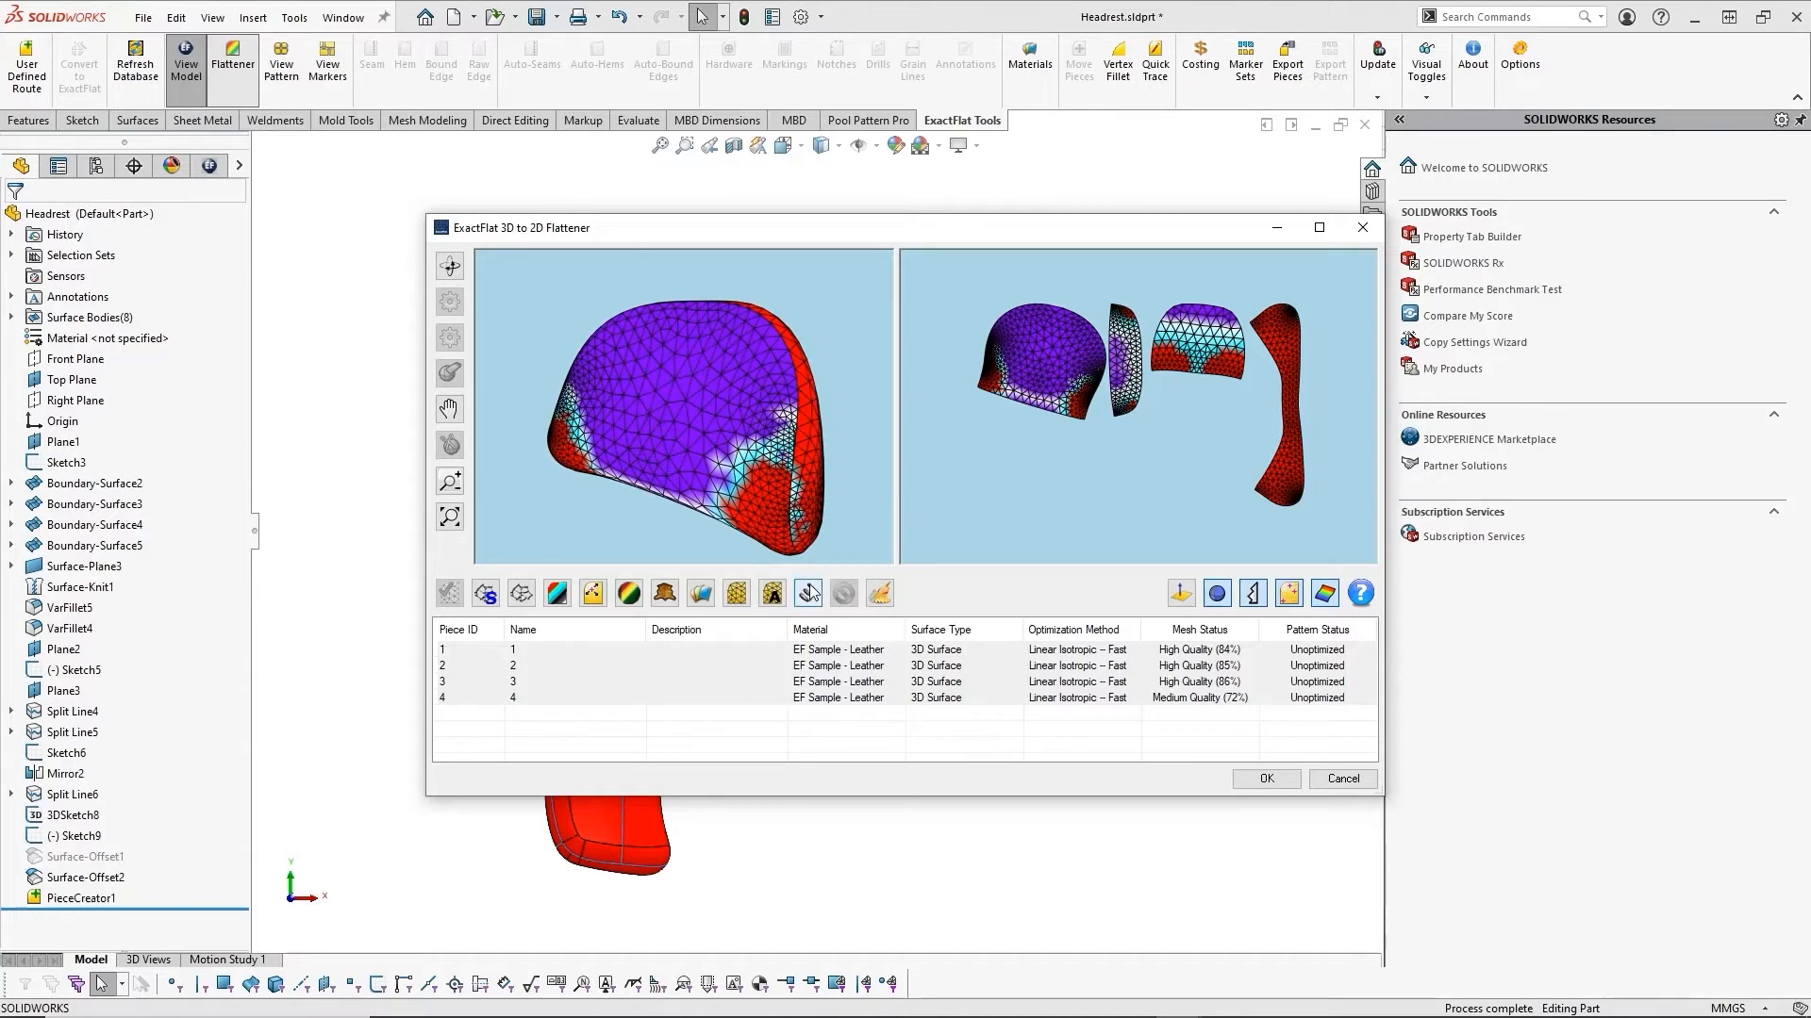
Step: Optimize all four pieces and accept the flattened 2D patterns
{"action": "left_click", "coordinate": [807, 592]}
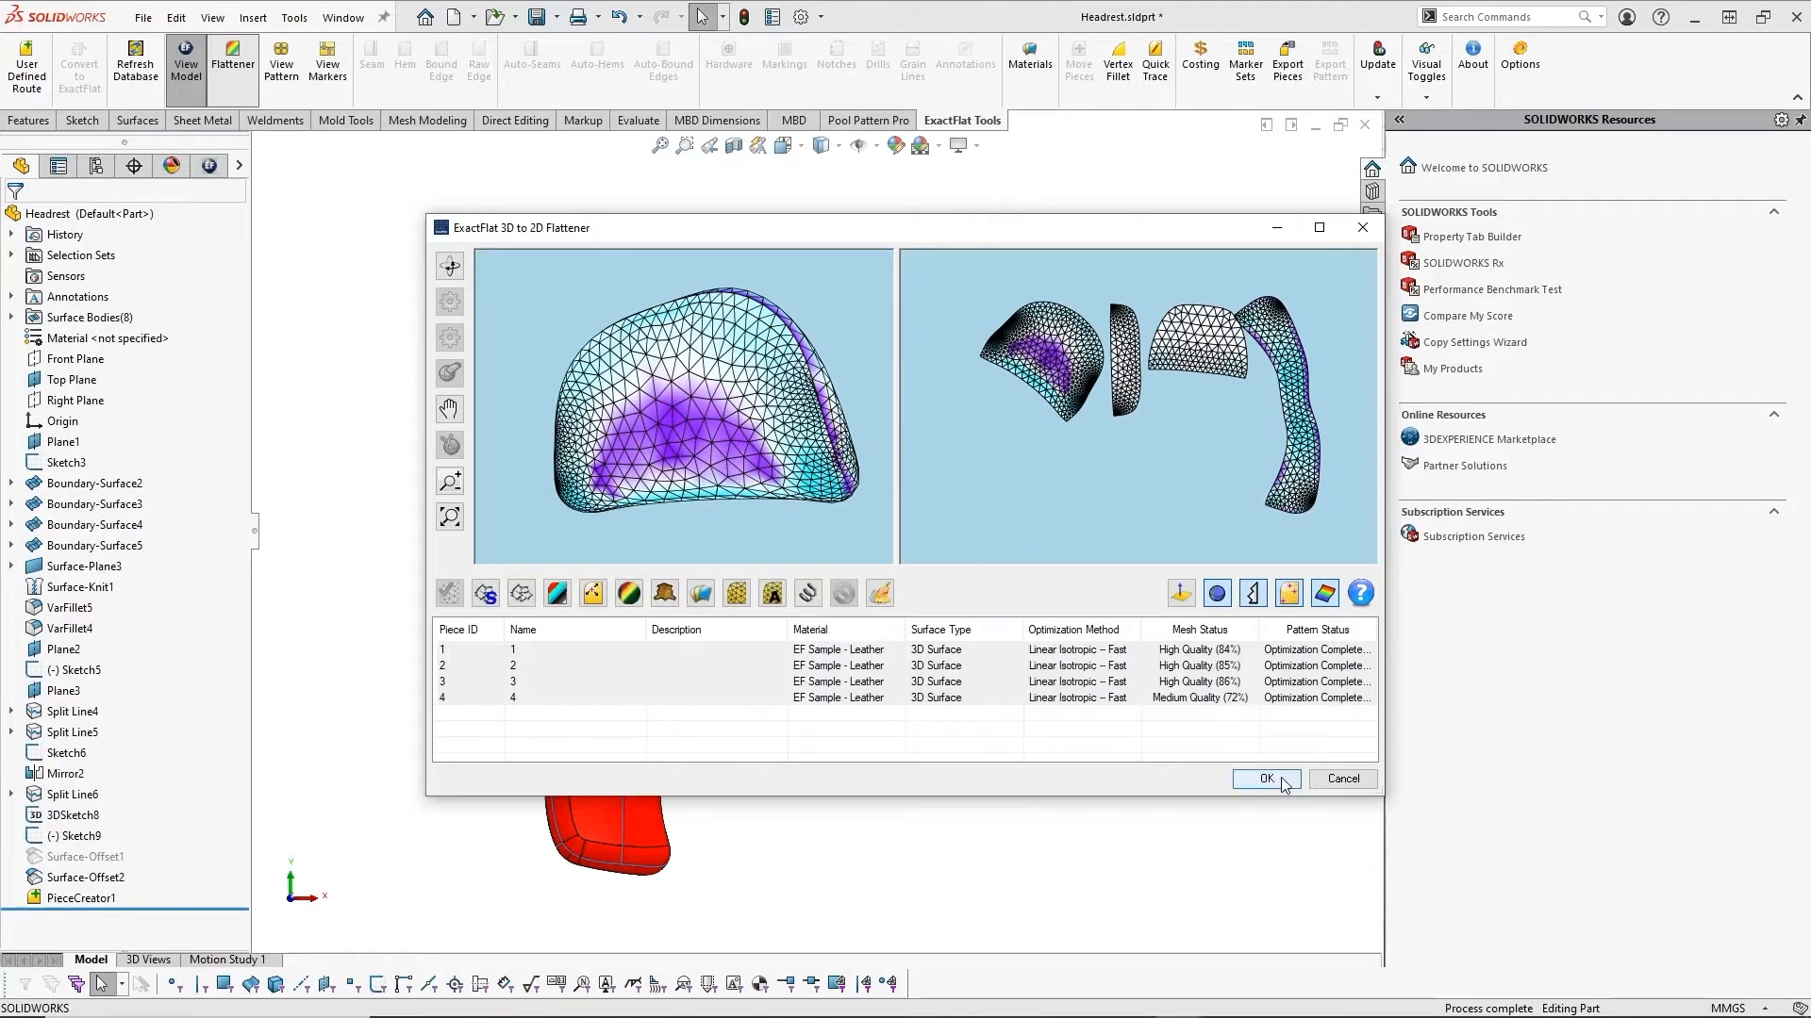
{"action": "left_click", "coordinate": [1265, 779]}
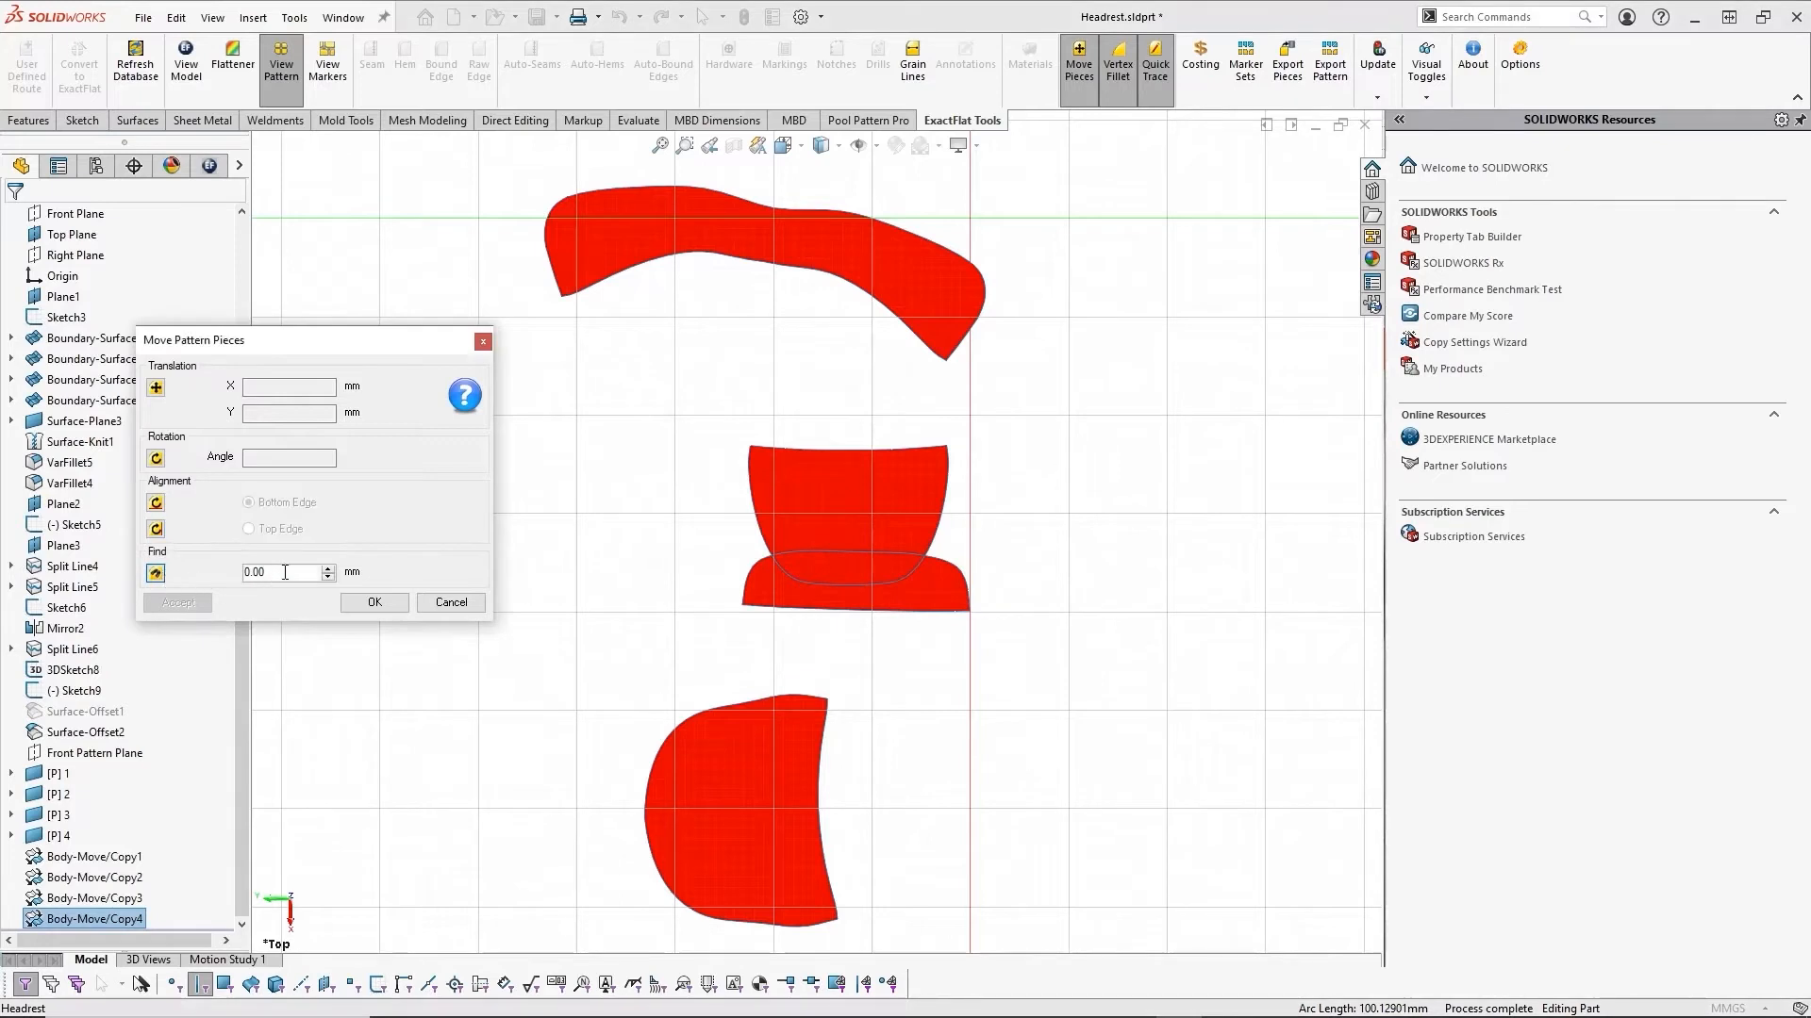
Step: Set the pattern piece spacing distance to 50 mm and pick the middle piece's top edge
{"action": "triple_click", "coordinate": [283, 572]}
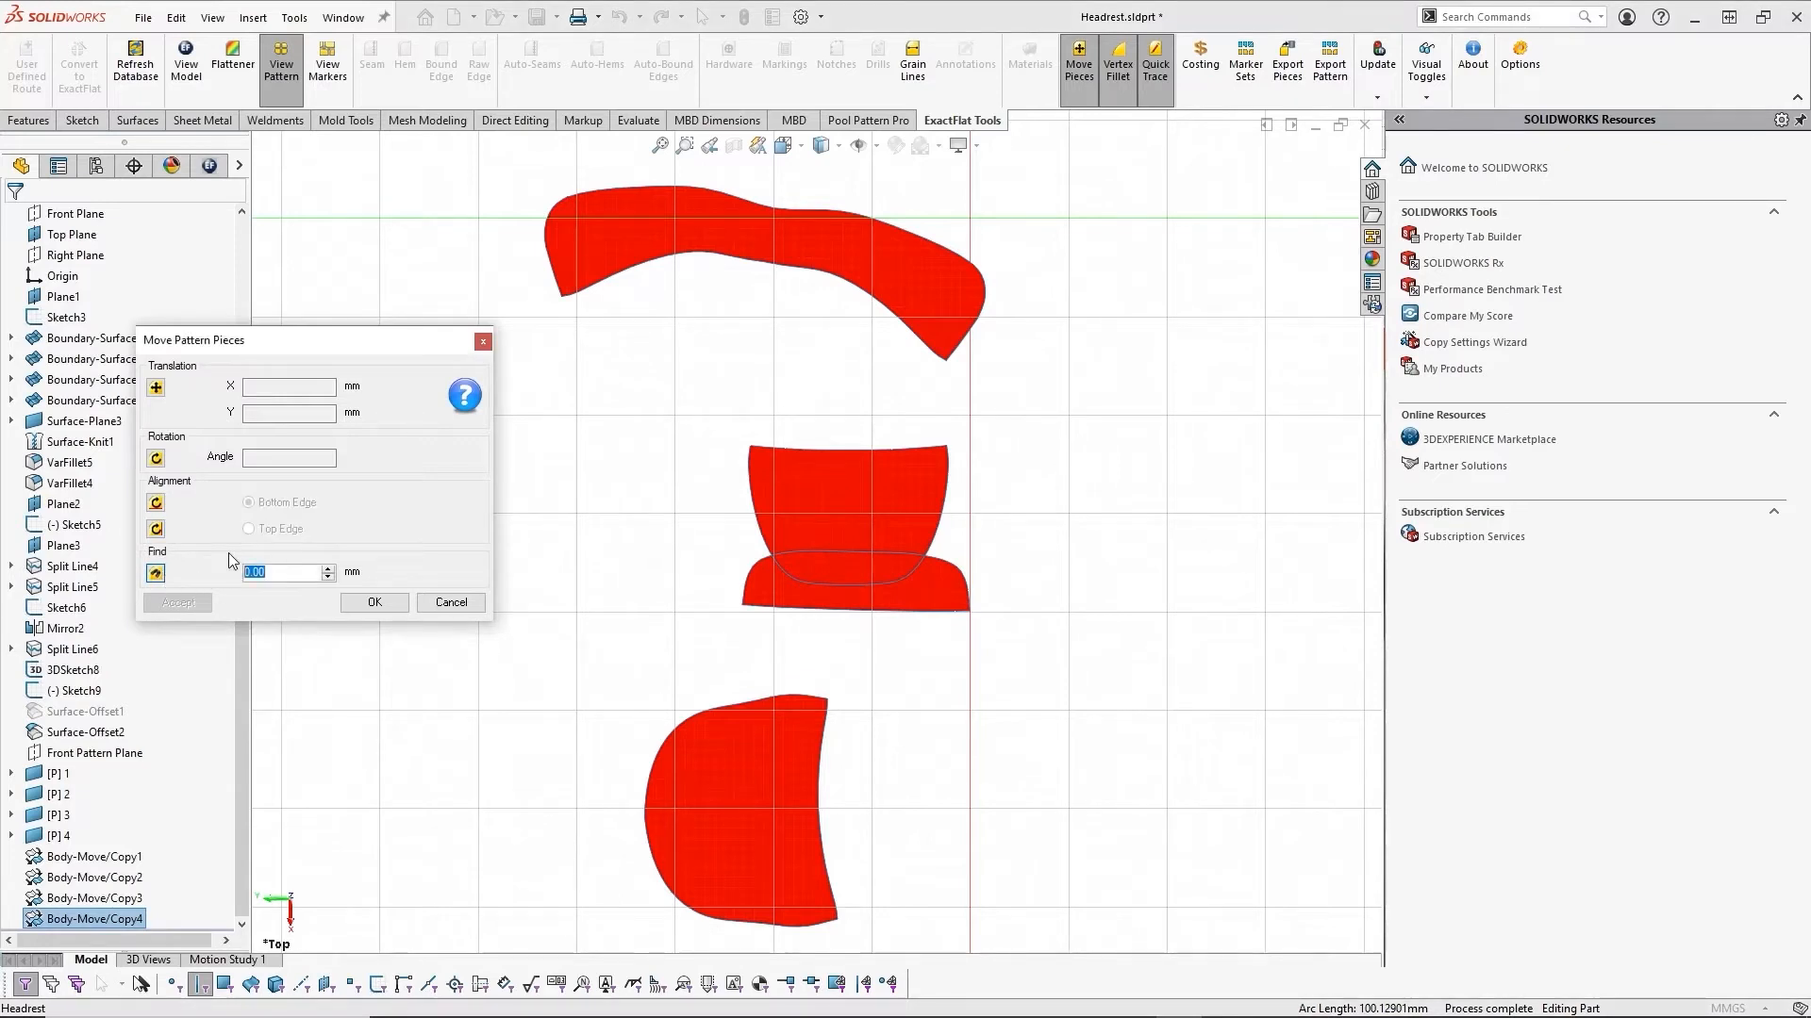
{"action": "type", "text": "50"}
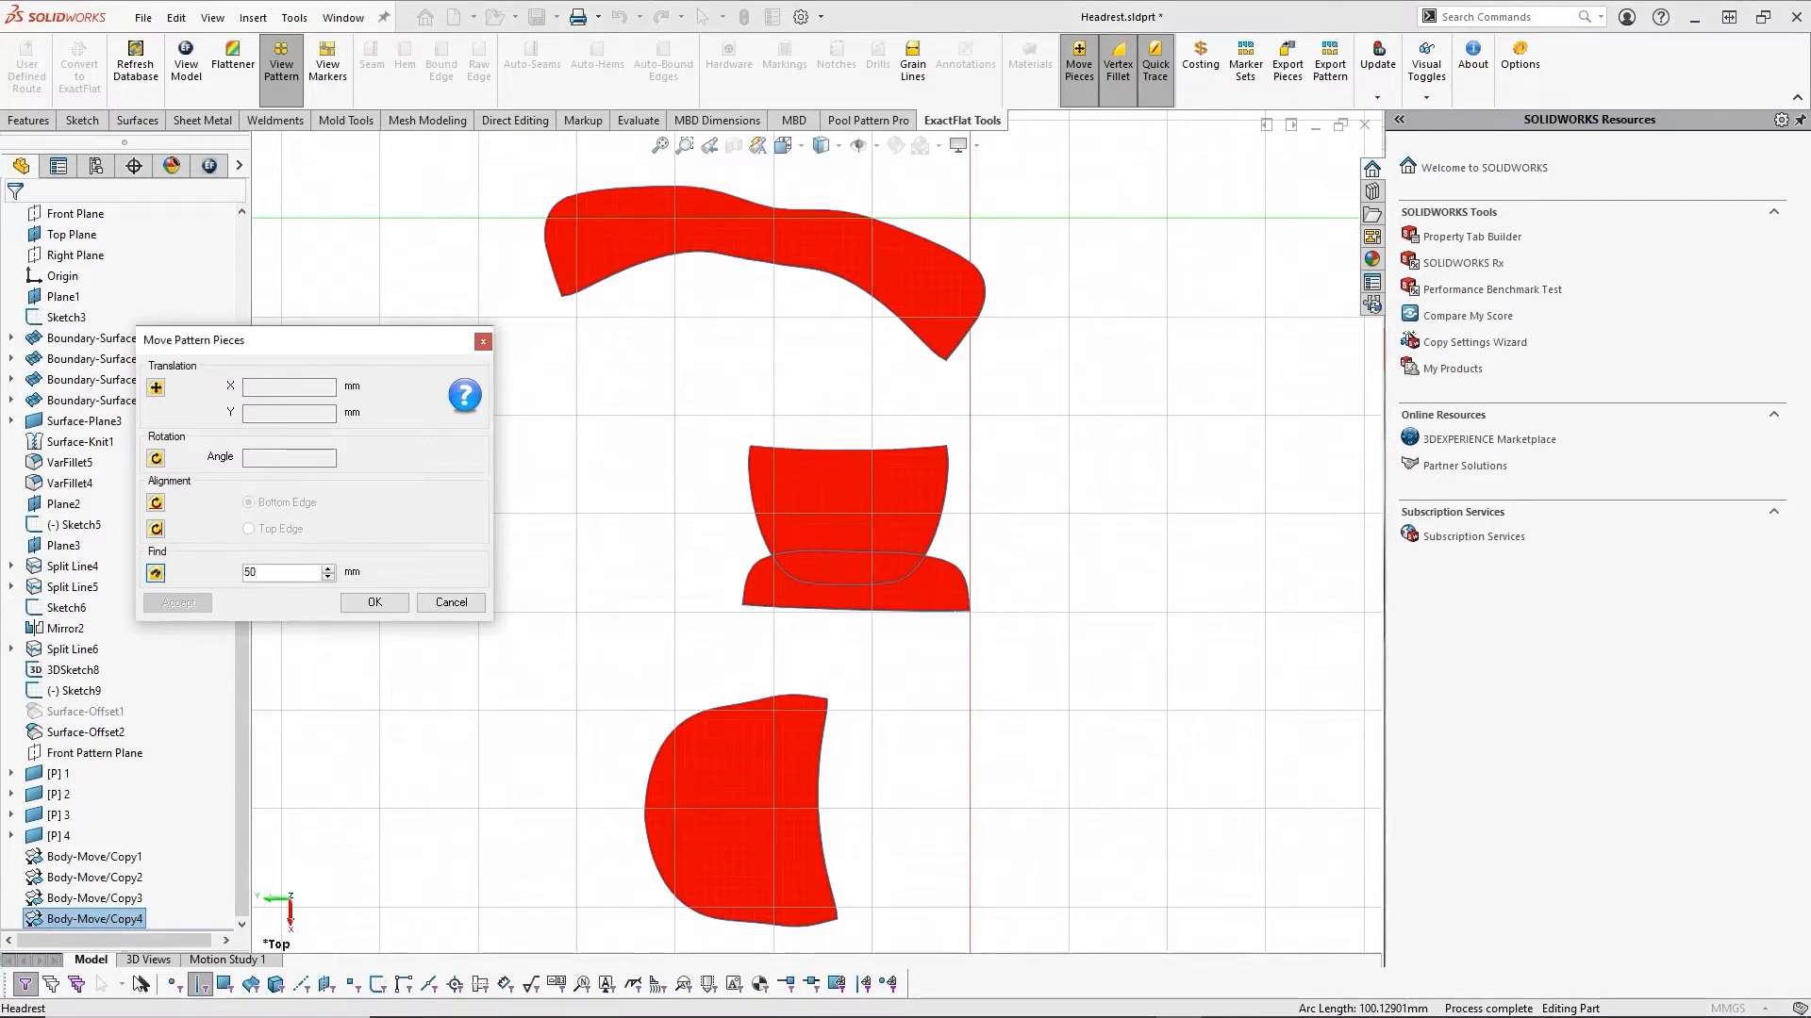
{"action": "mouse_move", "coordinate": [845, 449]}
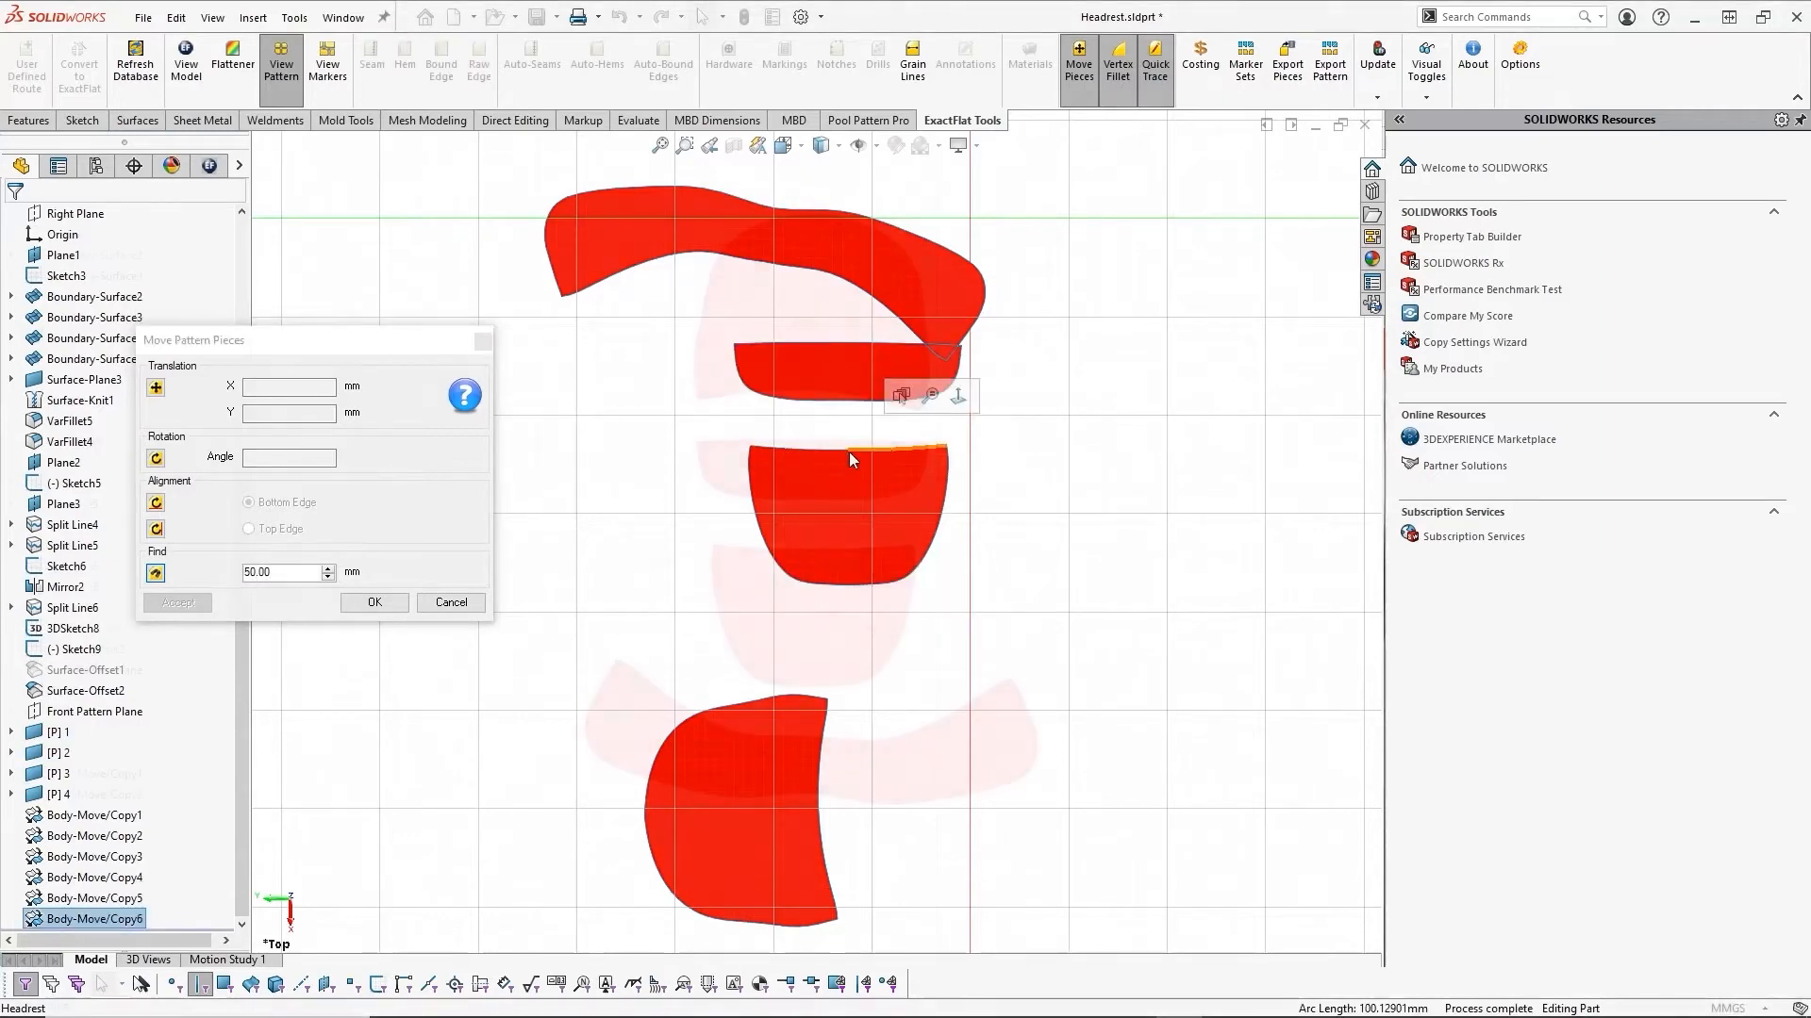
{"action": "left_click", "coordinate": [374, 602]}
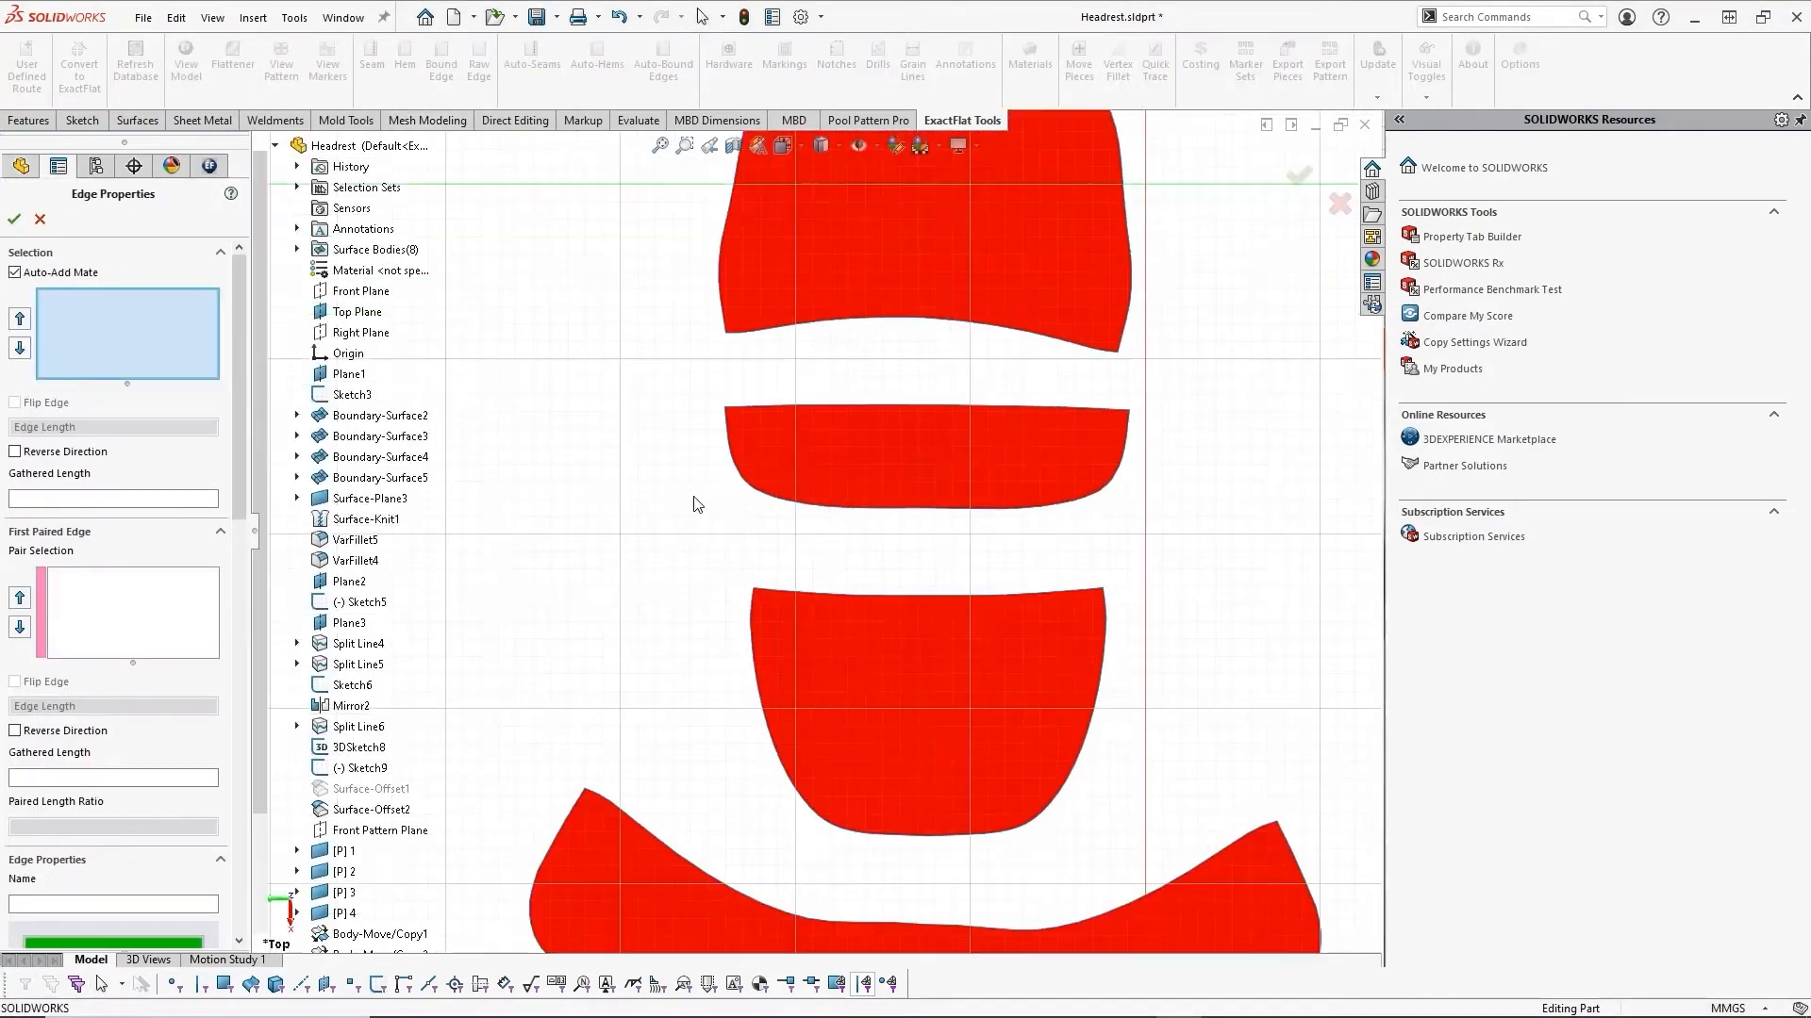
Step: Pair the top piece's lower edge with the second piece's full upper edge, then look up spline commands
{"action": "left_click", "coordinate": [750, 408]}
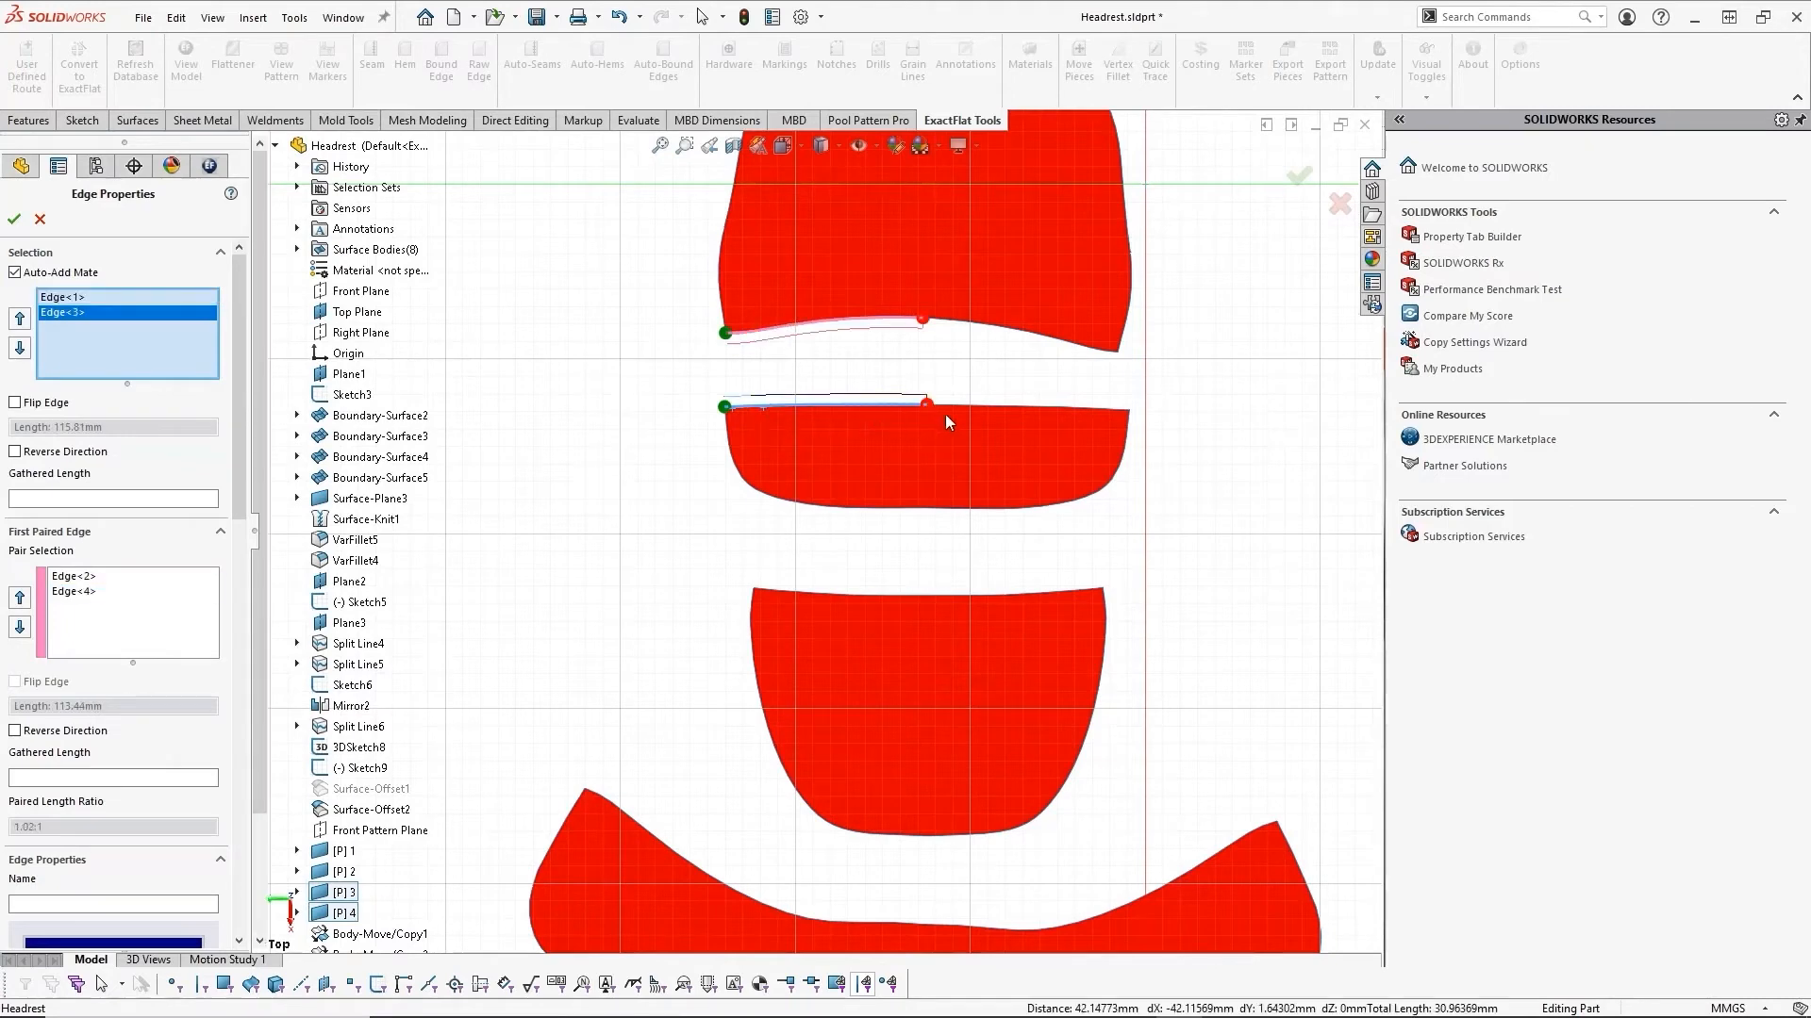
{"action": "left_click", "coordinate": [1107, 404]}
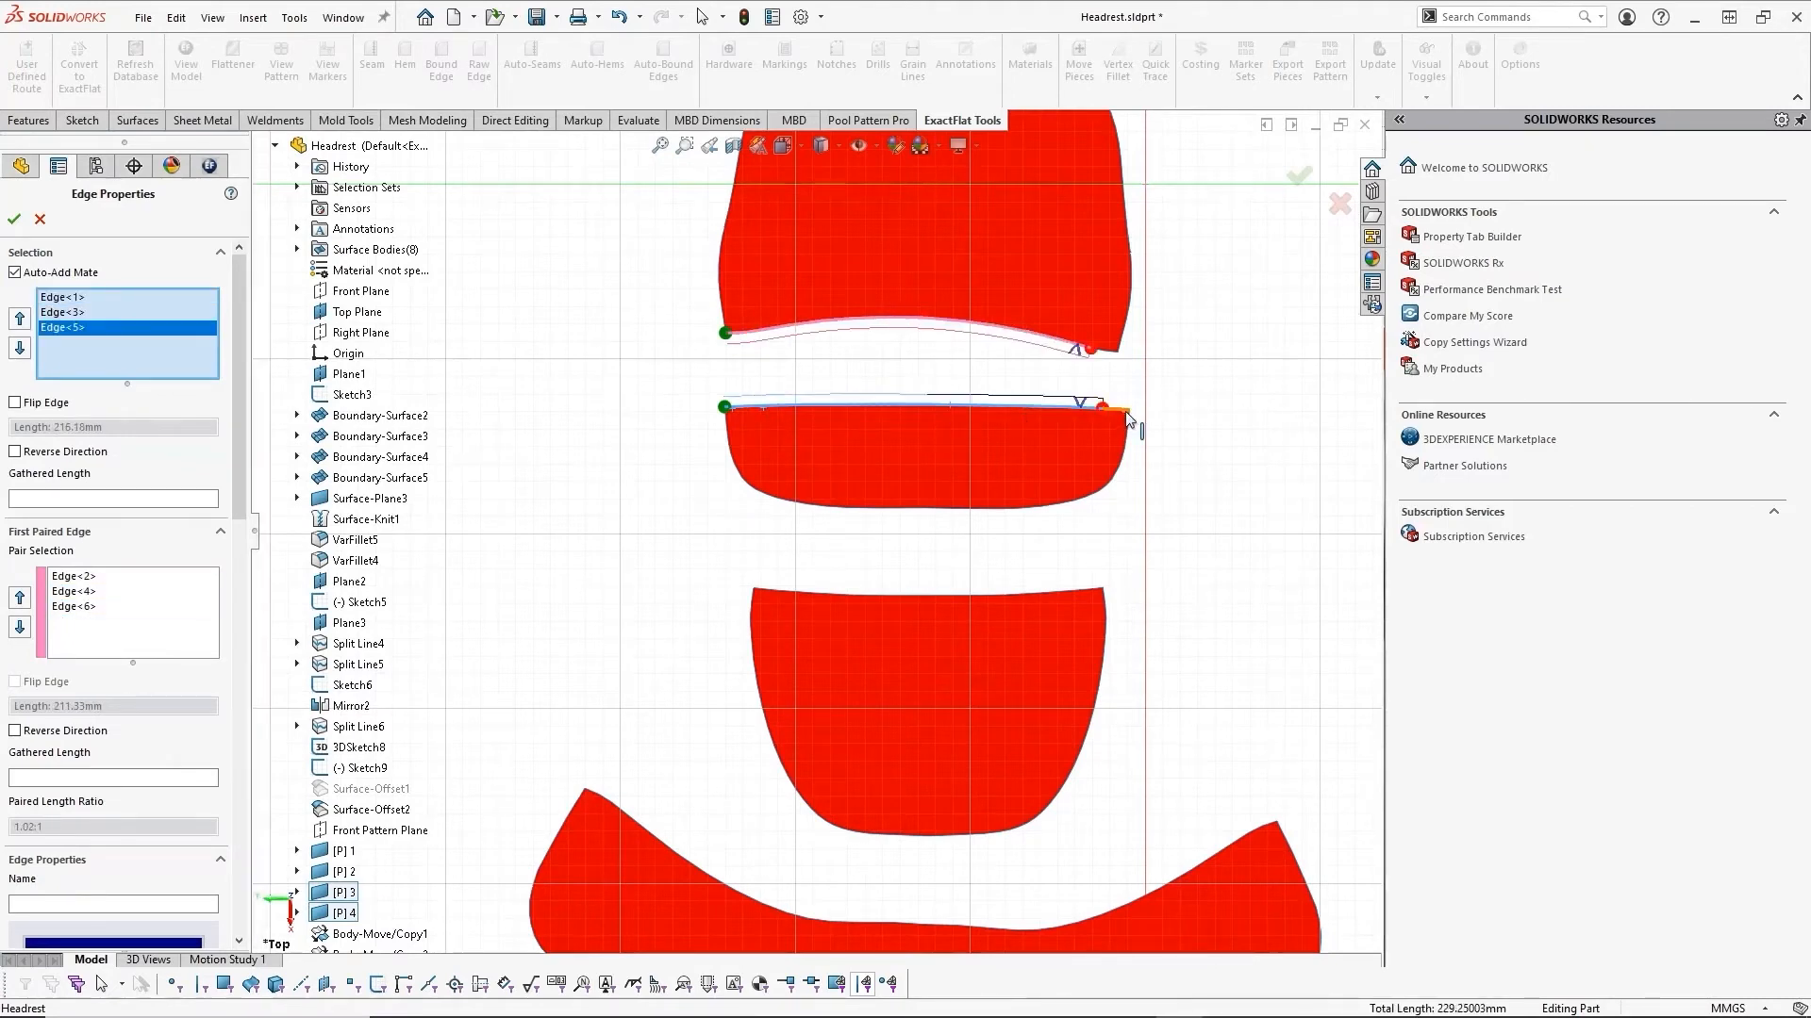
{"action": "left_click", "coordinate": [1126, 409]}
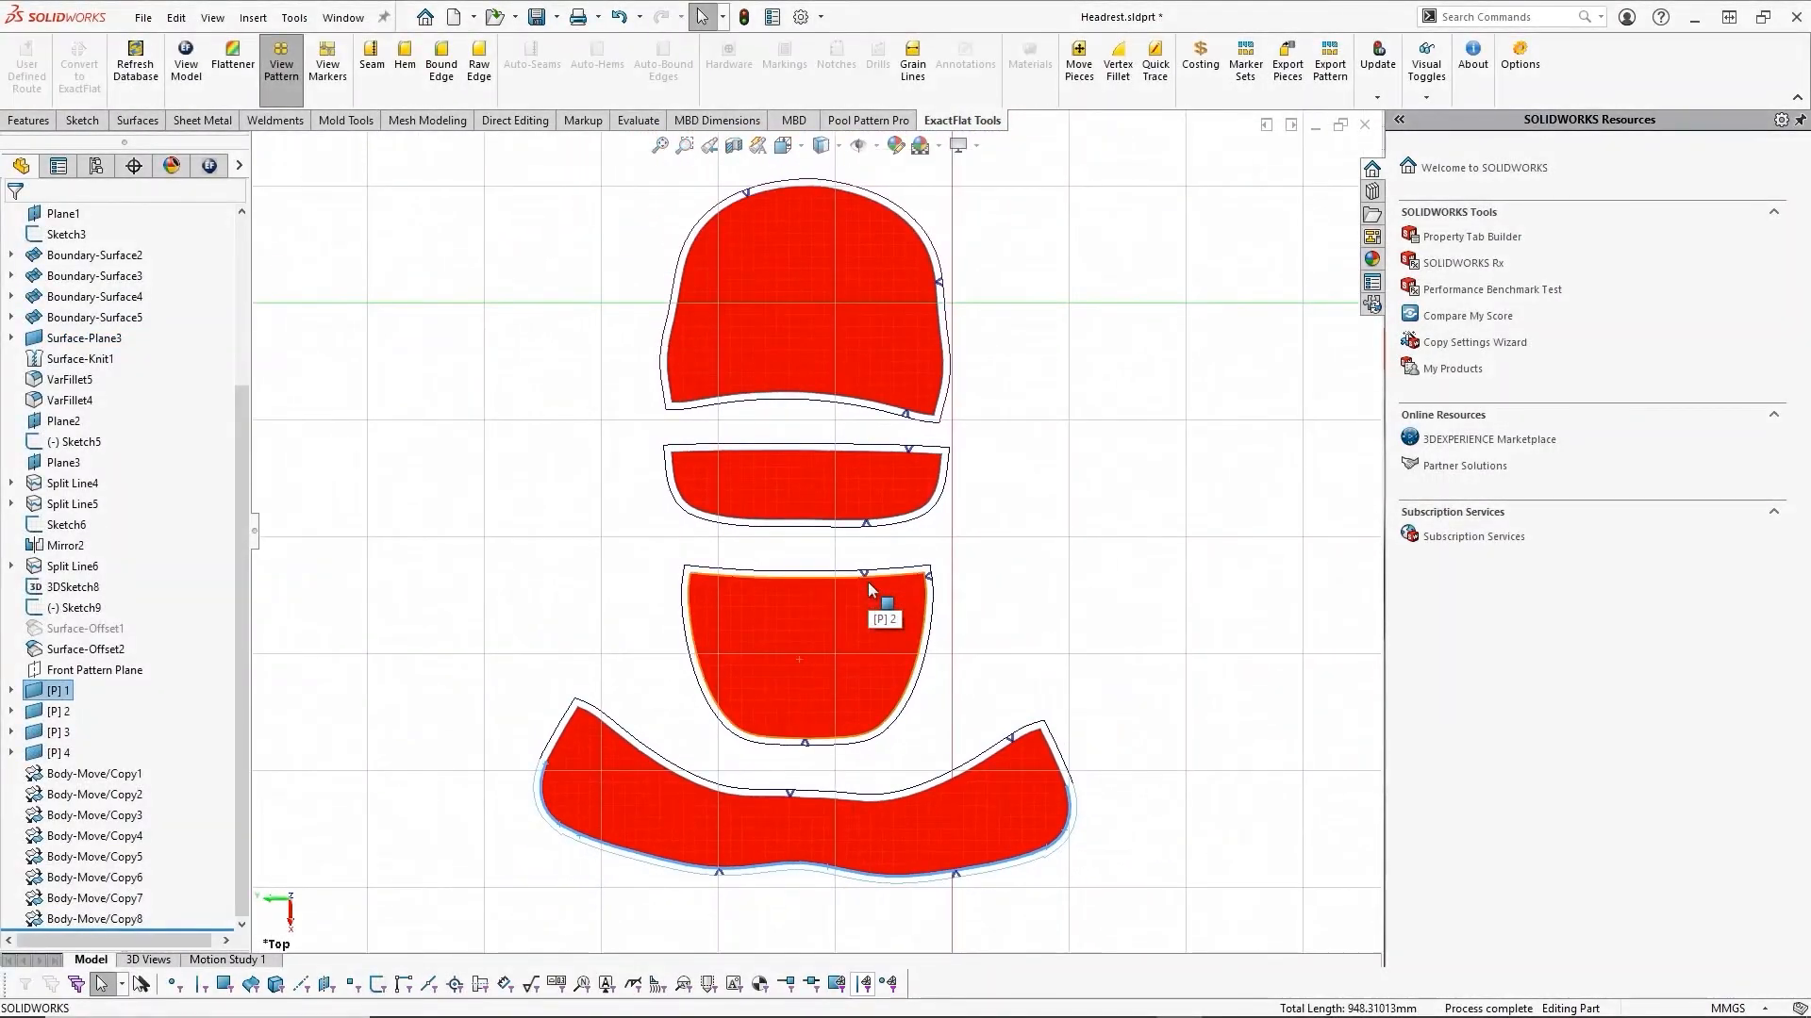
{"action": "mouse_move", "coordinate": [1128, 544]}
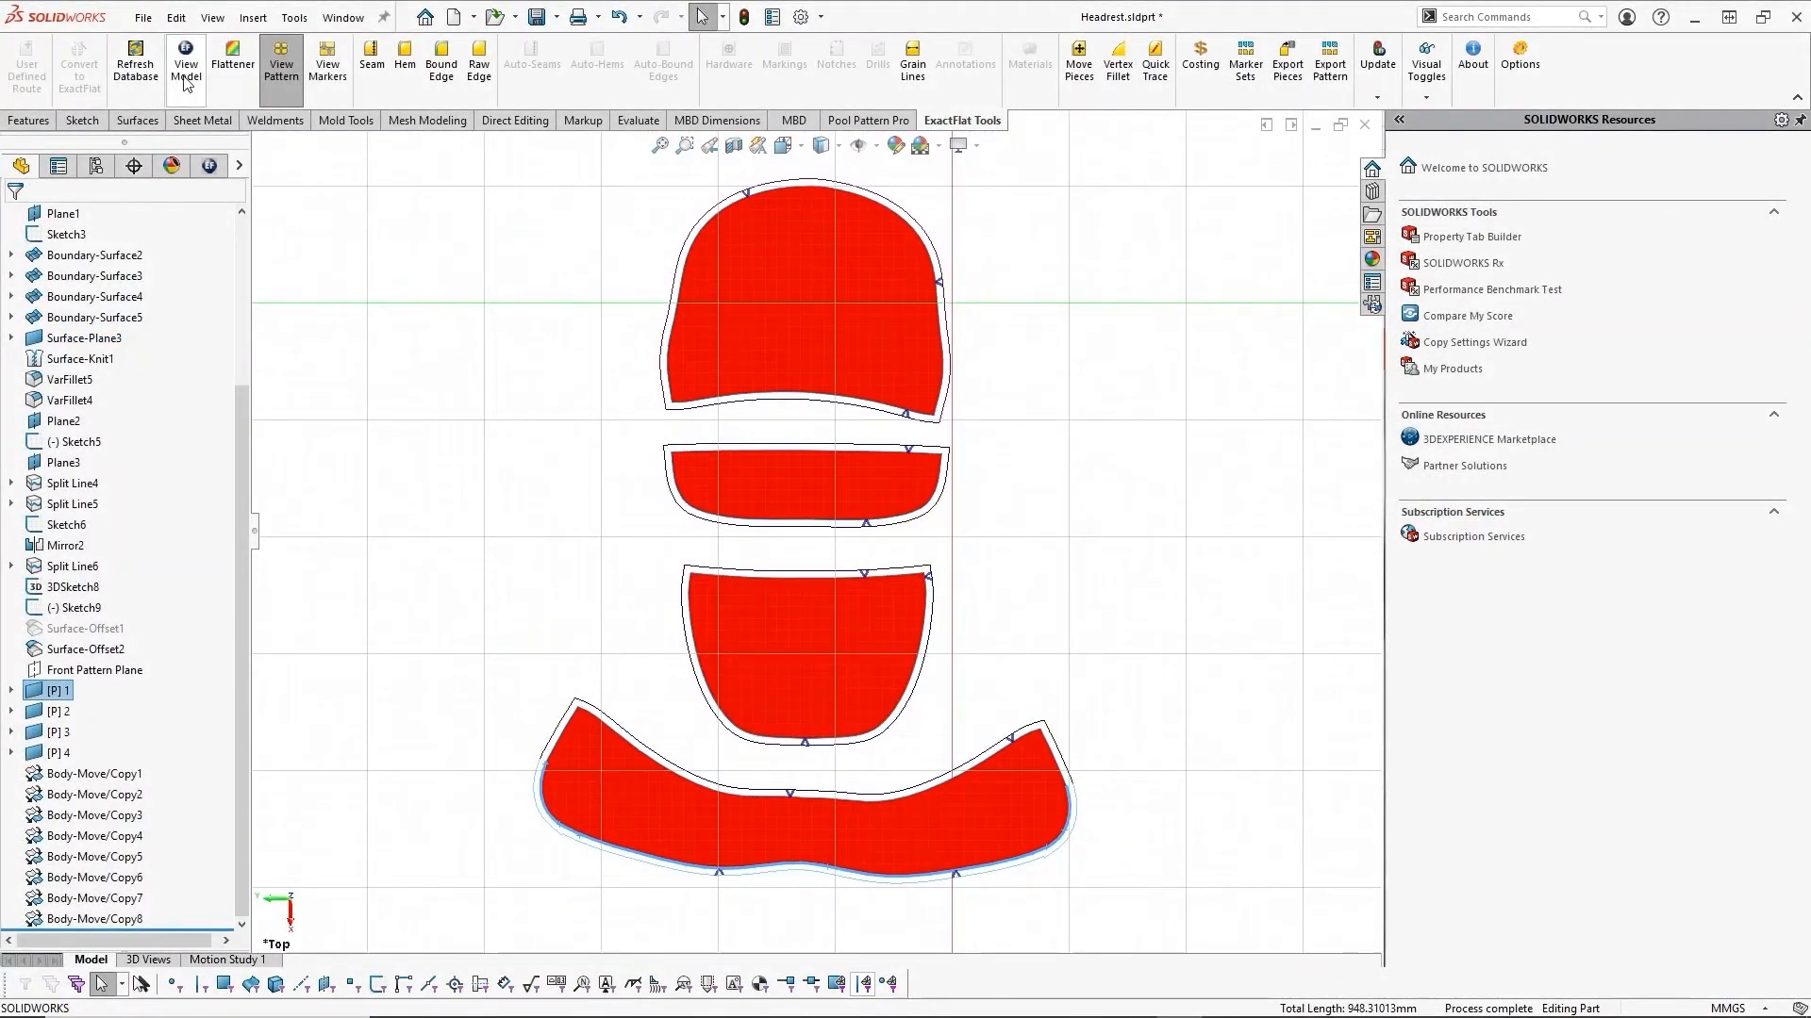
{"action": "type", "text": "splin"}
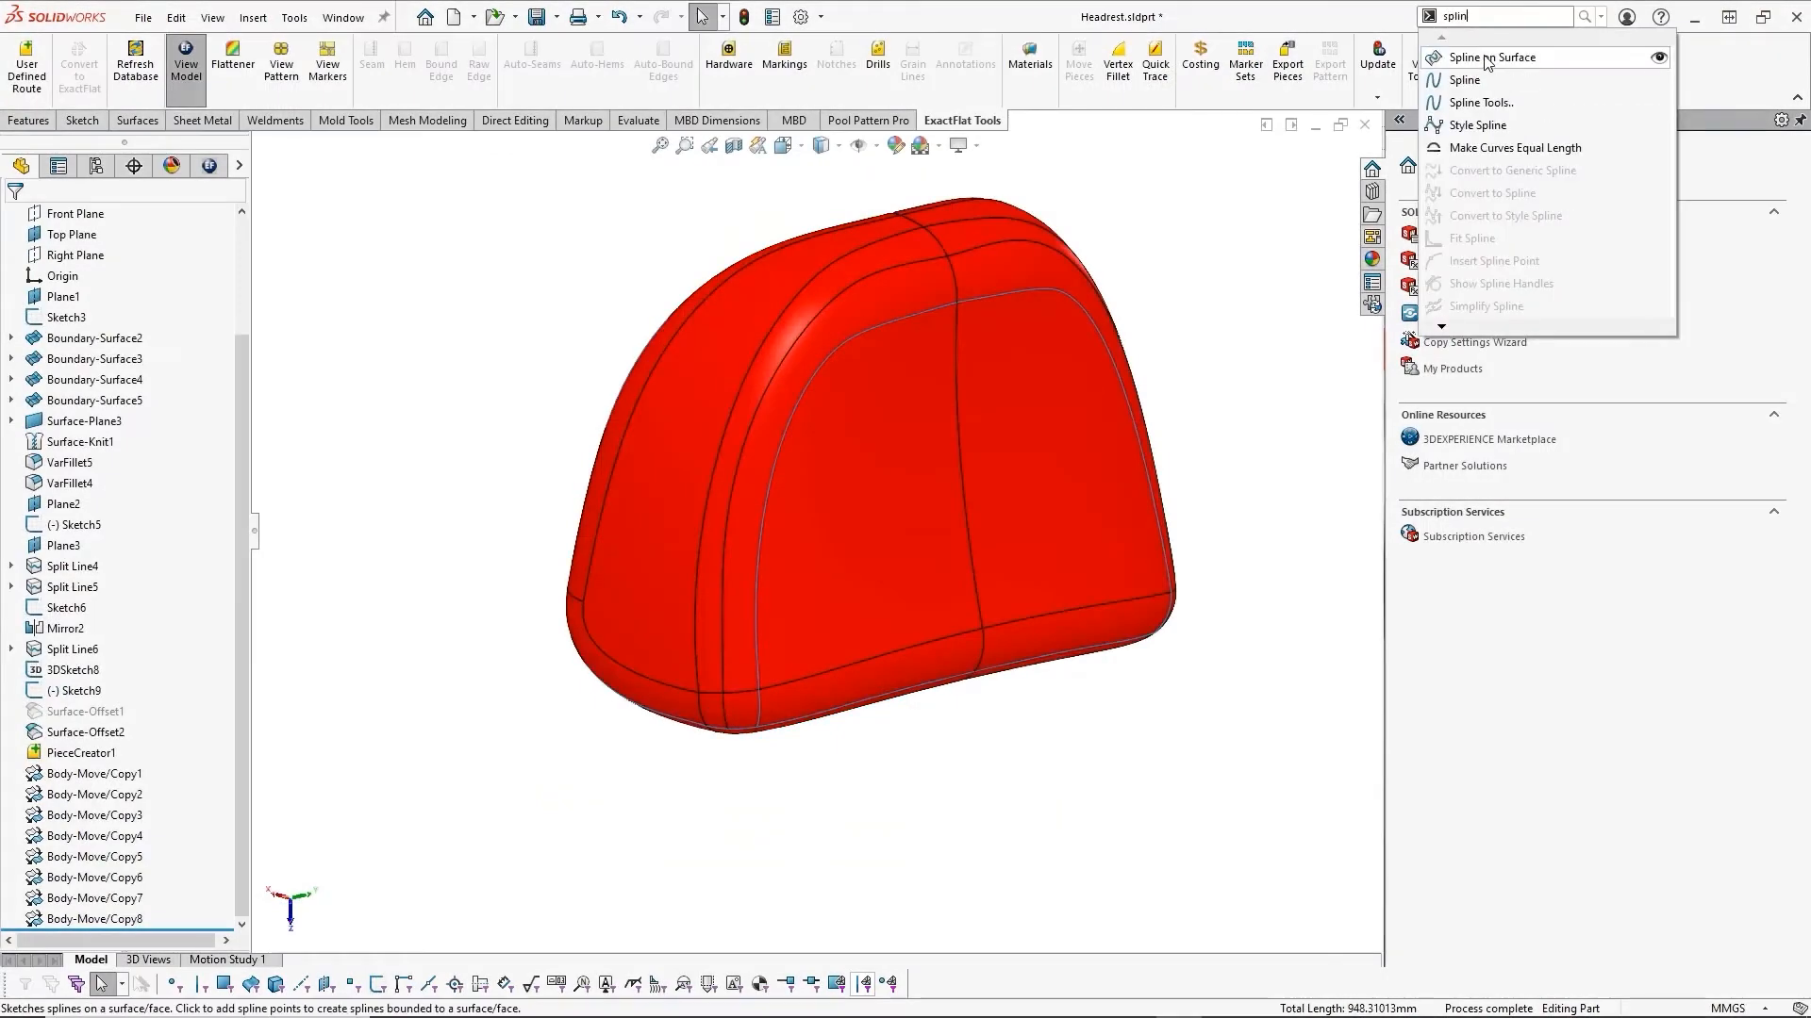
Step: Sketch a Spline on Surface on piece 2 and map it as Velcro hardware from the catalogue
{"action": "left_click", "coordinate": [1494, 58]}
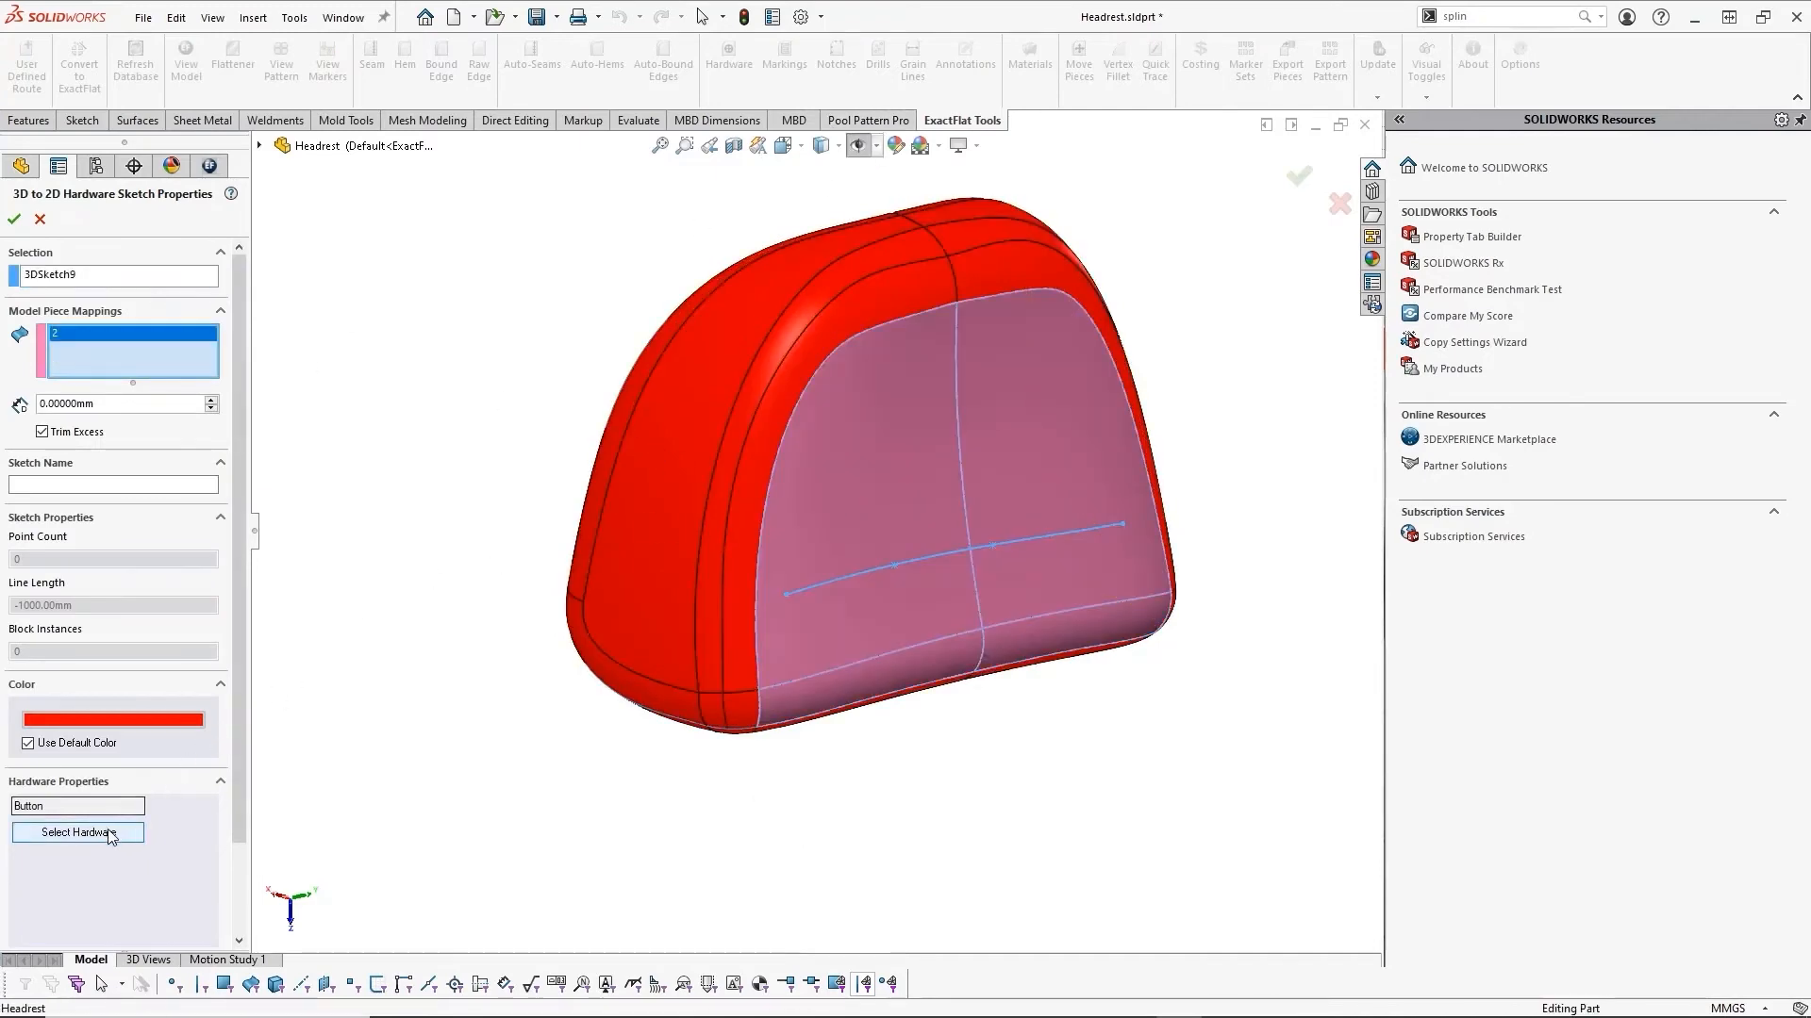
{"action": "left_click", "coordinate": [77, 831]}
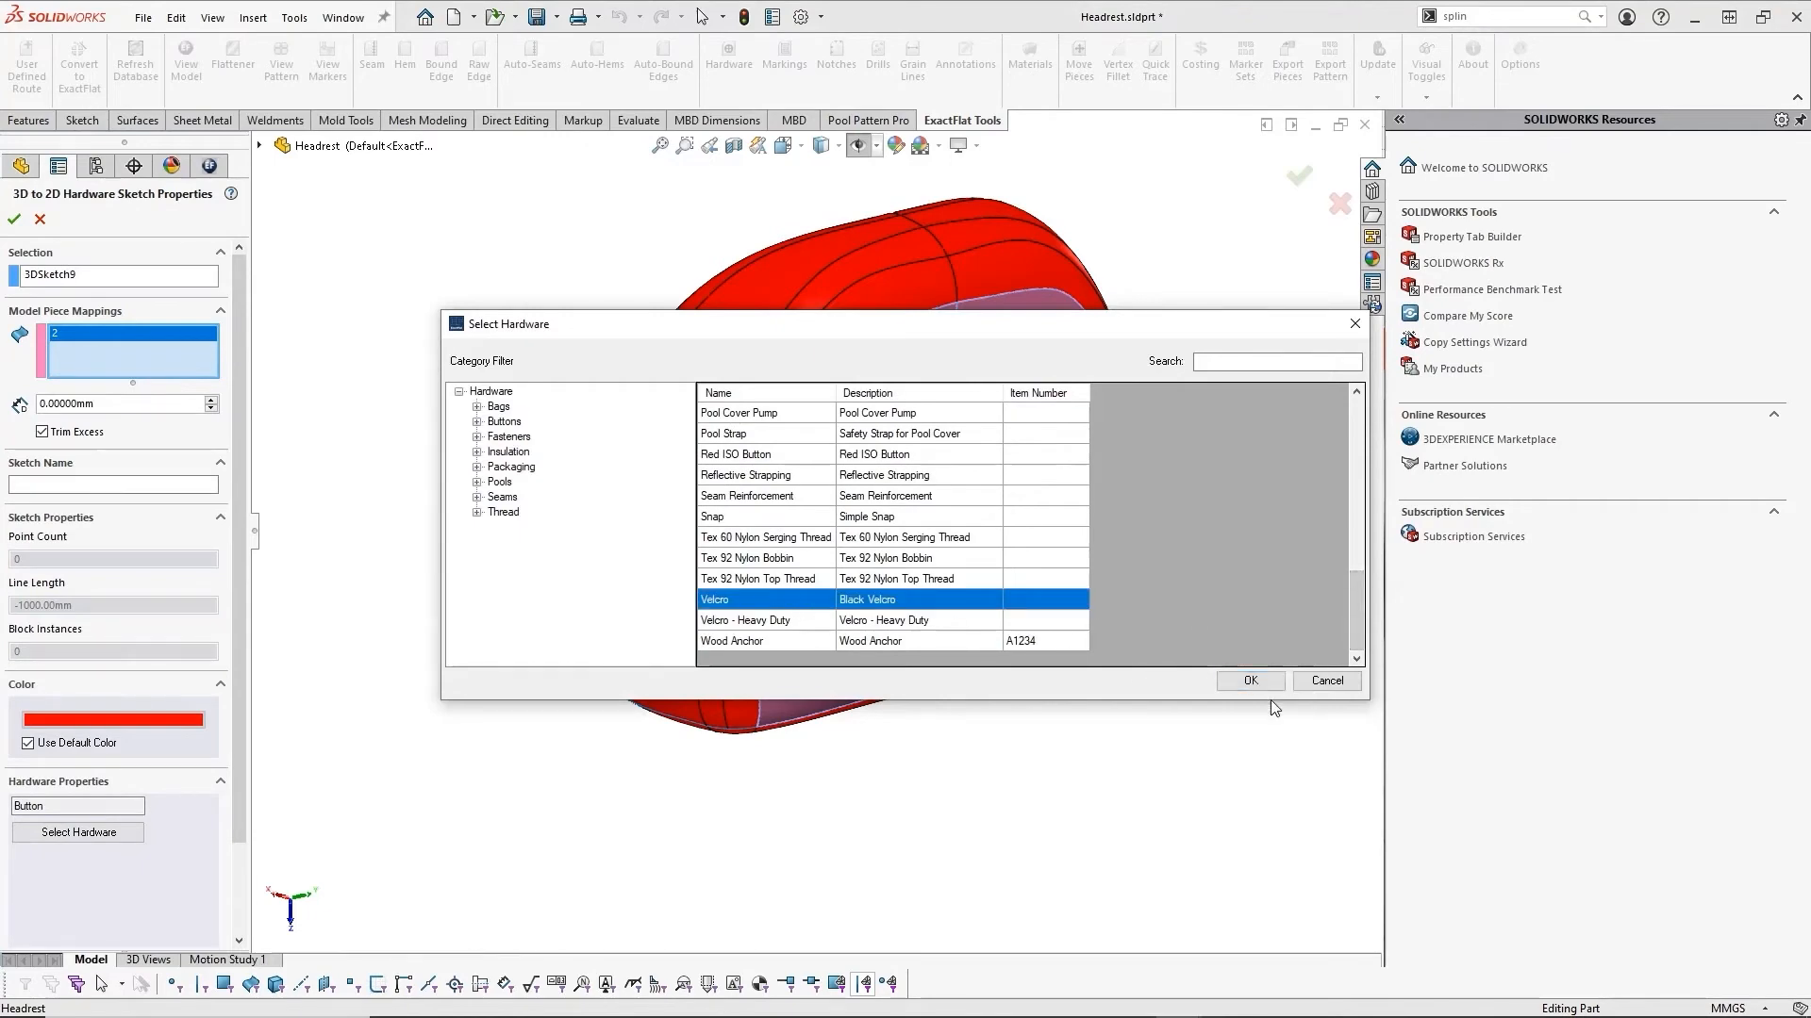
{"action": "left_click", "coordinate": [1248, 681]}
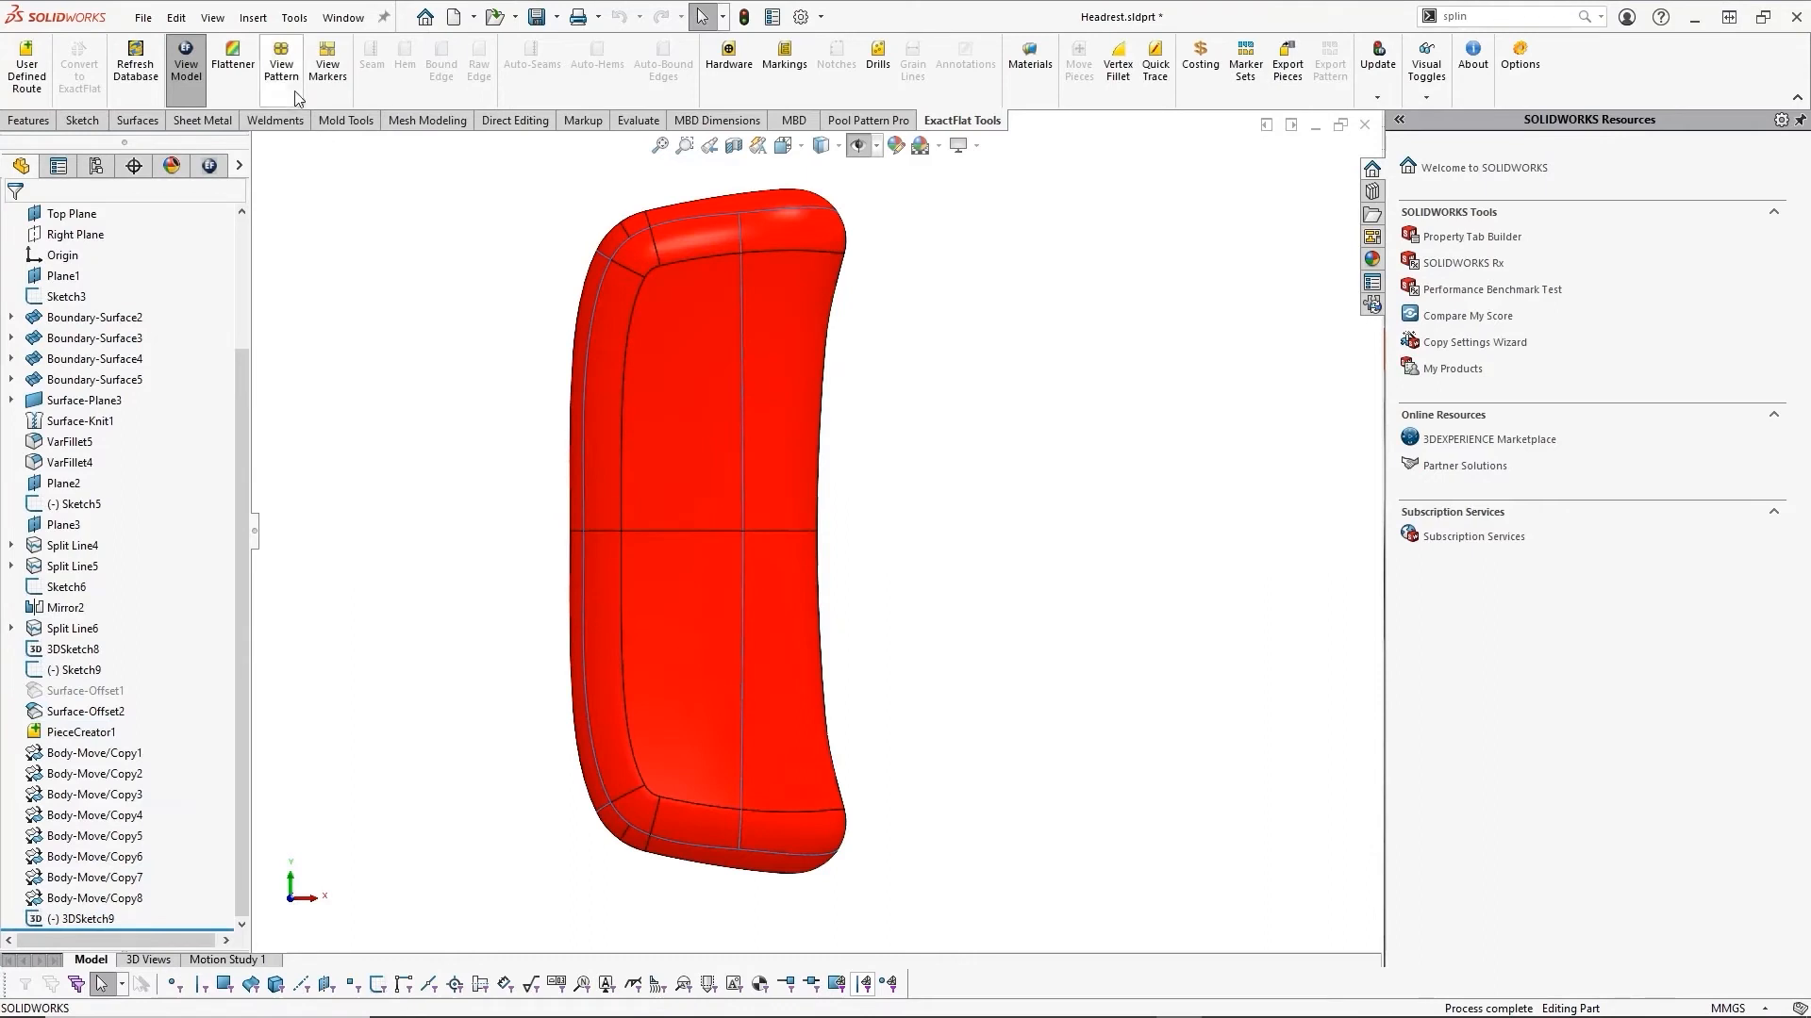
Step: Review the auto-generated EF Sample - Leather marker in Marker View and proceed to Nesting View
{"action": "left_click", "coordinate": [281, 62]}
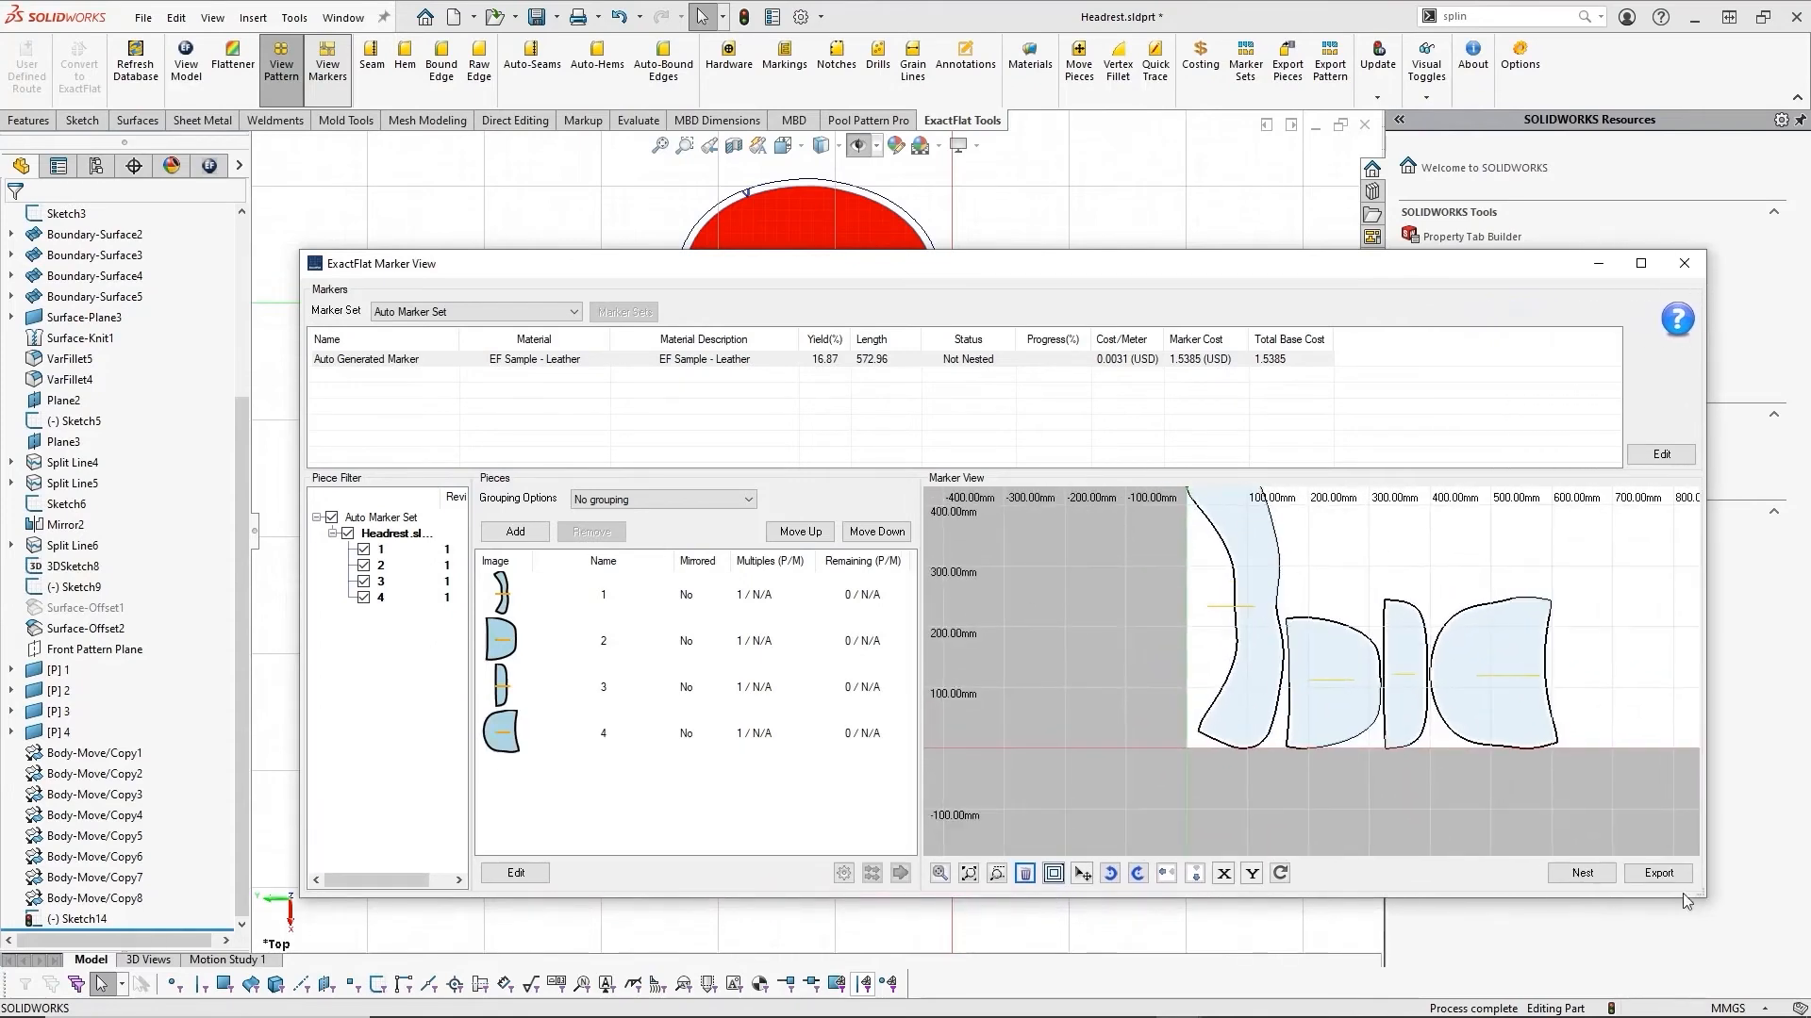
{"action": "left_click", "coordinate": [968, 873]}
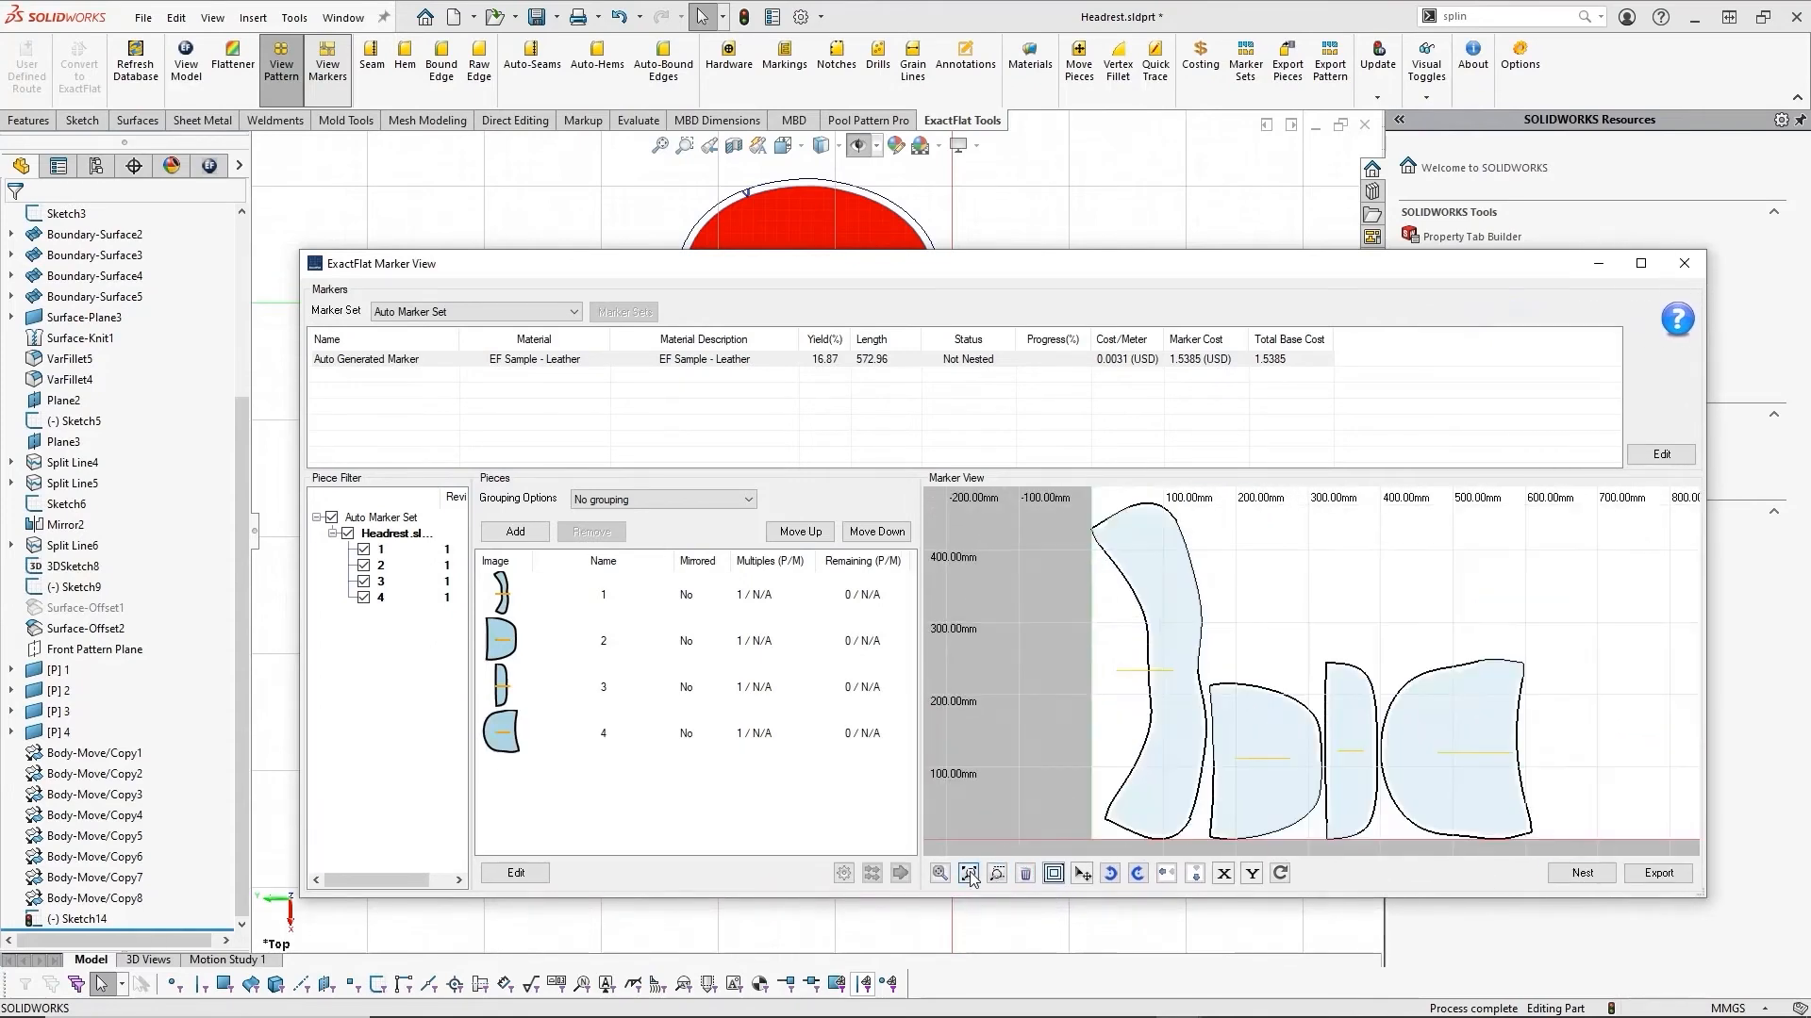
{"action": "left_click", "coordinate": [941, 873]}
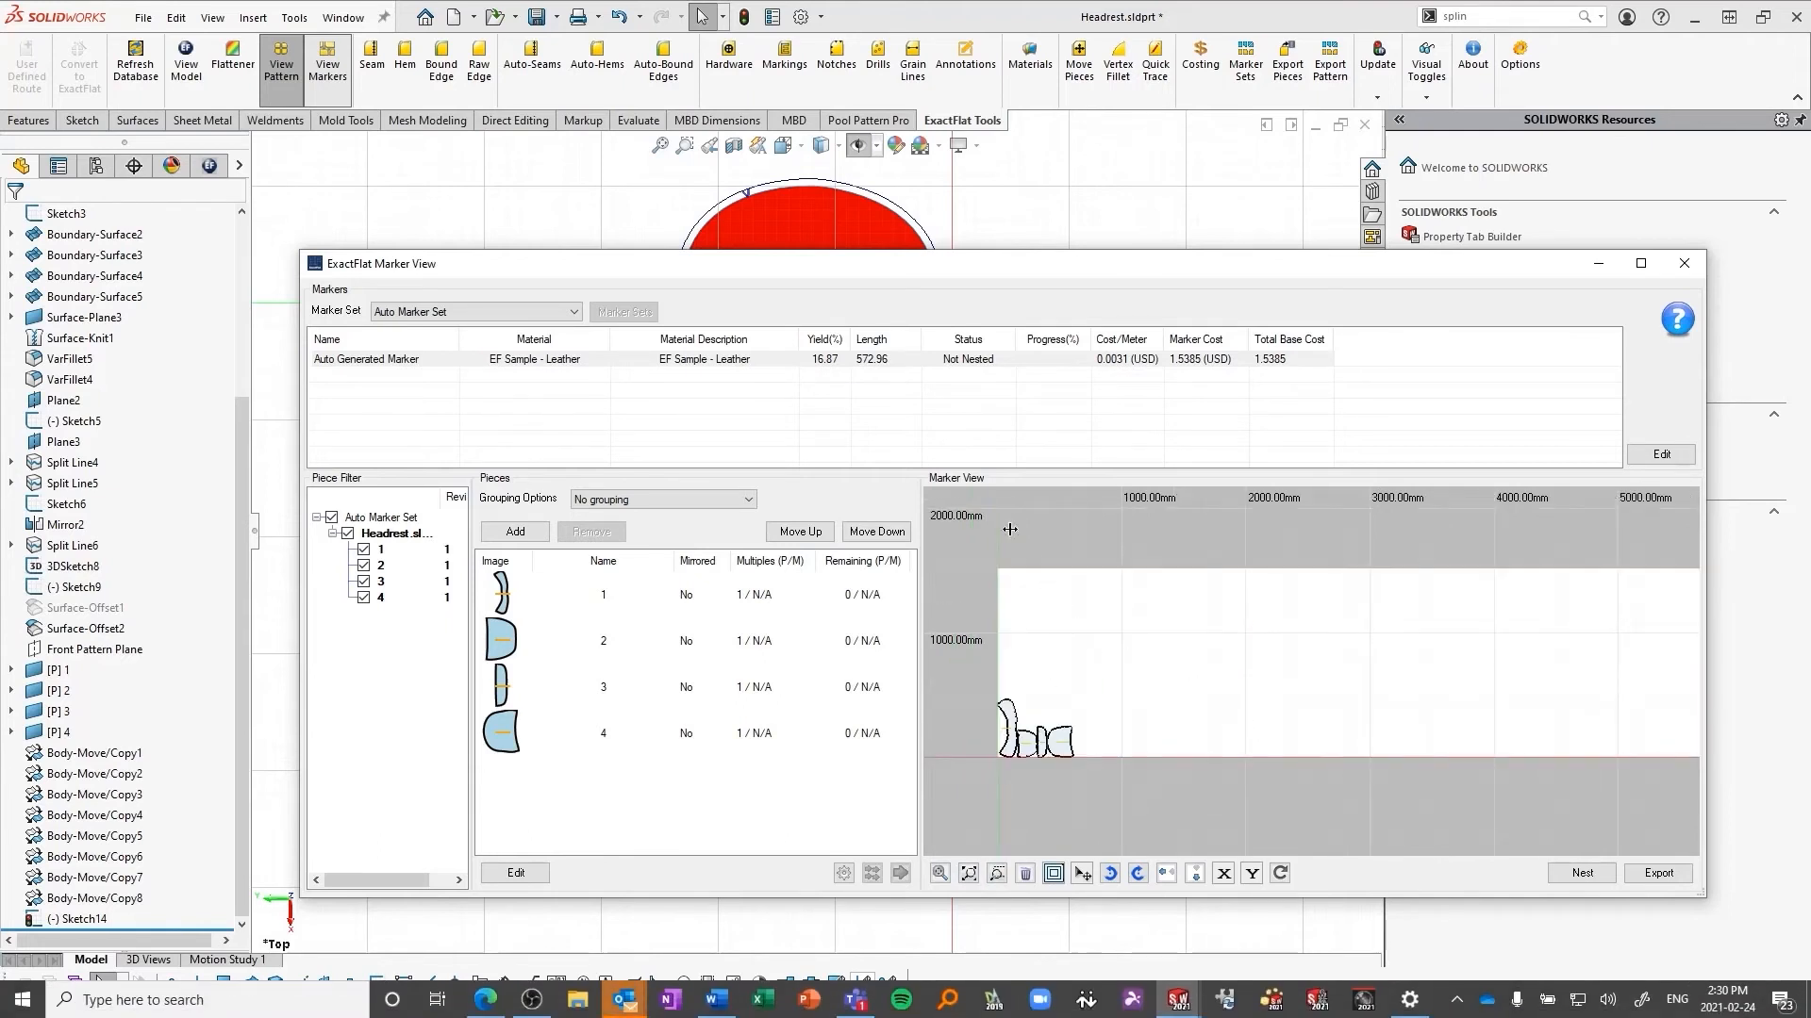
{"action": "mouse_move", "coordinate": [466, 455]}
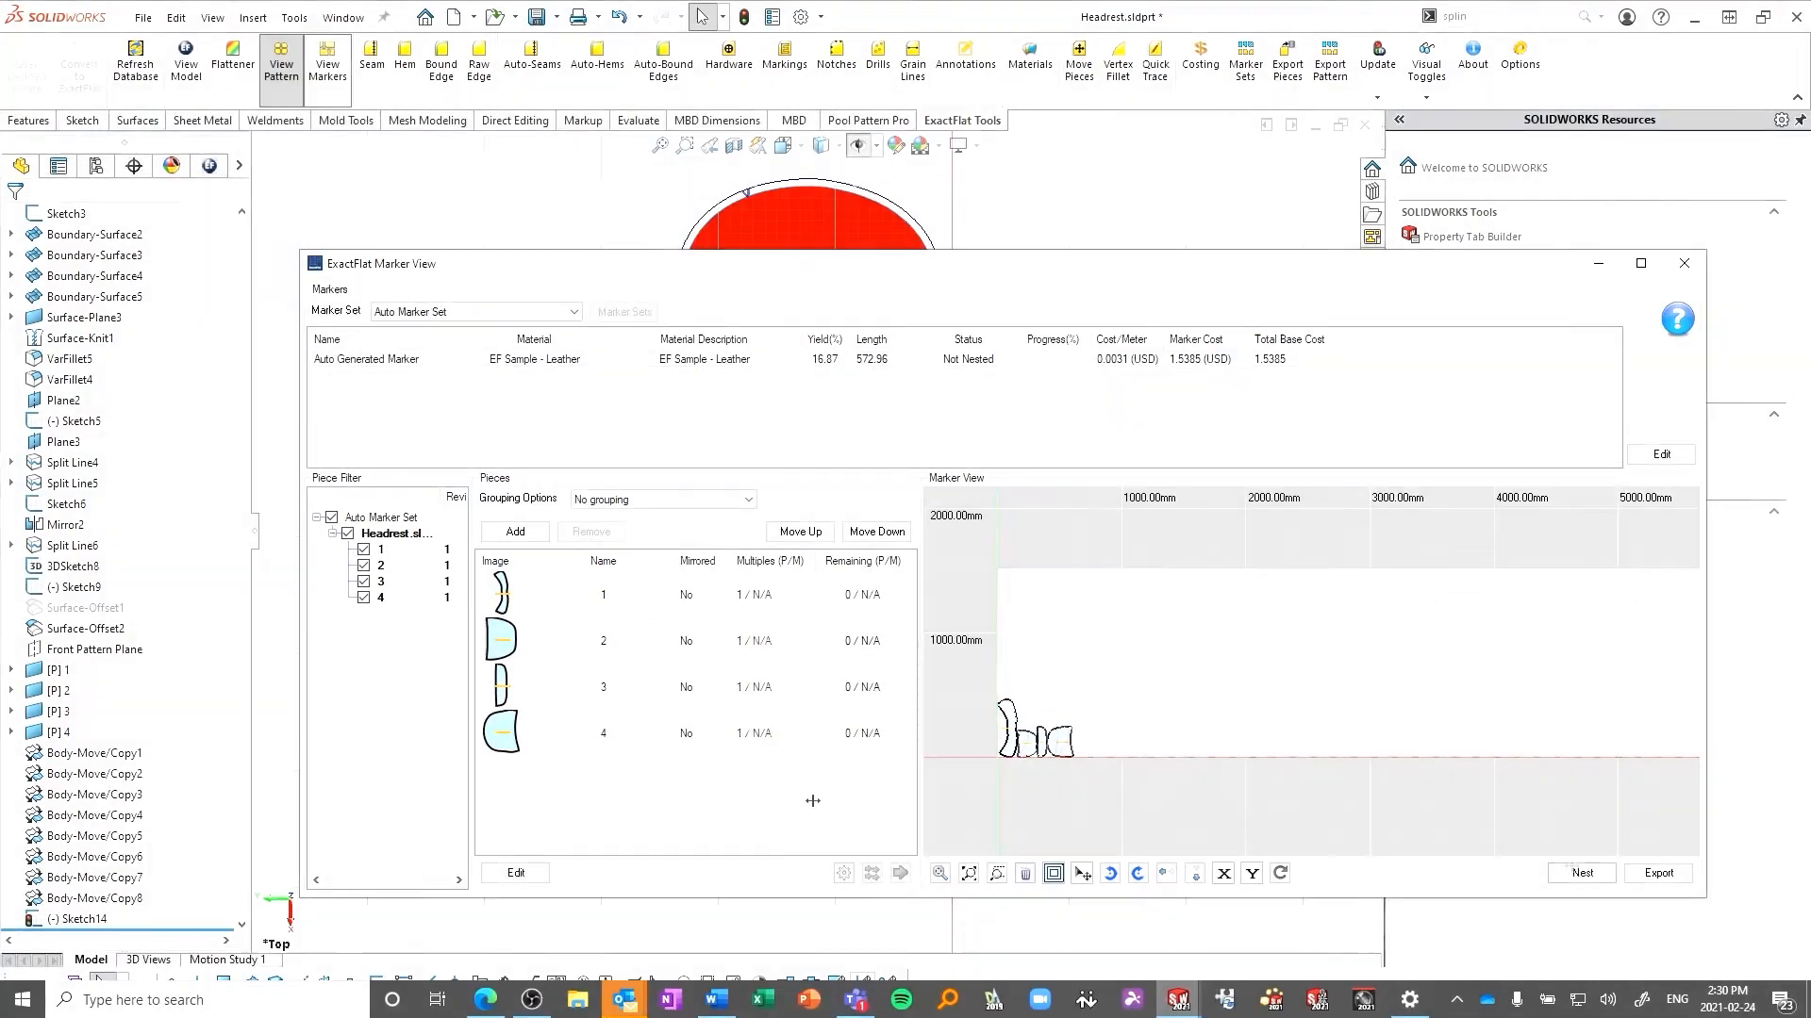
{"action": "left_click", "coordinate": [1580, 871]}
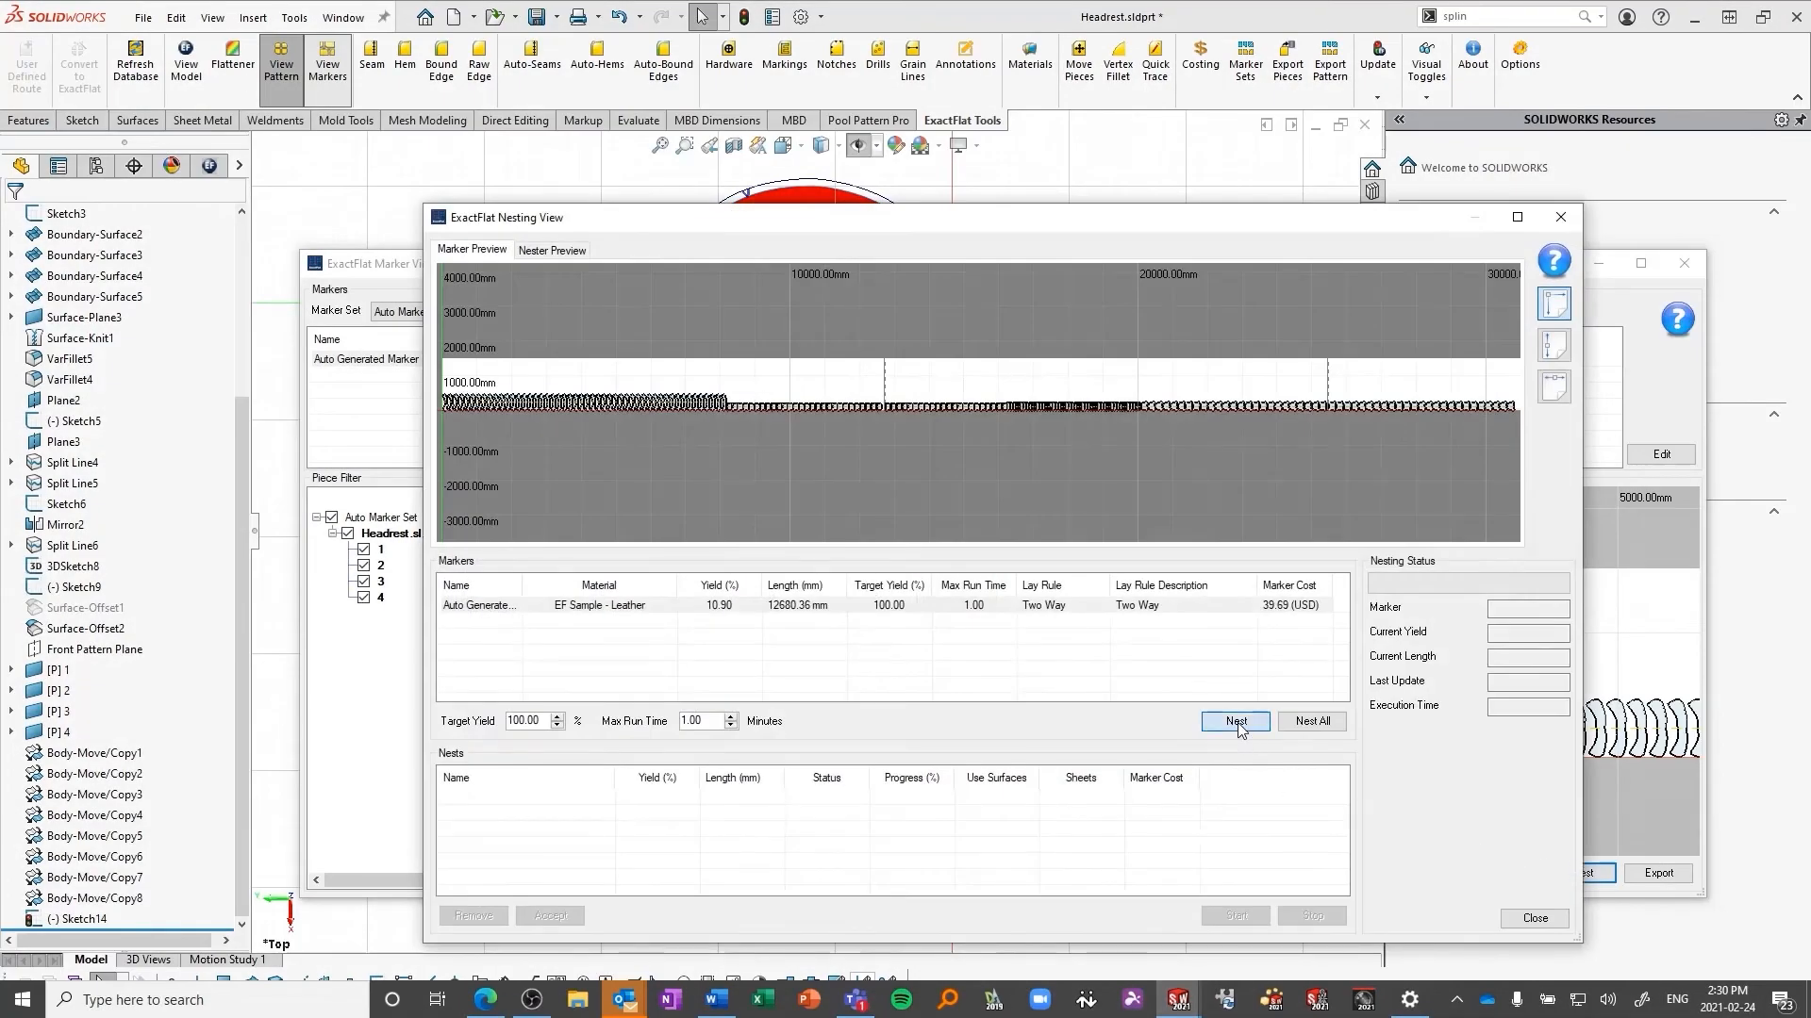
Step: Nest 50 copies of each piece, stop at 32.80% yield, accept the nest and close
{"action": "left_click", "coordinate": [1234, 720]}
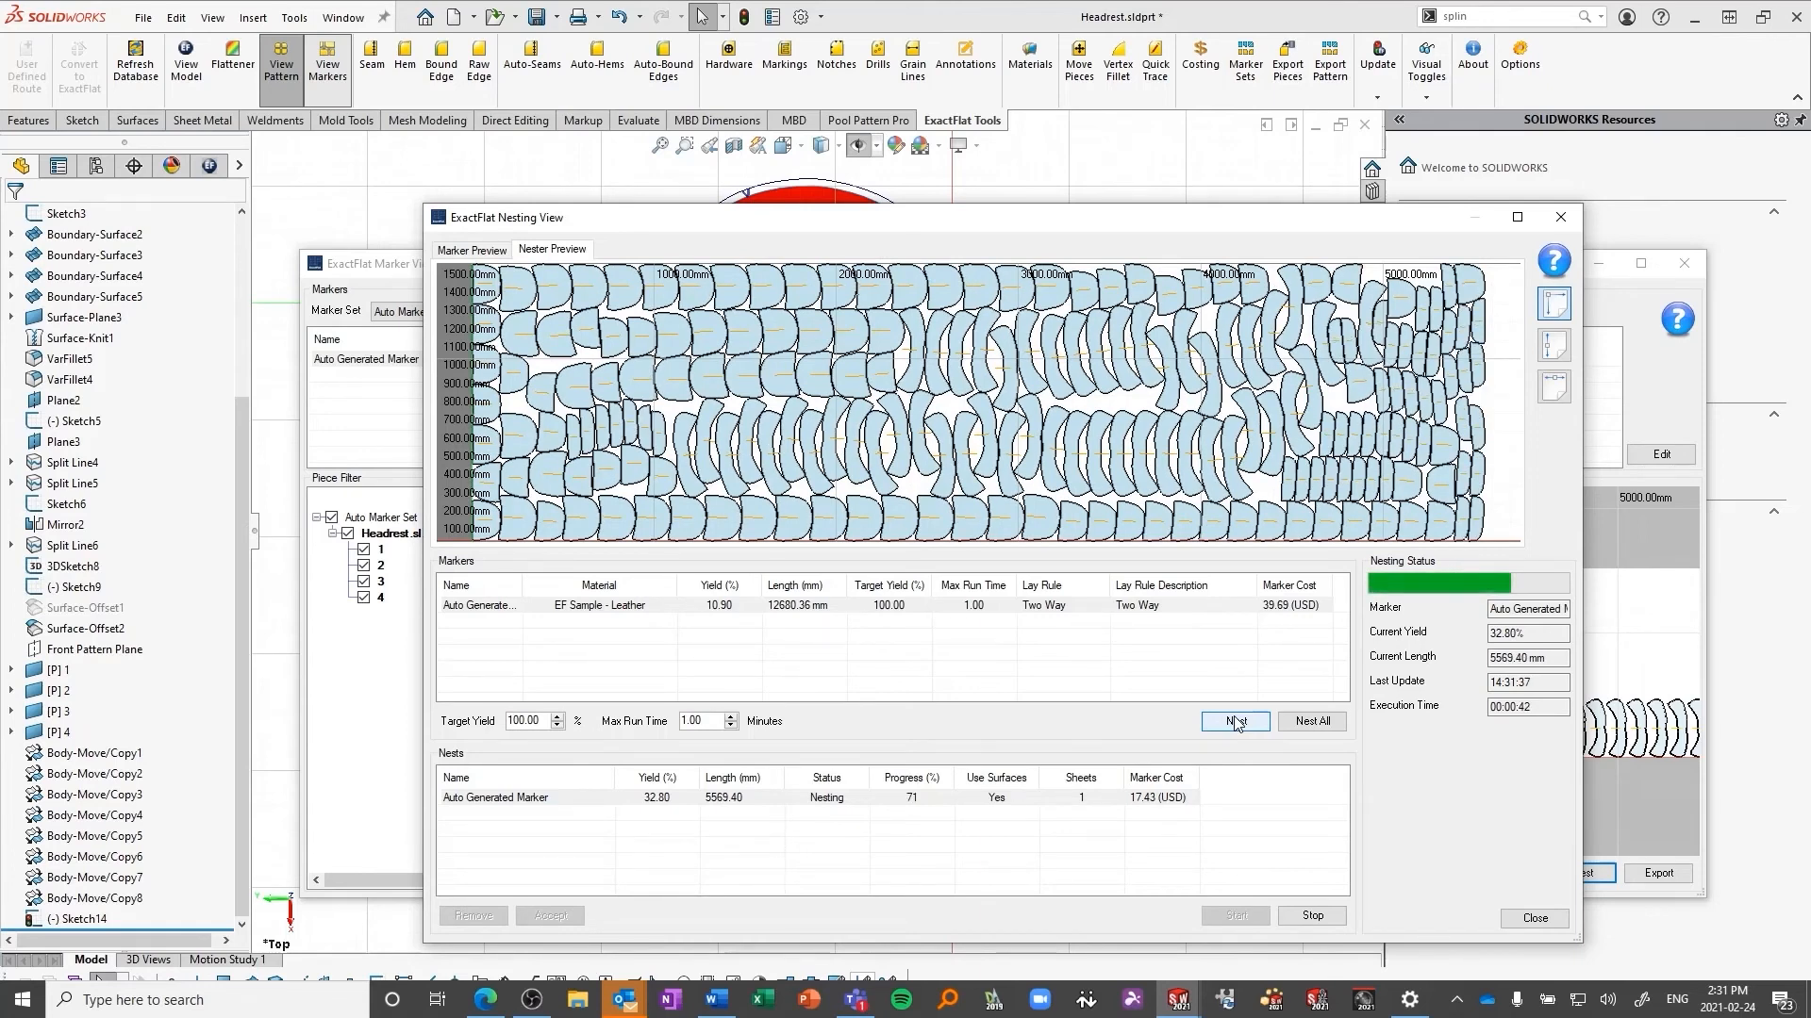
{"action": "left_click", "coordinate": [1233, 720]}
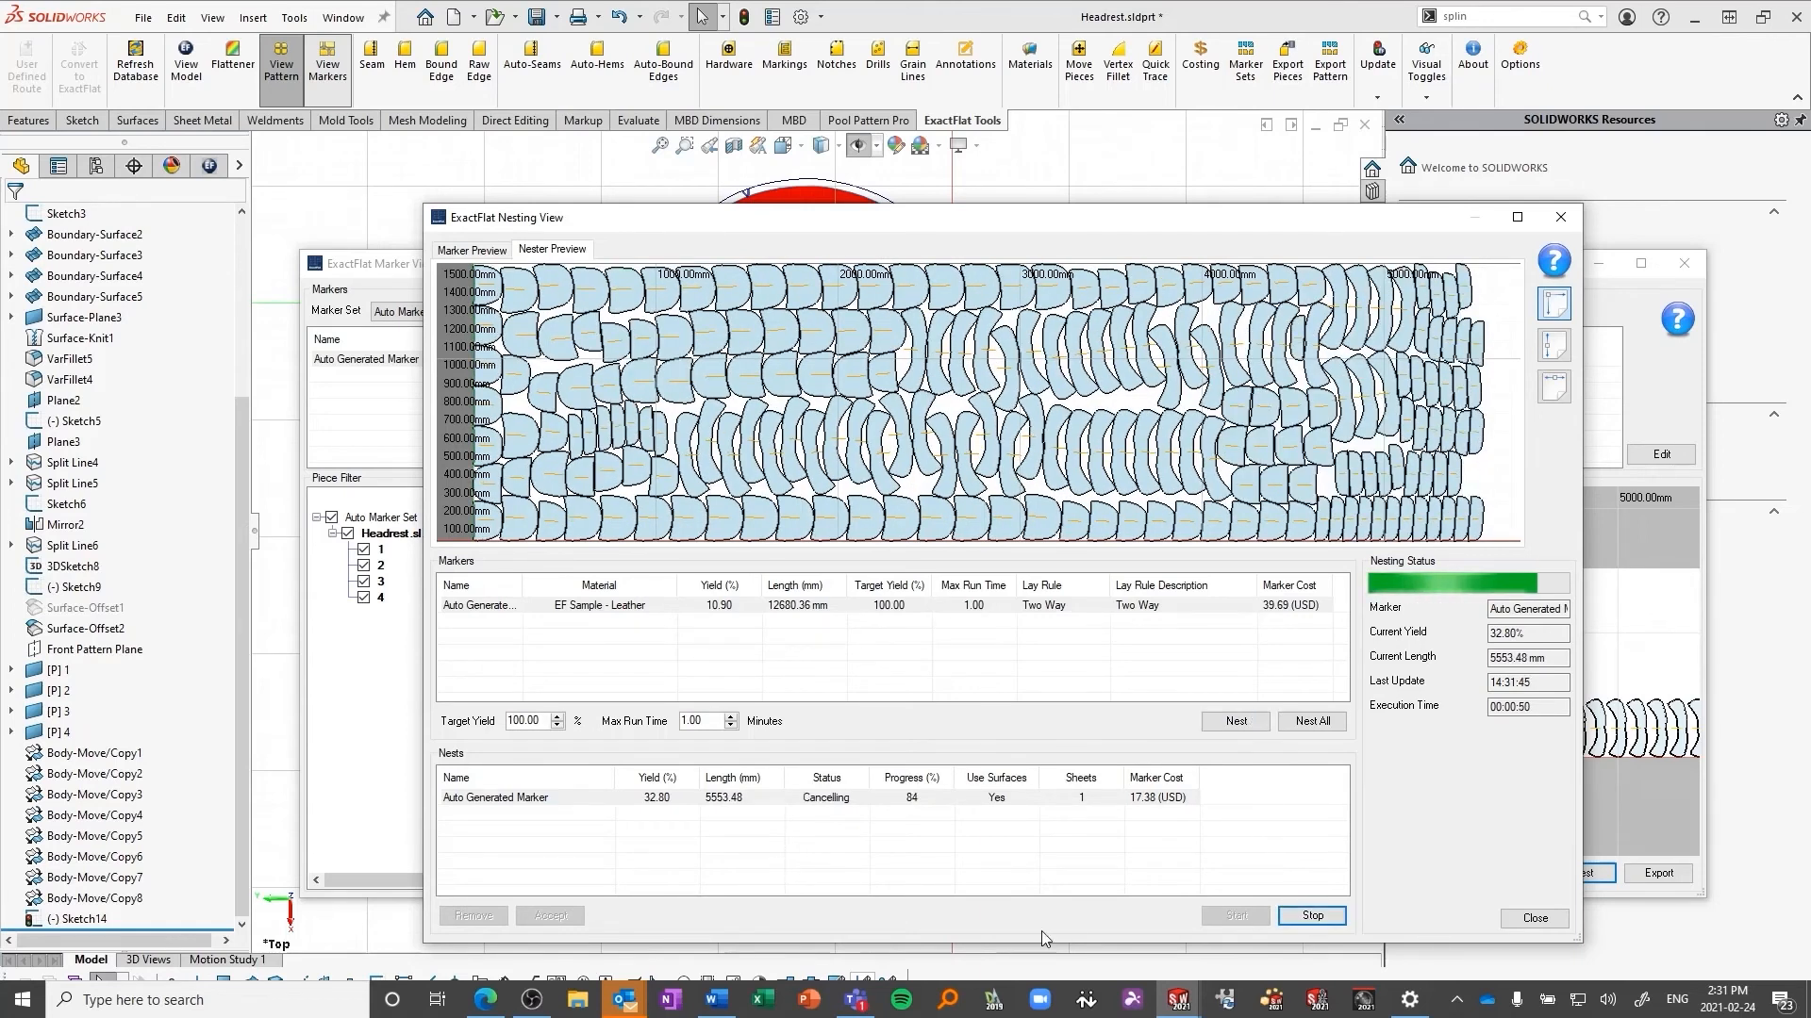
{"action": "left_click", "coordinate": [1310, 915]}
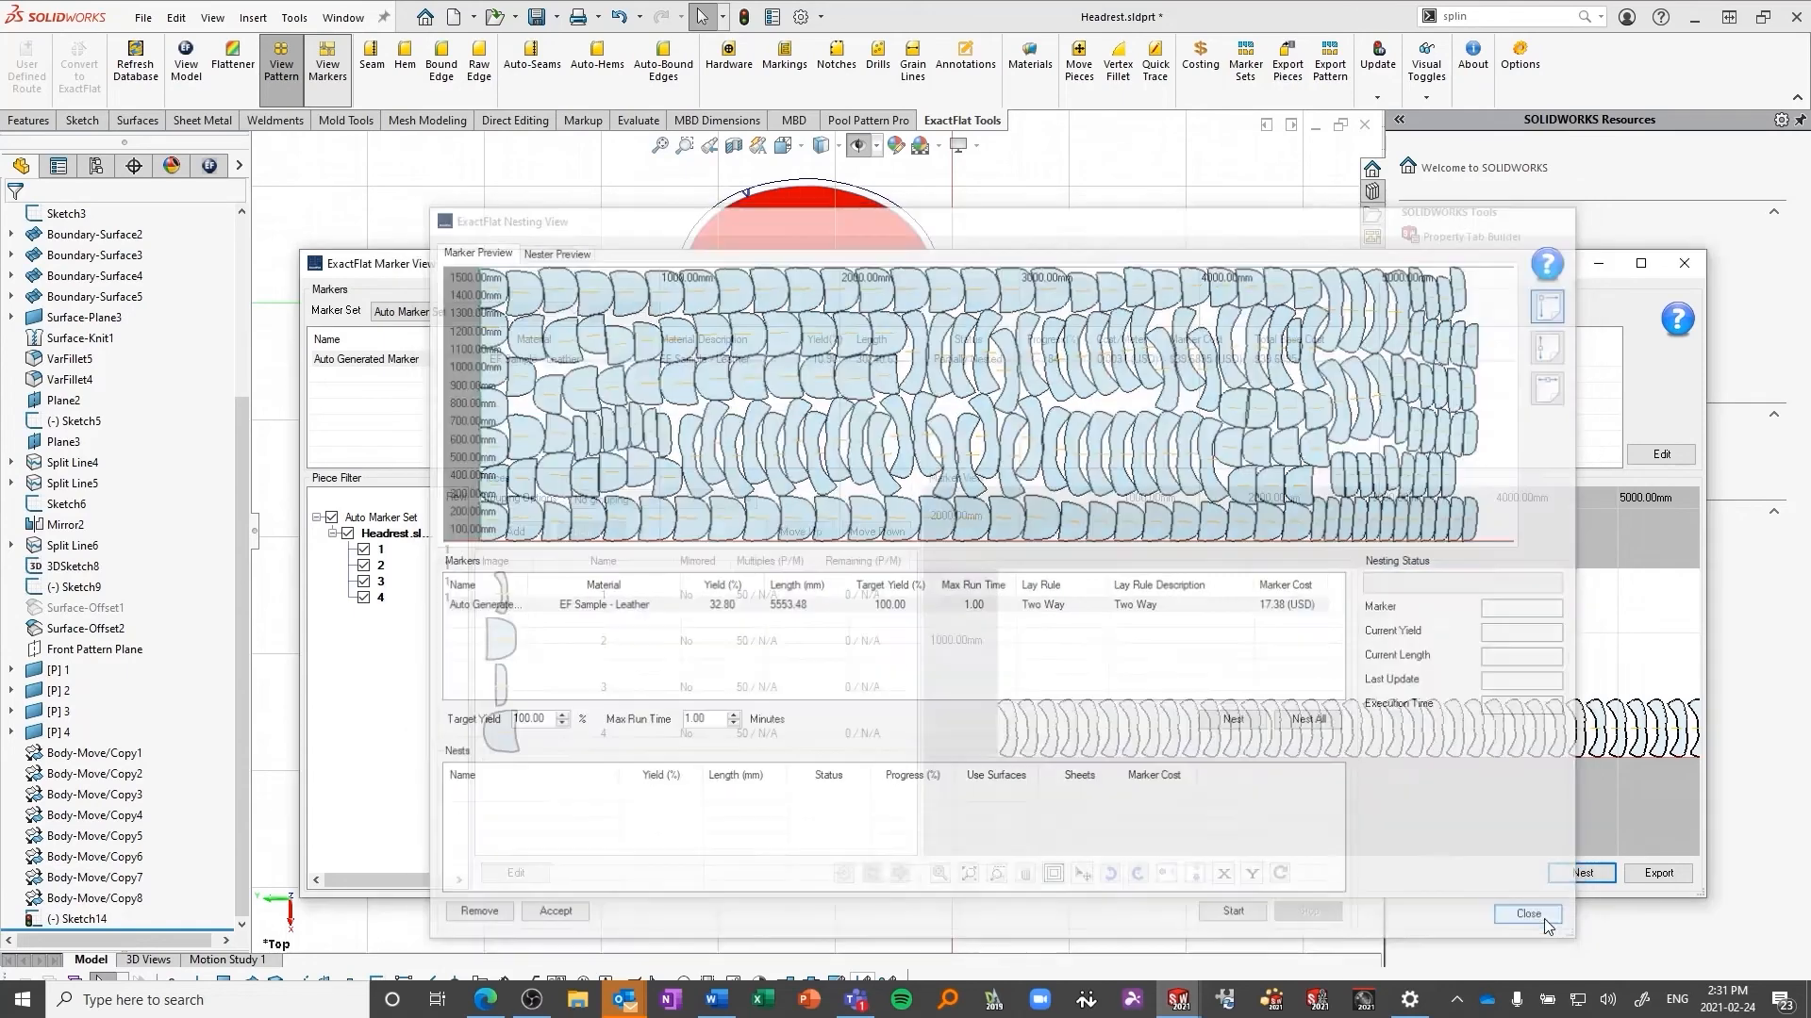
{"action": "left_click", "coordinate": [1526, 913]}
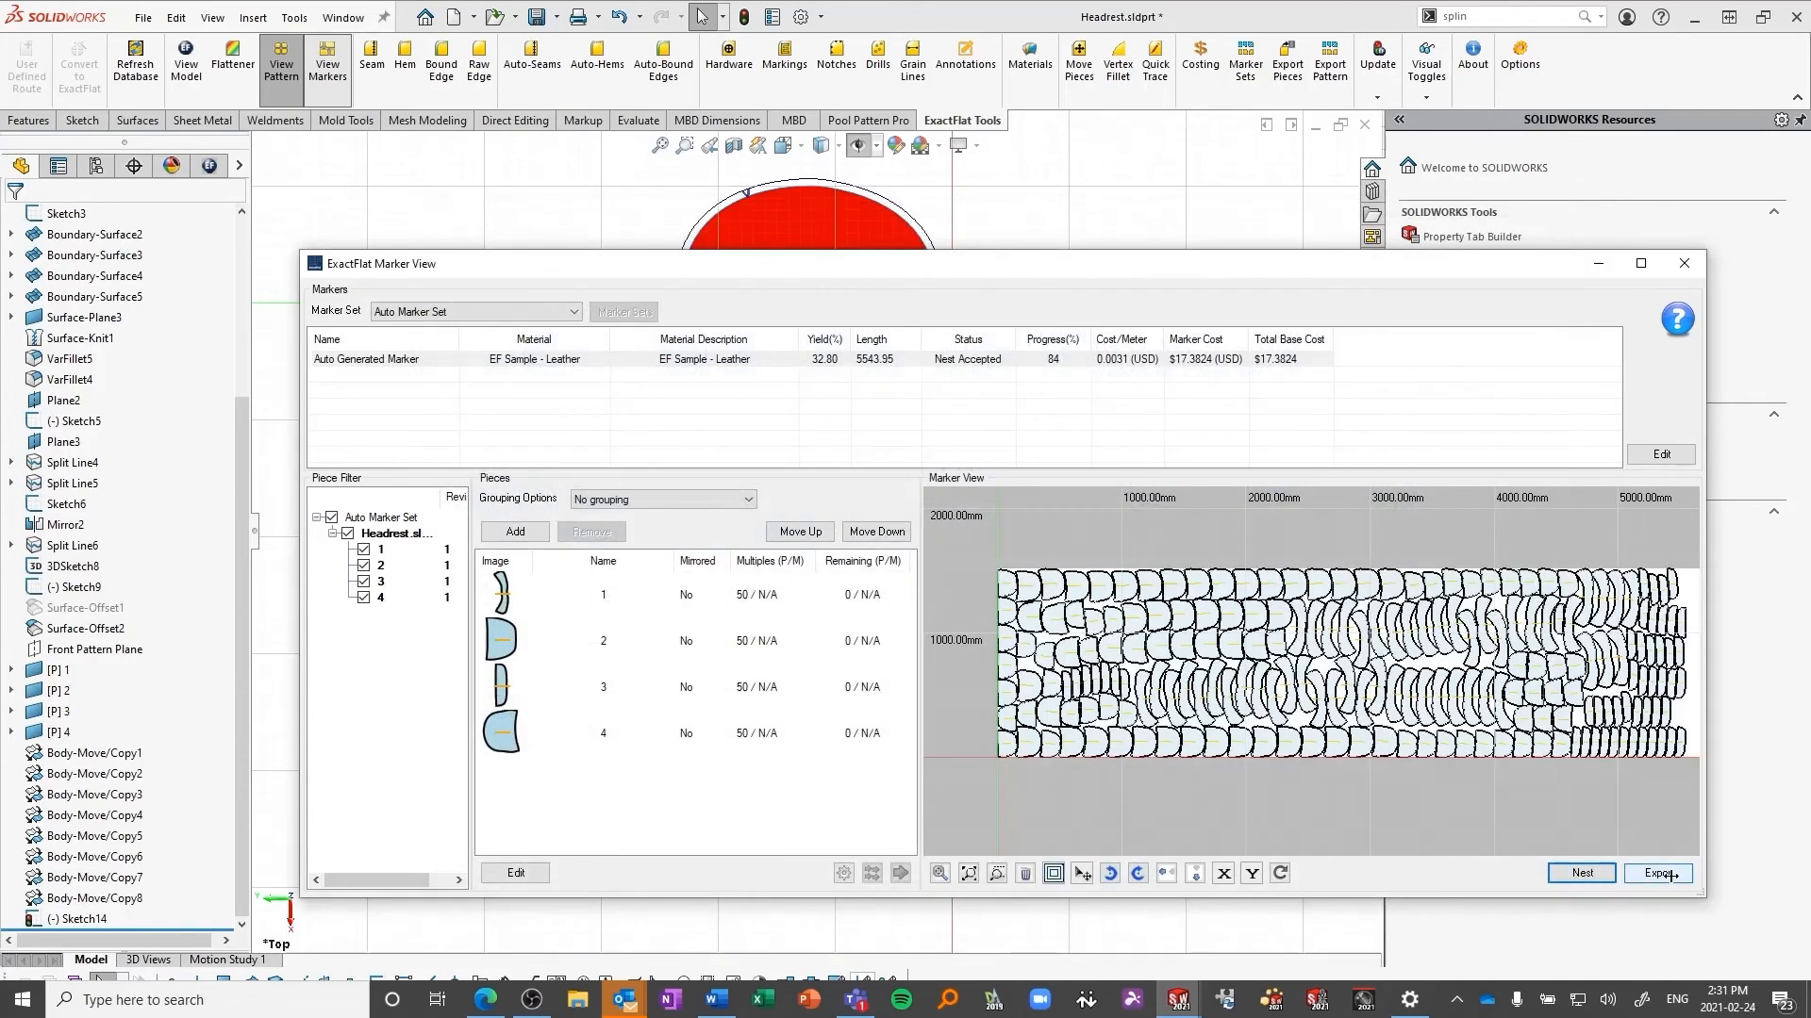
Step: Export the nested marker using the Gerber export profile
{"action": "left_click", "coordinate": [1656, 874]}
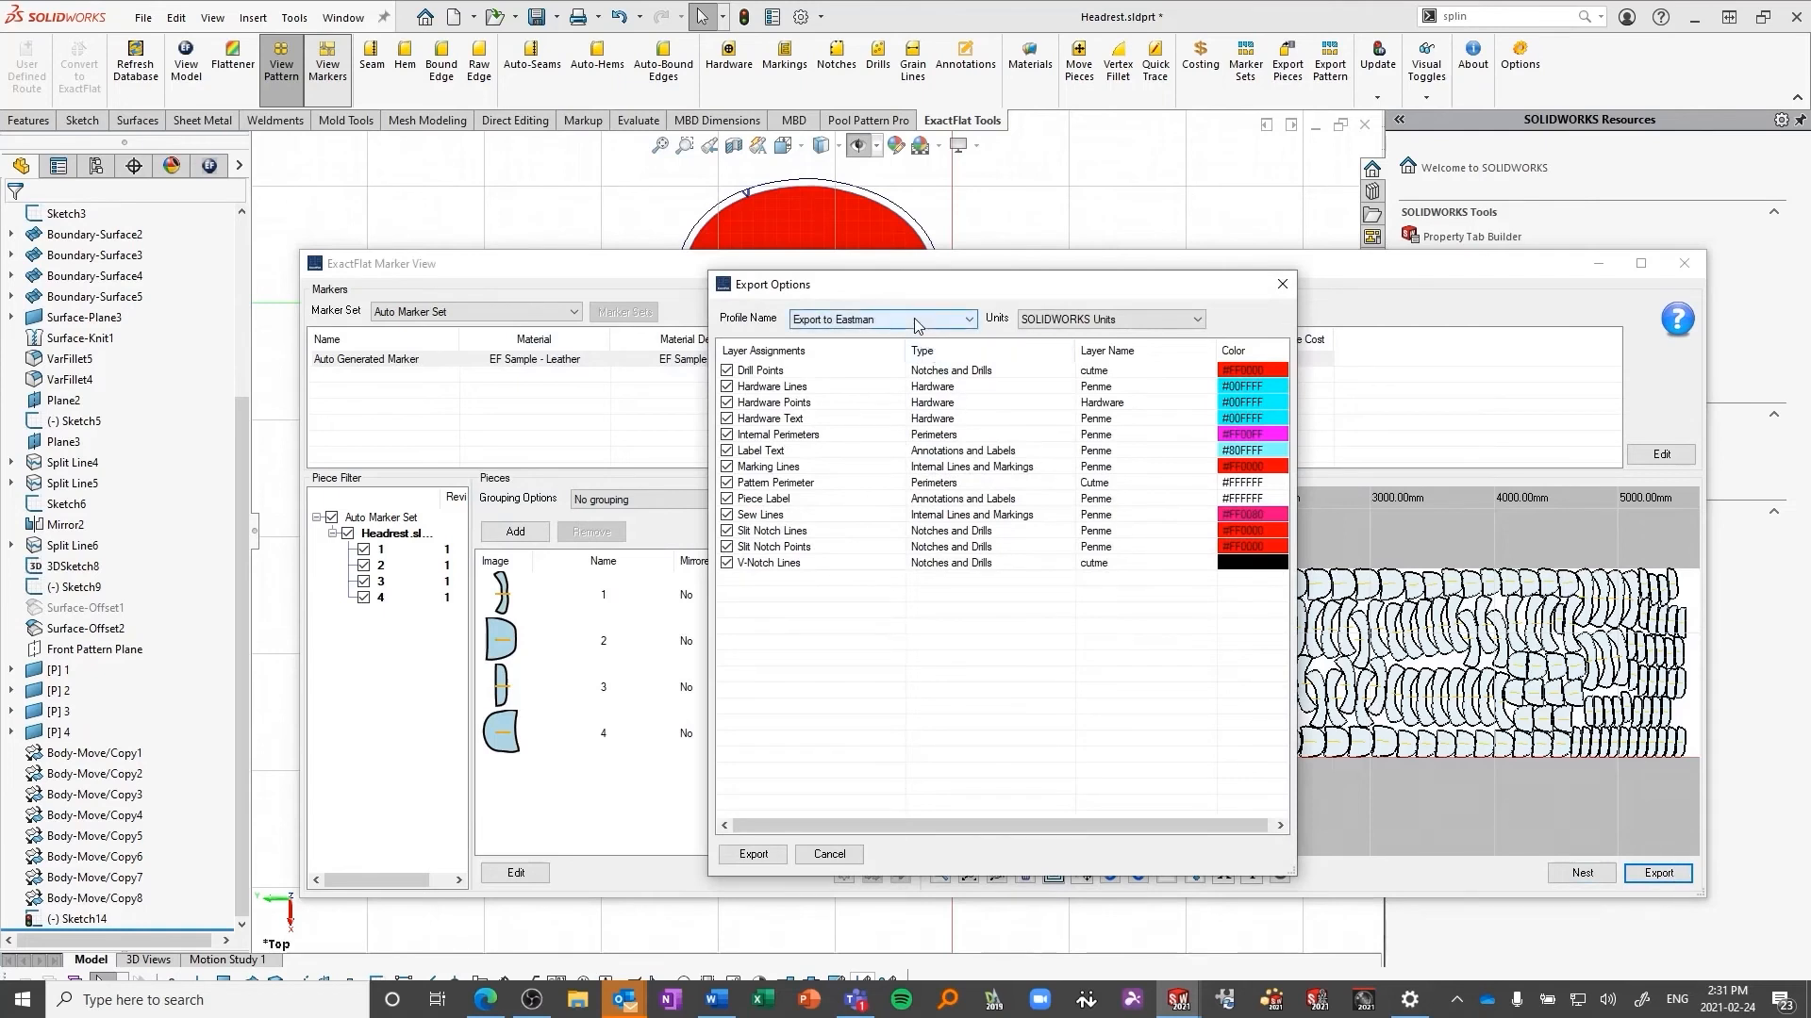
{"action": "left_click", "coordinate": [968, 319]}
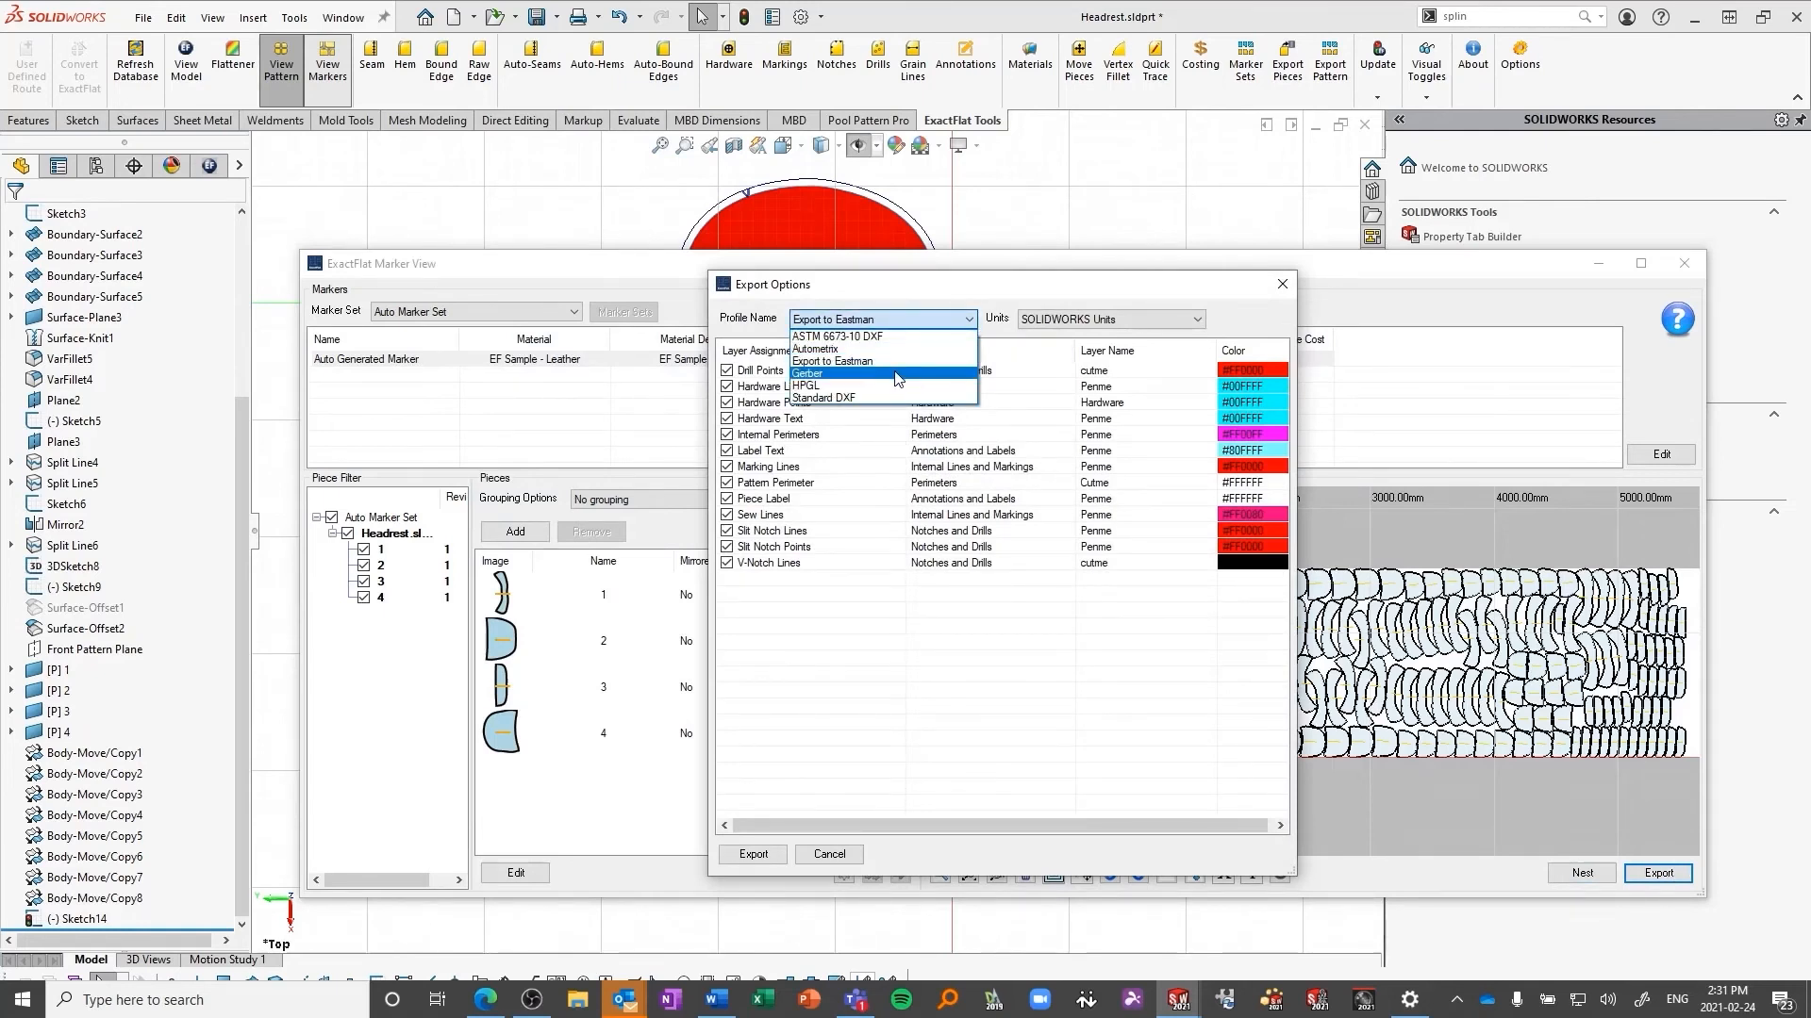
{"action": "left_click", "coordinate": [809, 373]}
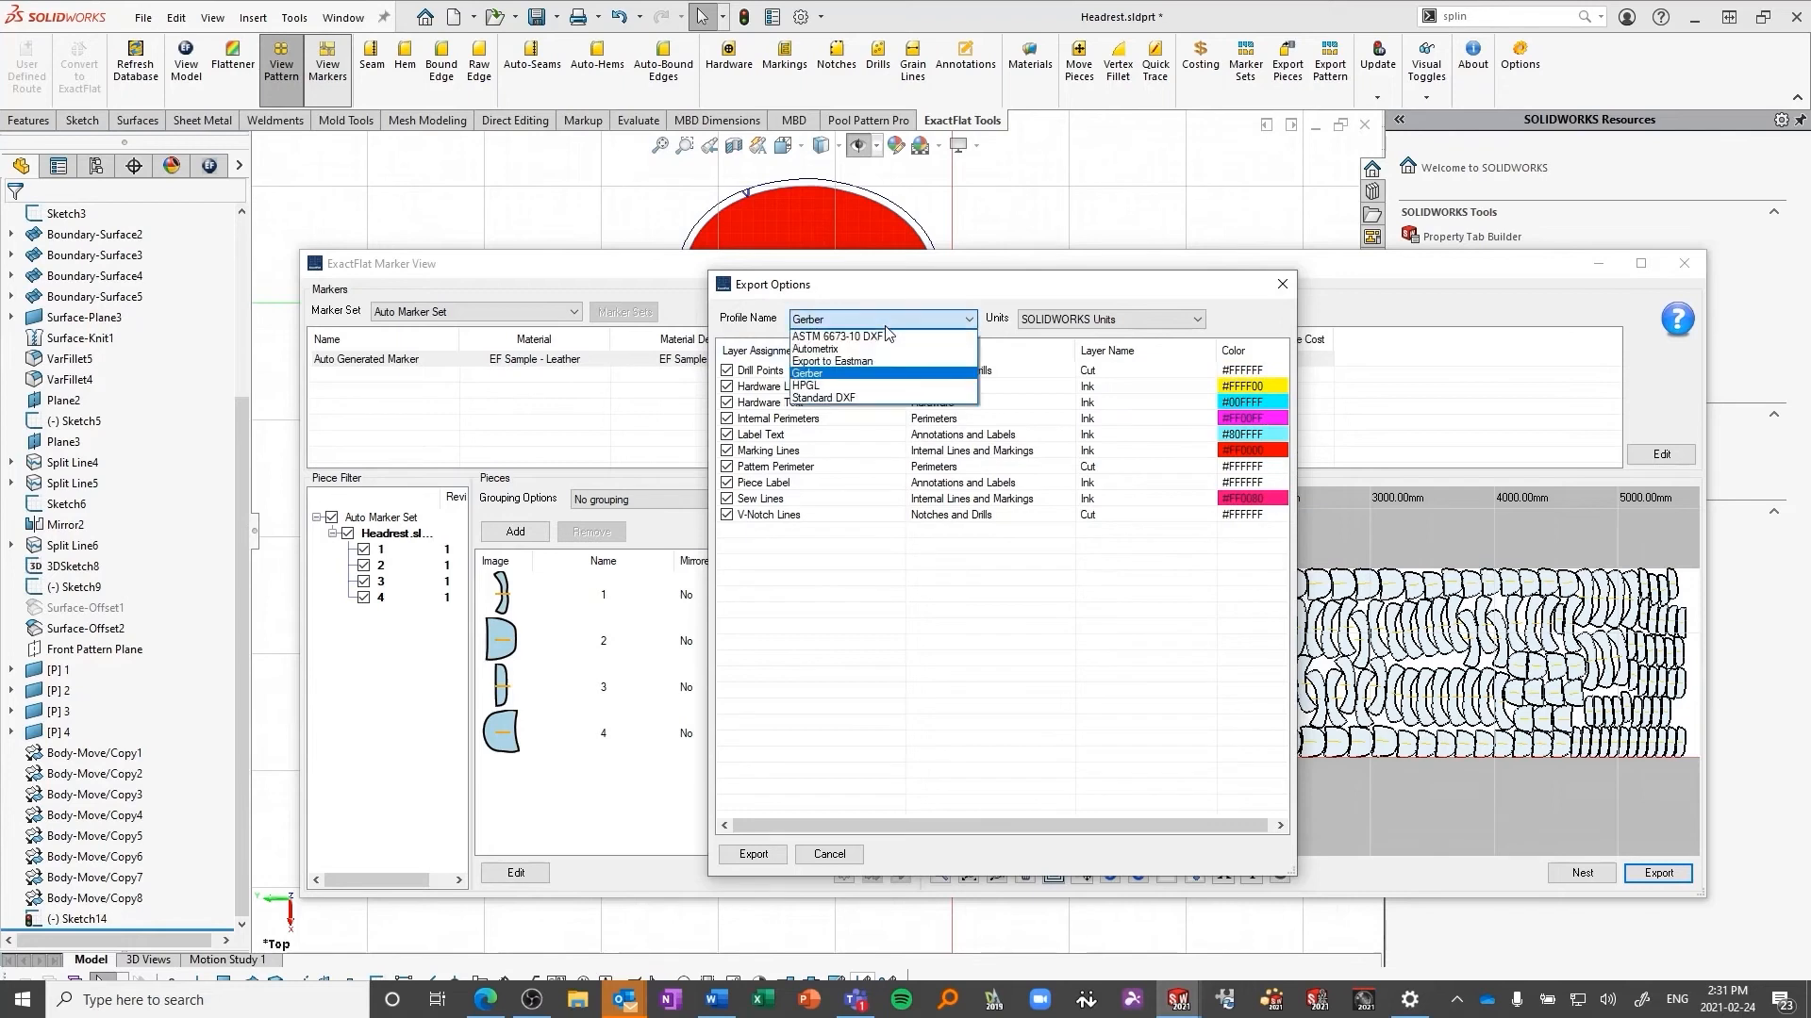
{"action": "left_click", "coordinate": [814, 349]}
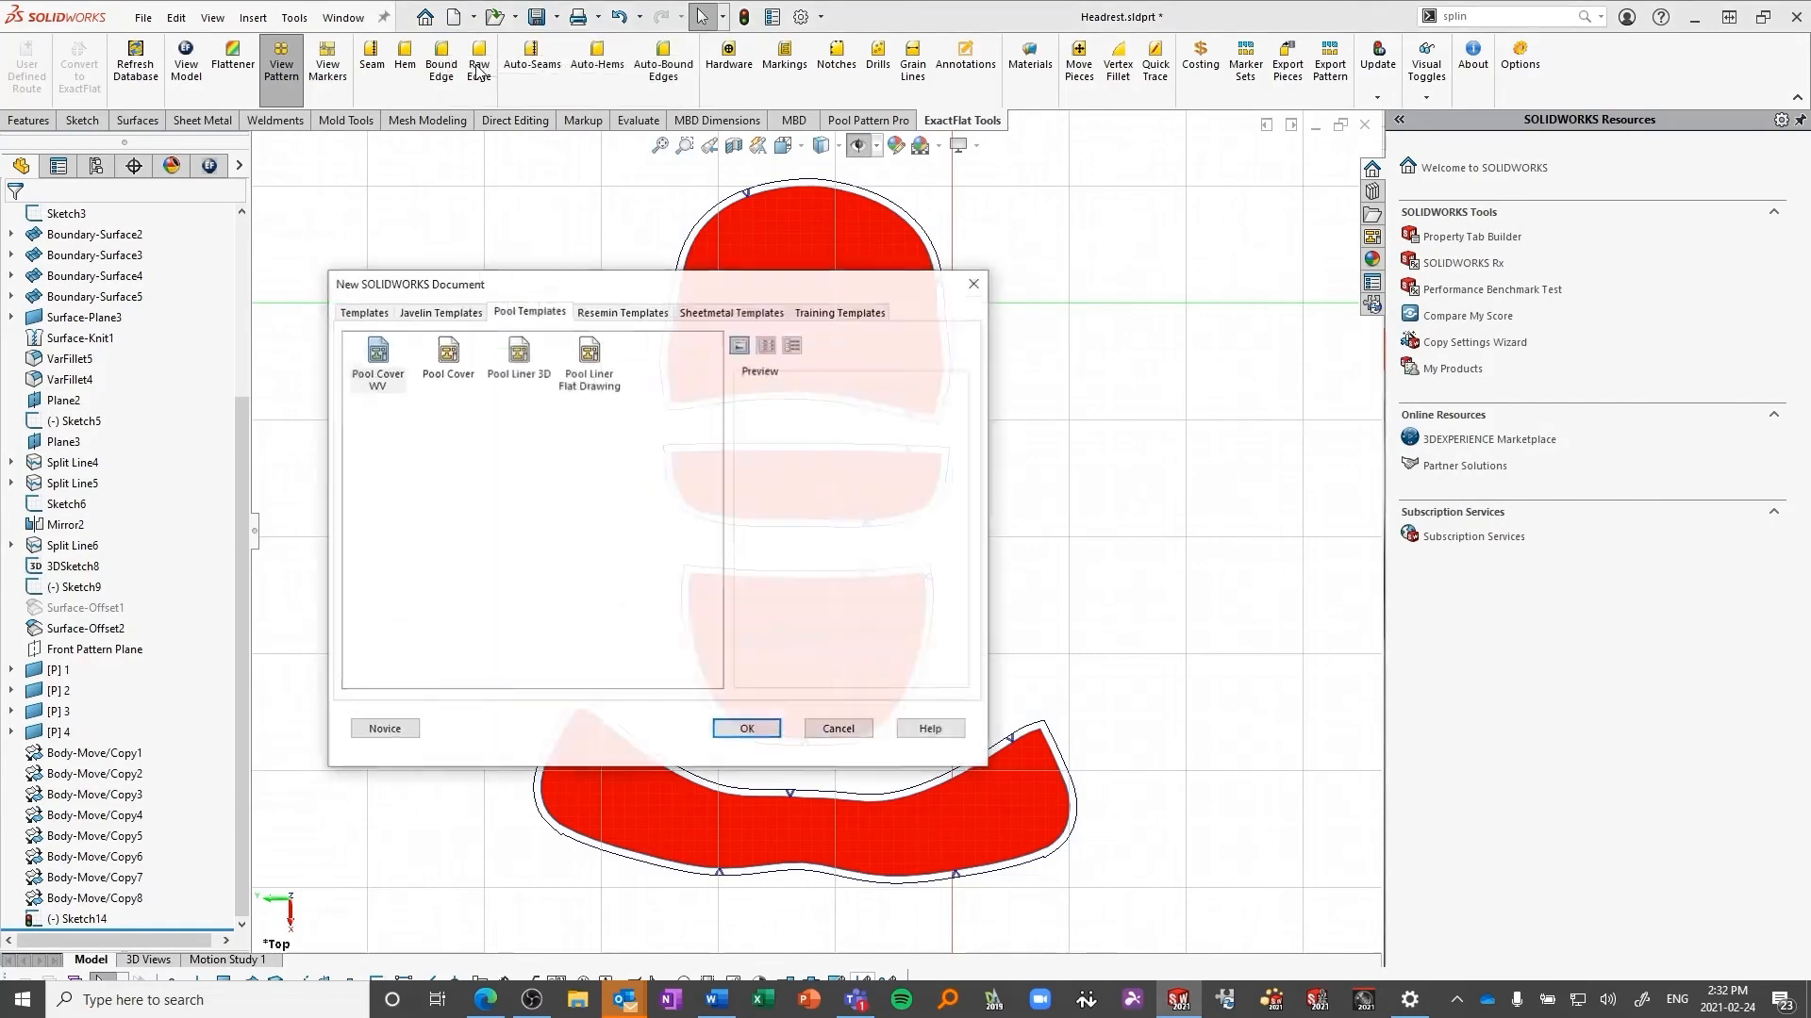
Step: Create a new drawing from the B-size Javelin template
{"action": "left_click", "coordinate": [439, 311]}
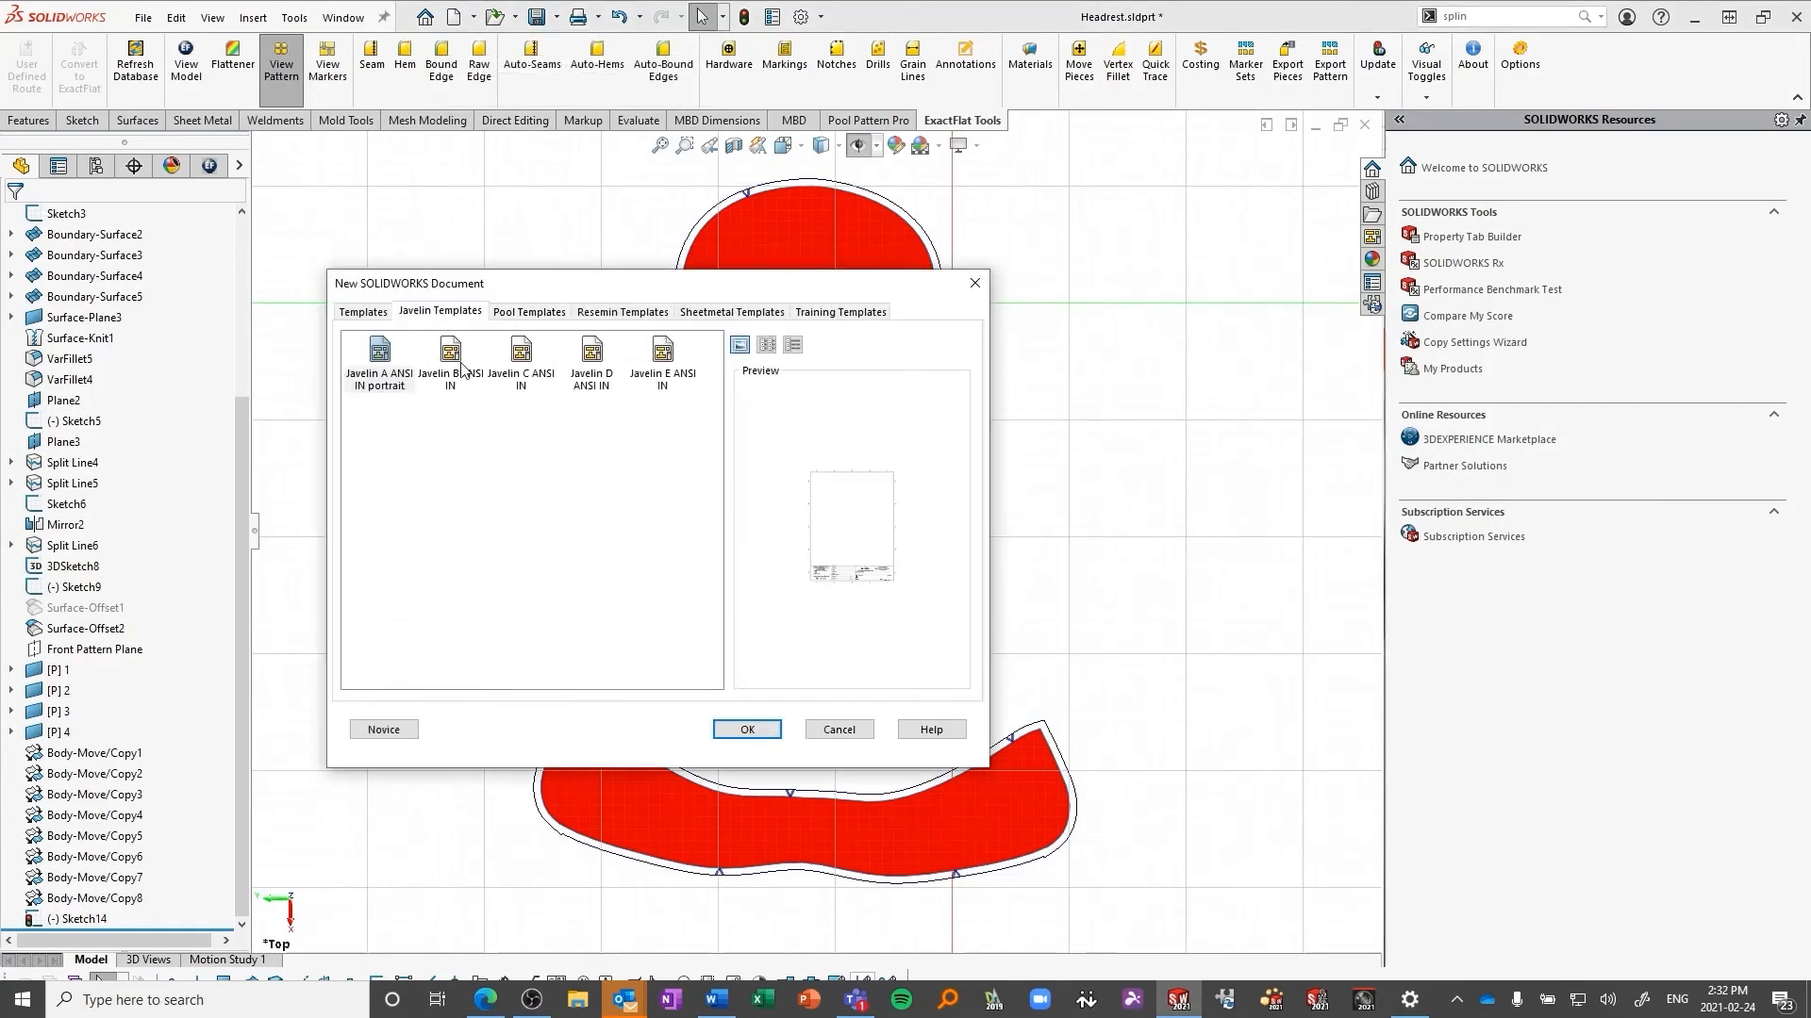
{"action": "left_click", "coordinate": [746, 728]}
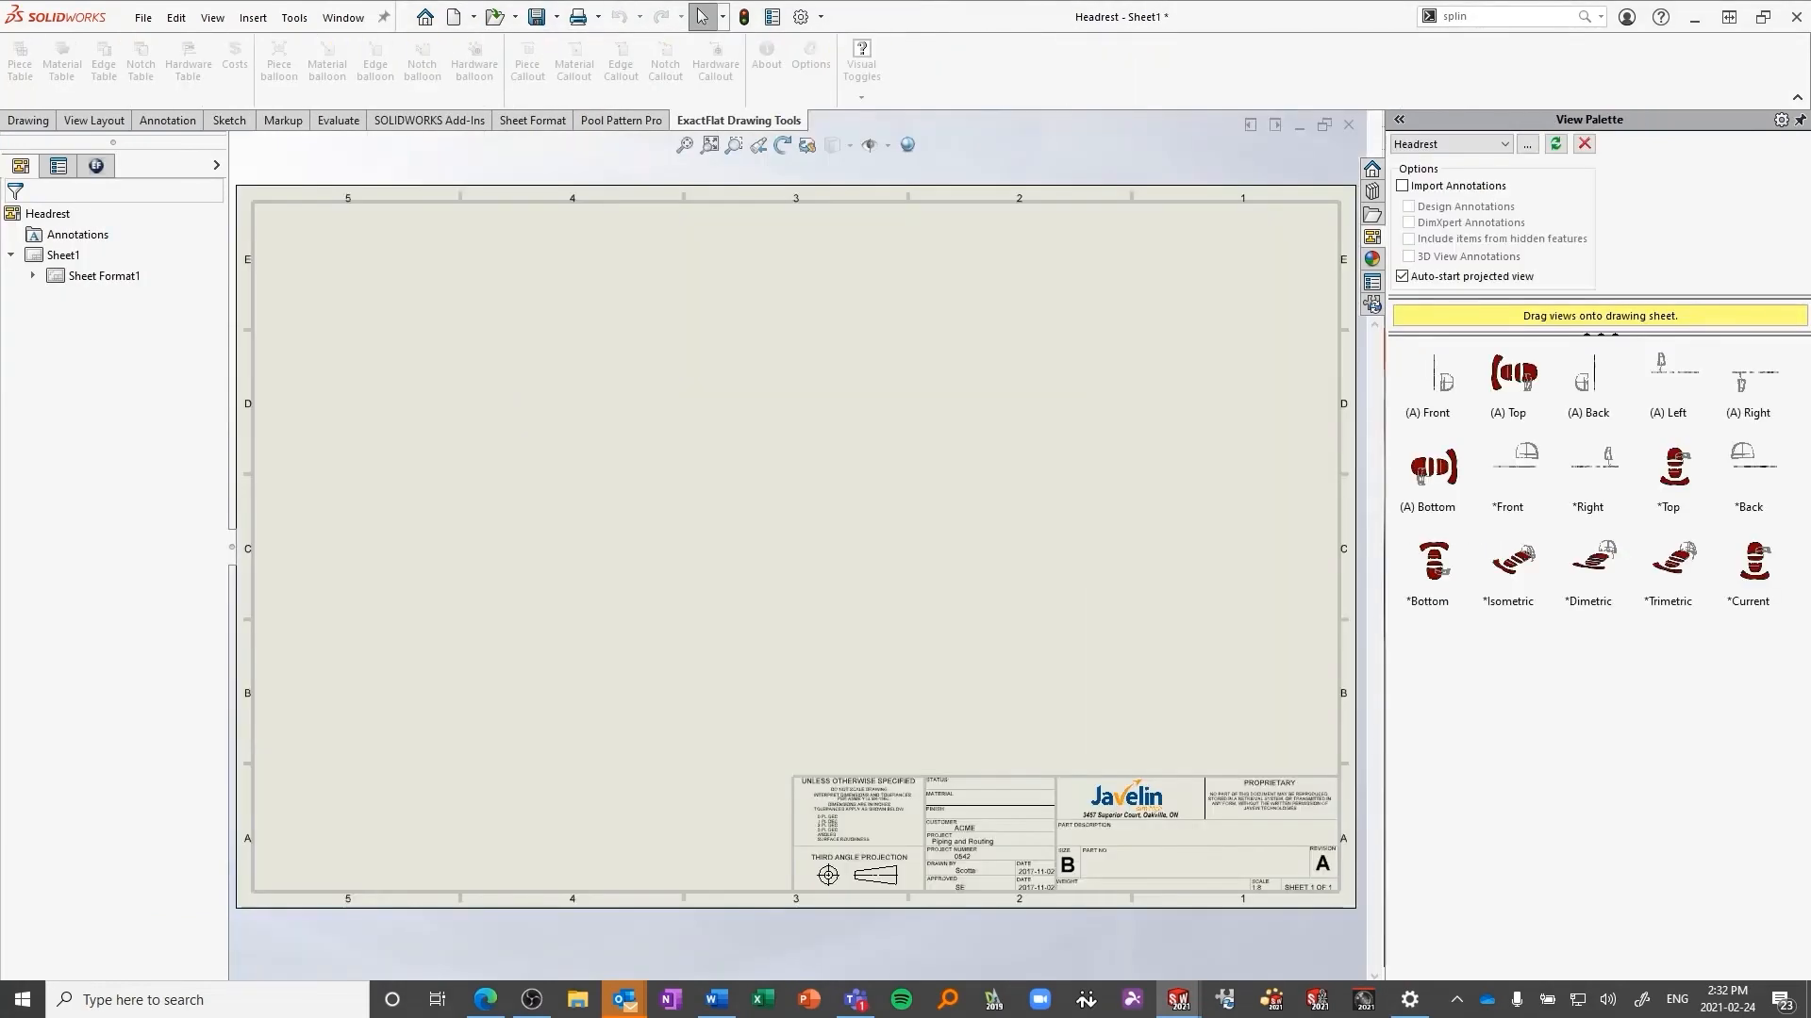
{"action": "mouse_move", "coordinate": [1684, 484]}
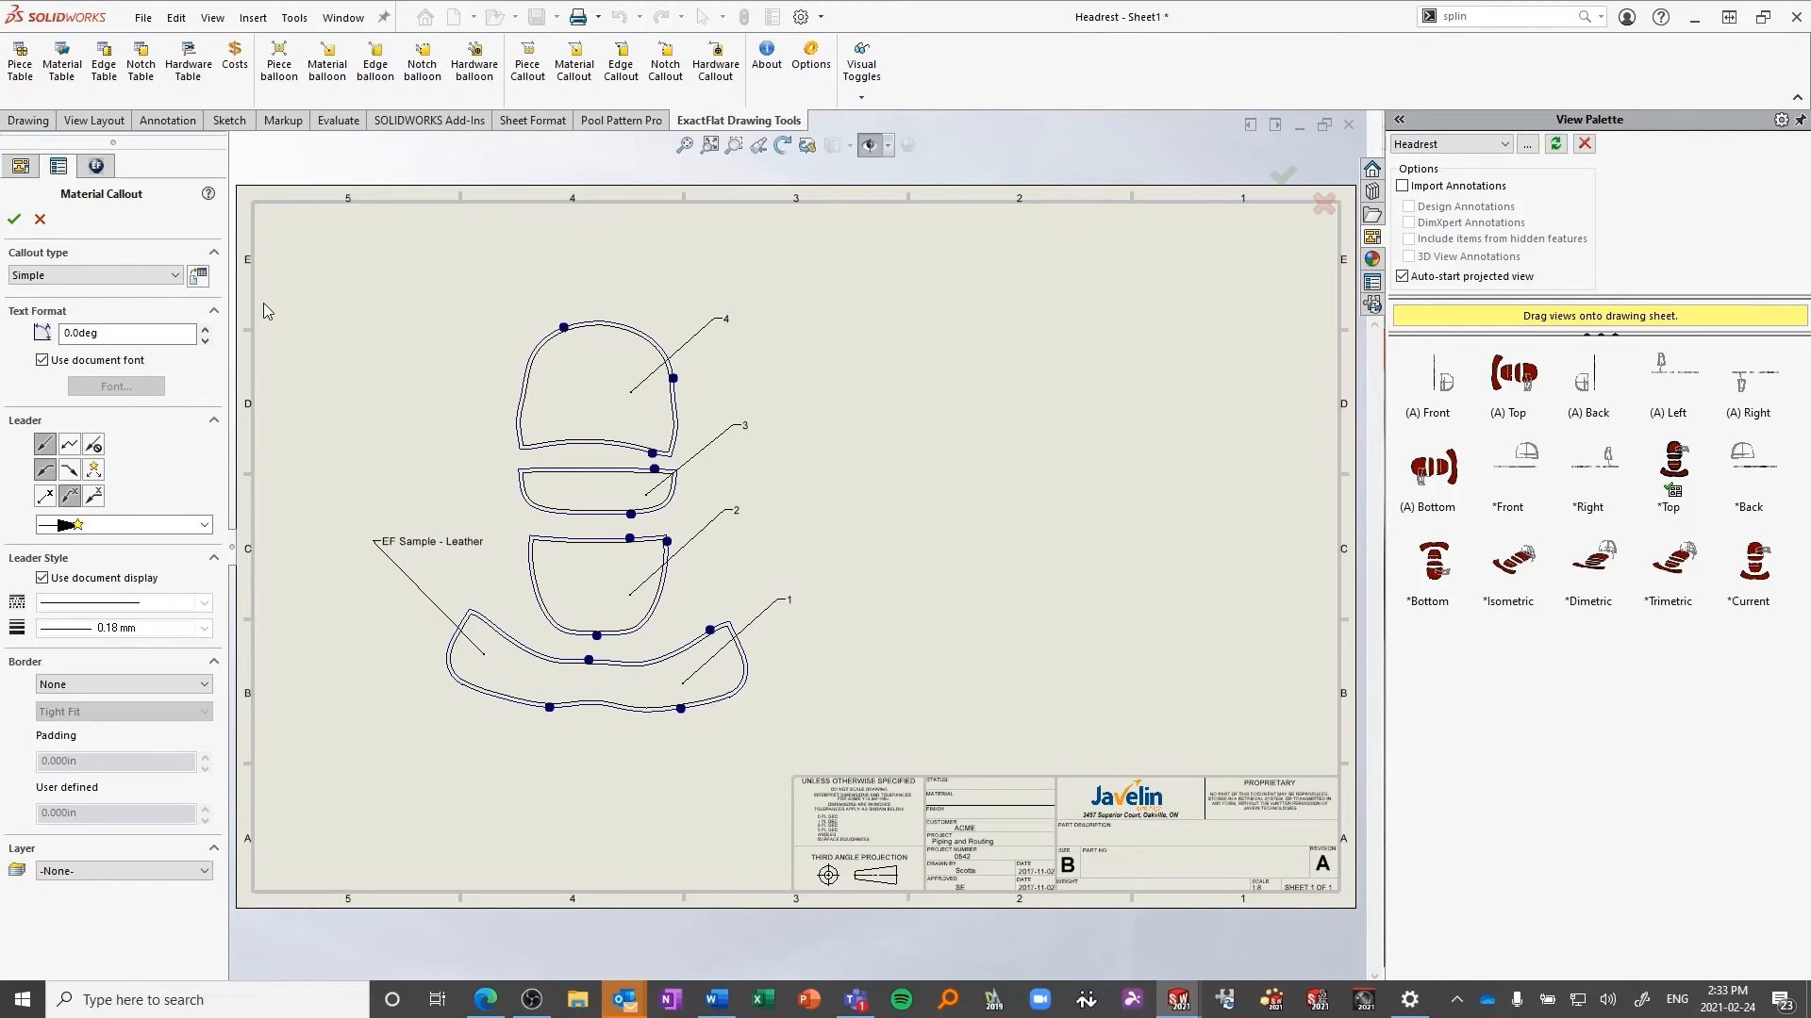
Step: Insert a material table listing EF Sample - Leather at 195.885 in², then begin a hardware table
{"action": "left_click", "coordinate": [60, 59]}
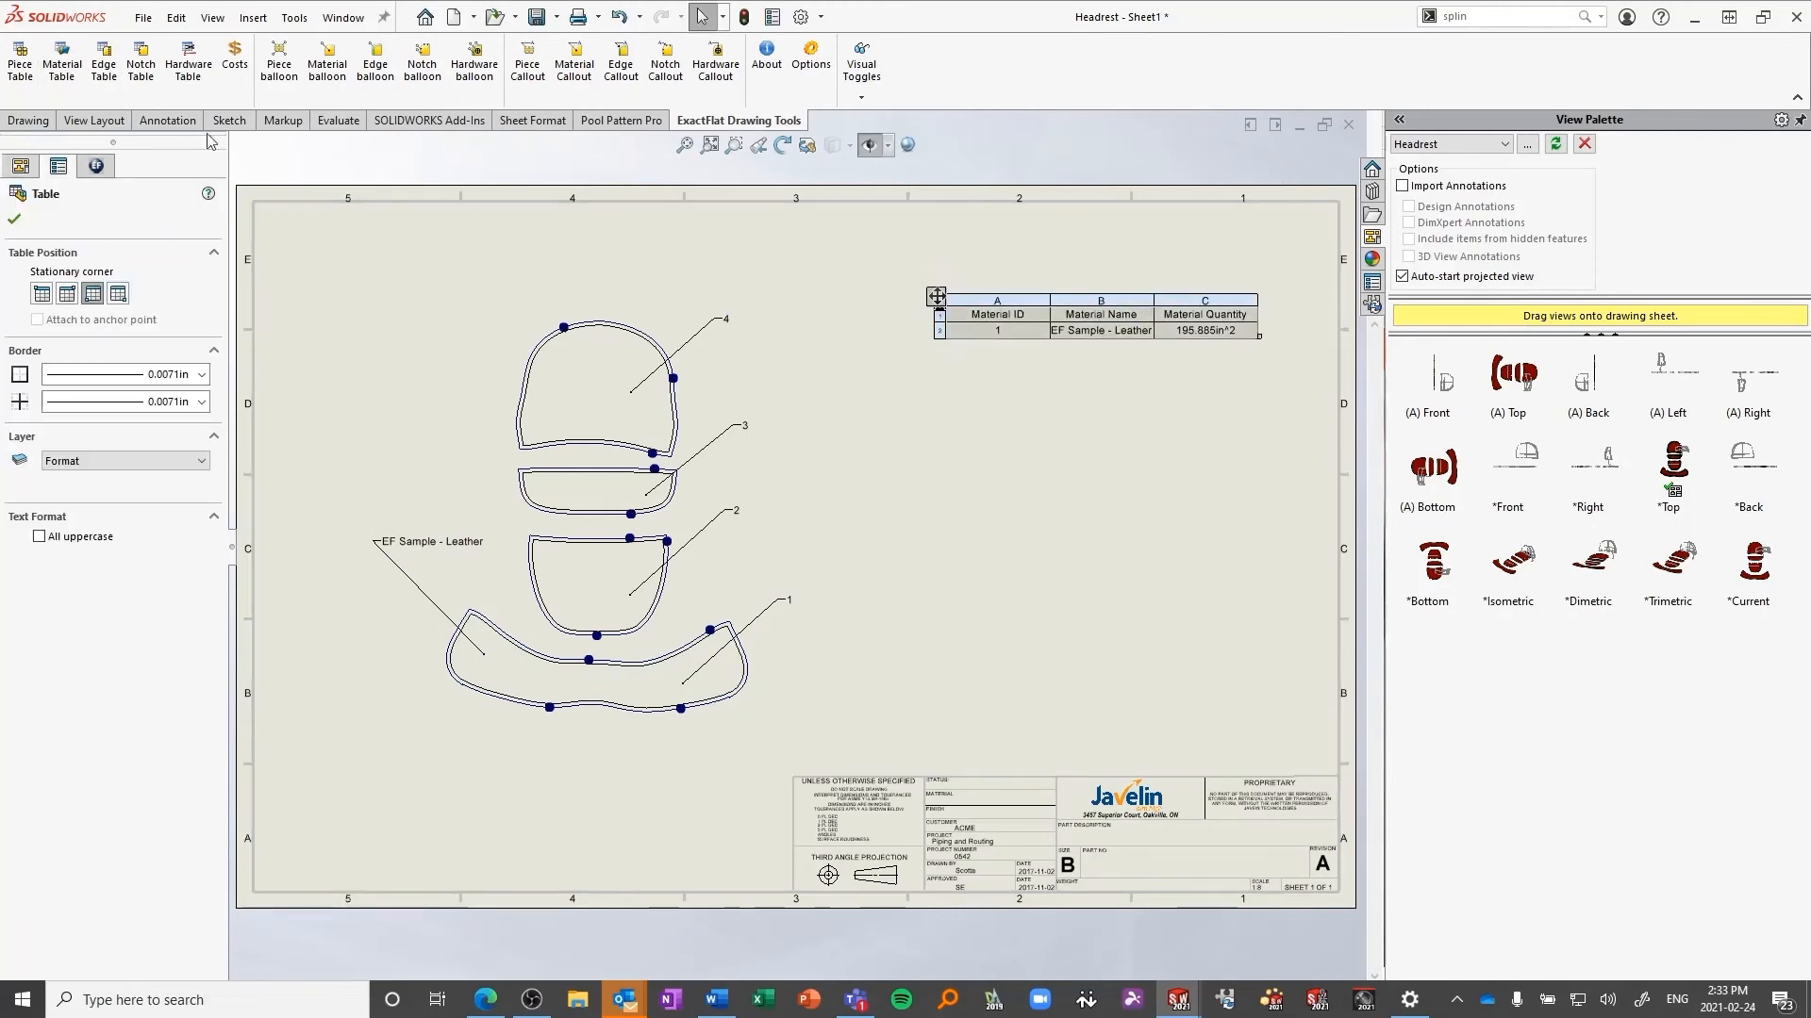
{"action": "left_click", "coordinate": [141, 60]}
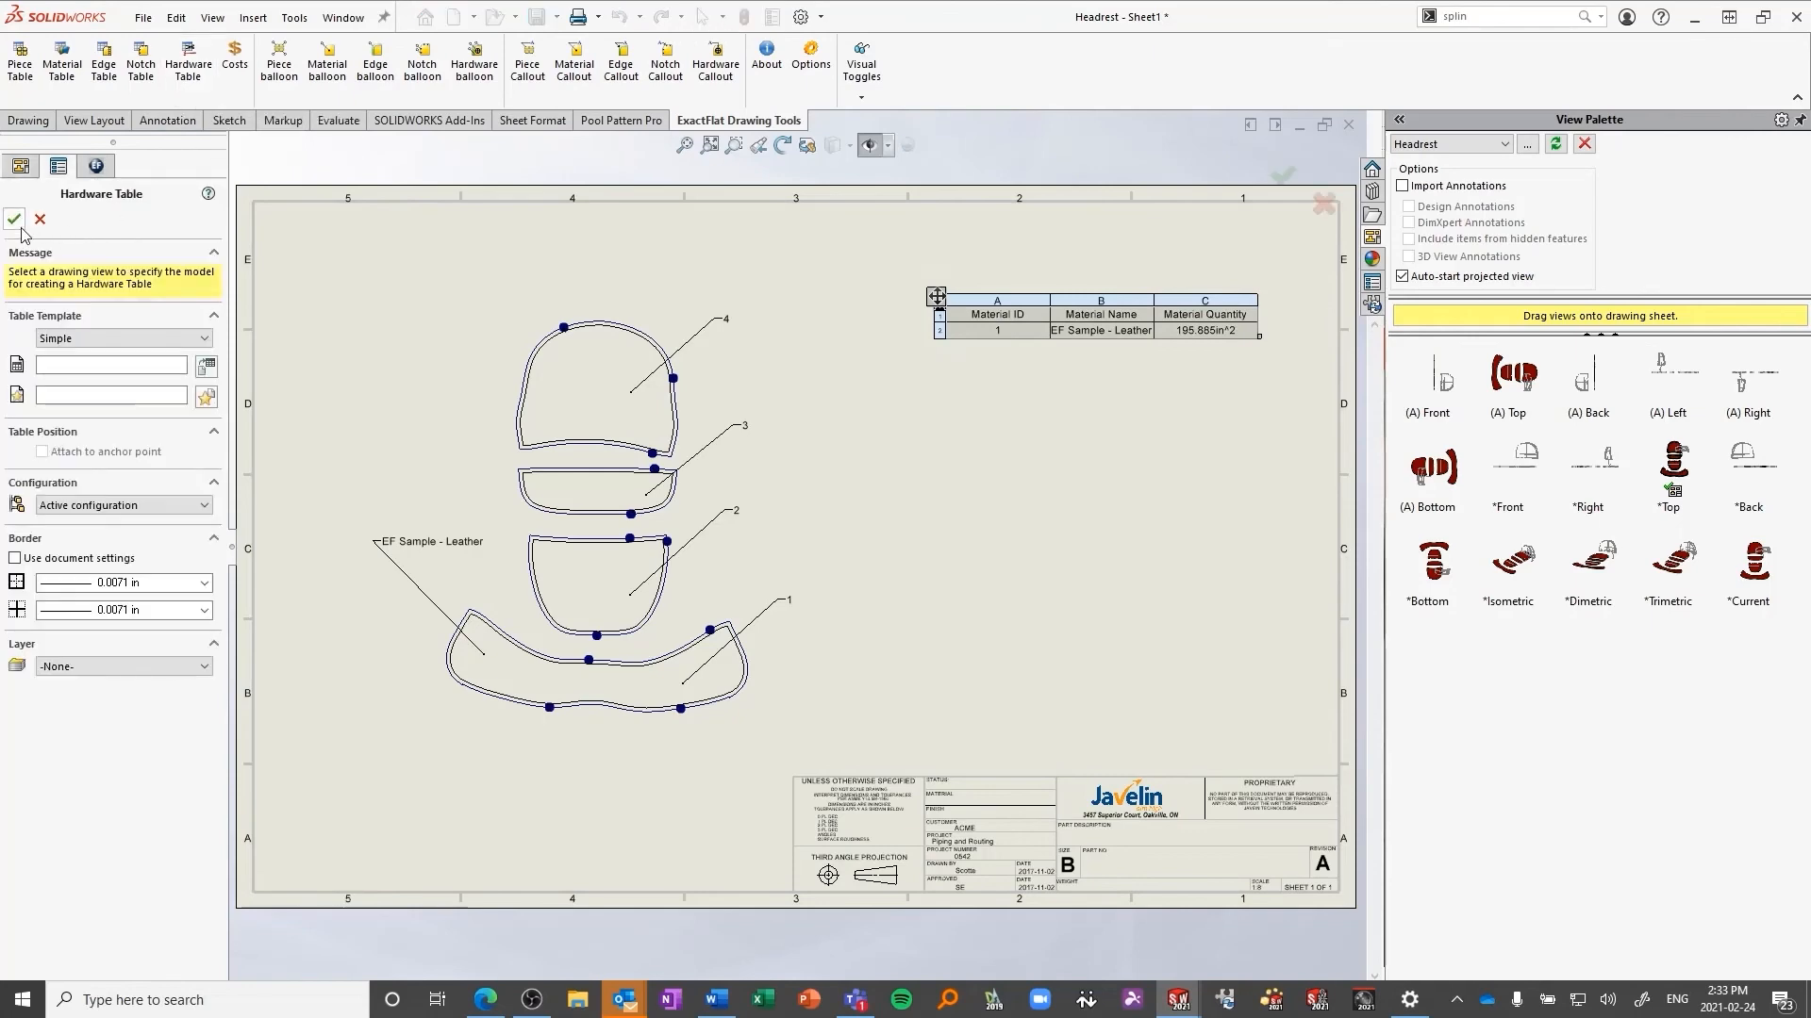